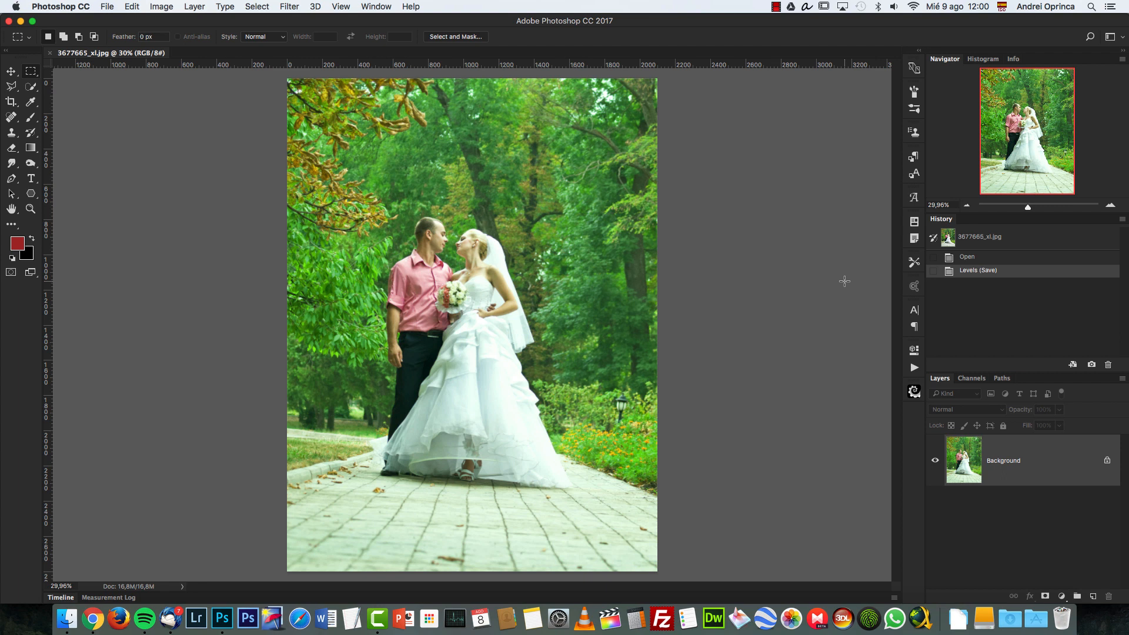
mouse_move(1056, 122)
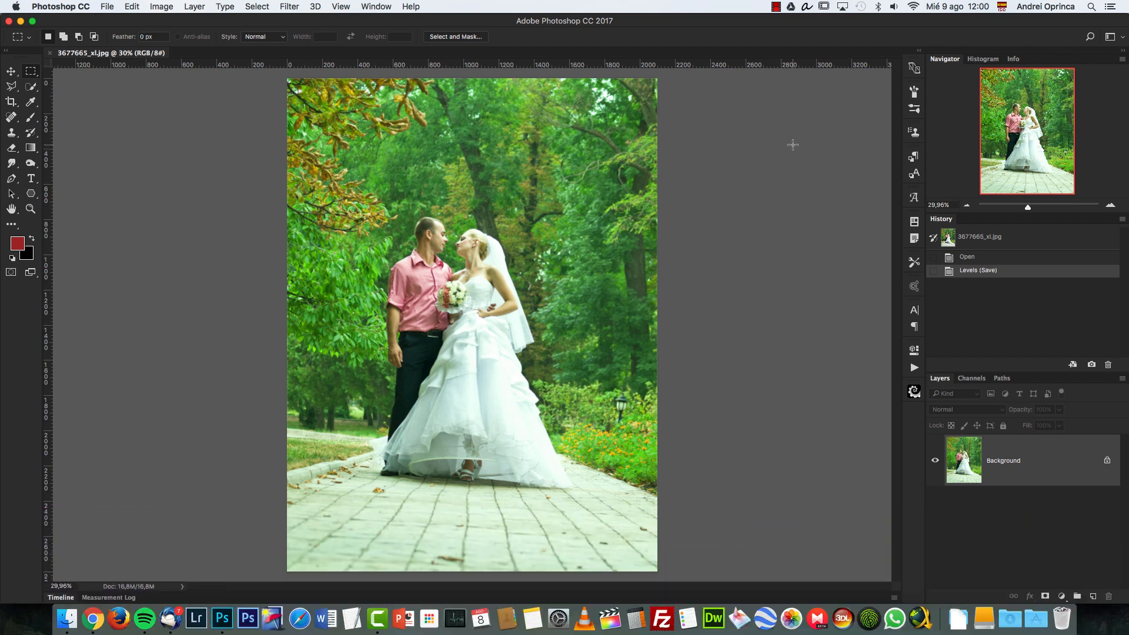
- Try straightening the photo with a crop along the tilted path edge, then undo it
left_click(289, 6)
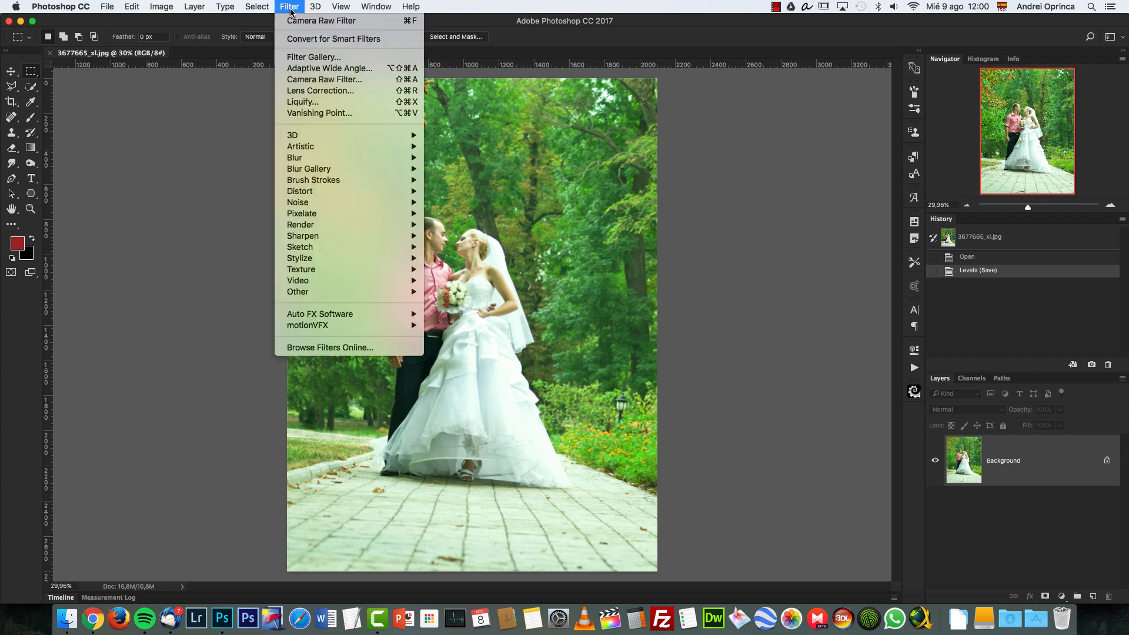
mouse_move(331, 69)
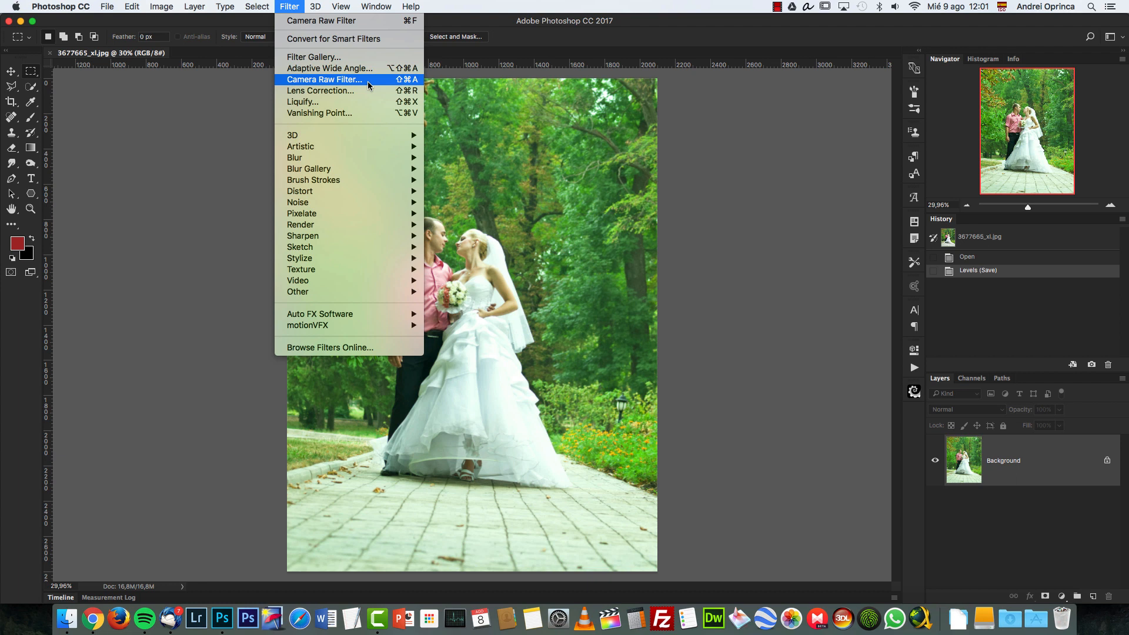
mouse_move(607, 157)
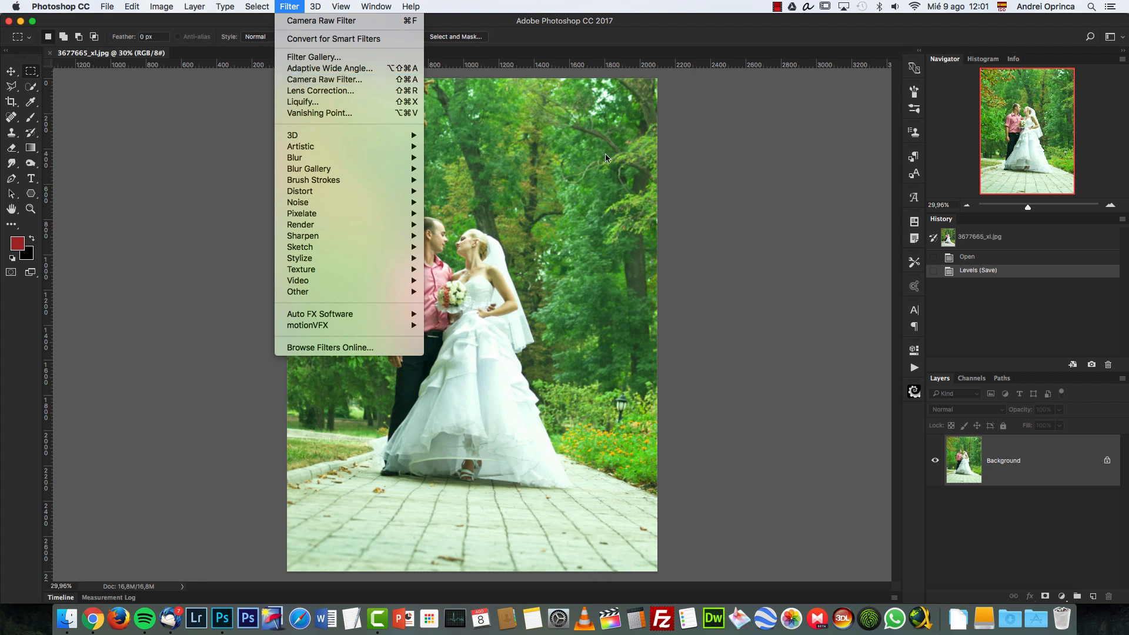
mouse_move(289, 6)
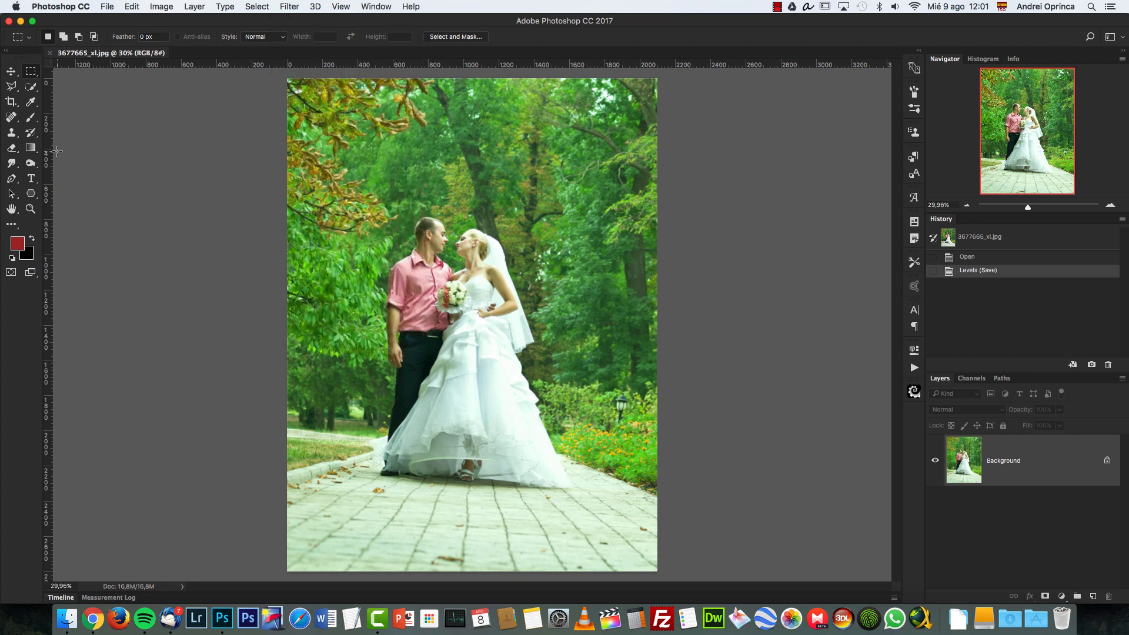
left_click(12, 101)
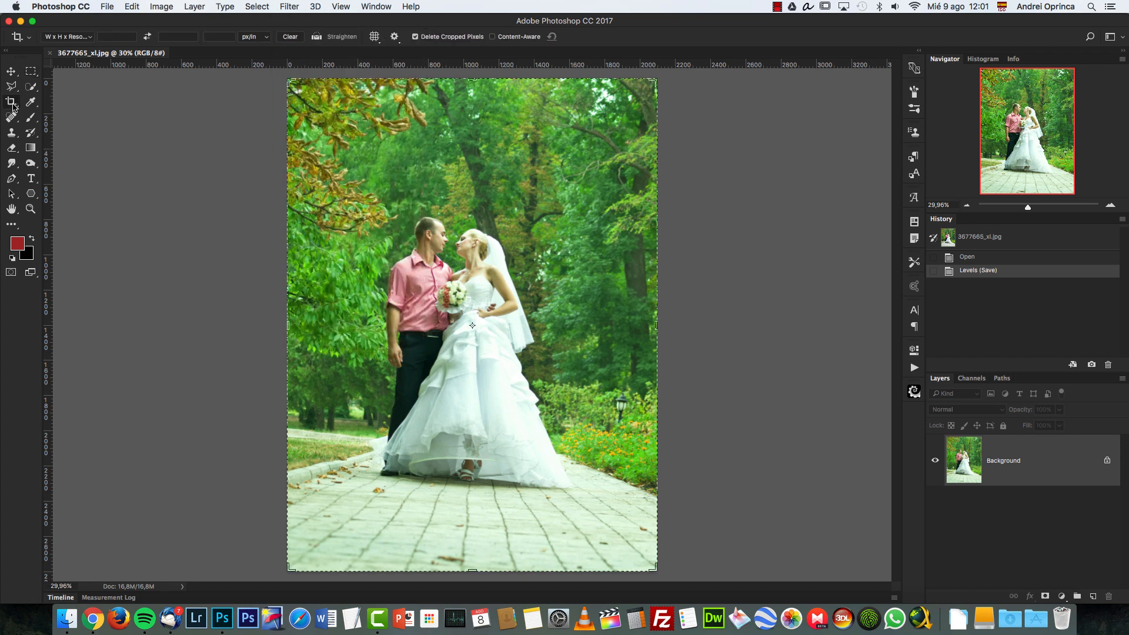
mouse_move(11, 102)
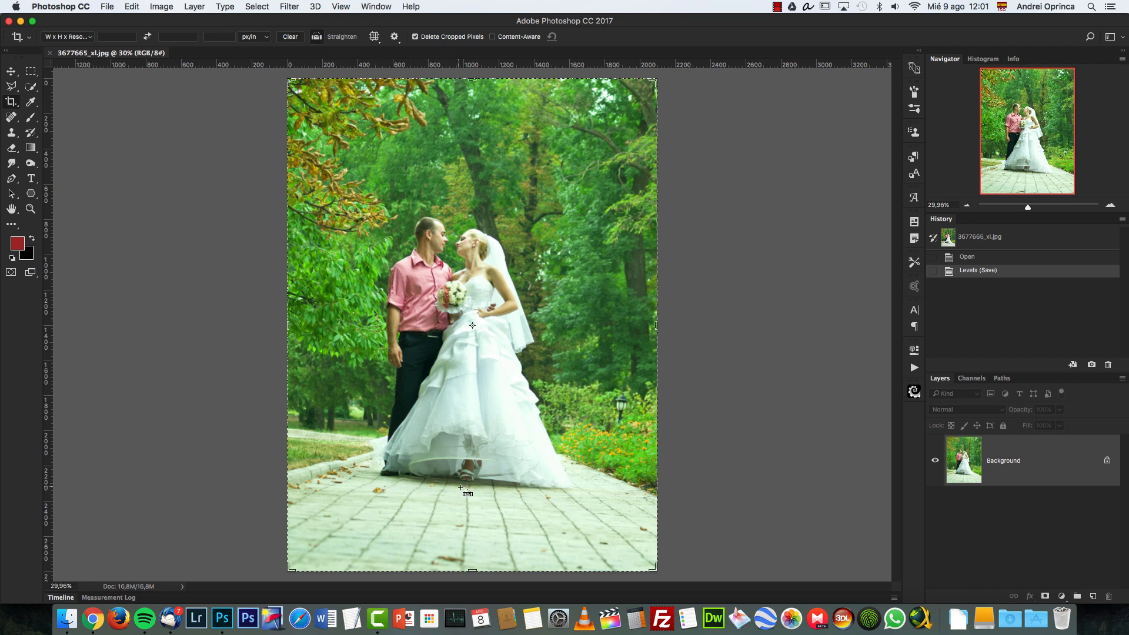
mouse_move(417, 459)
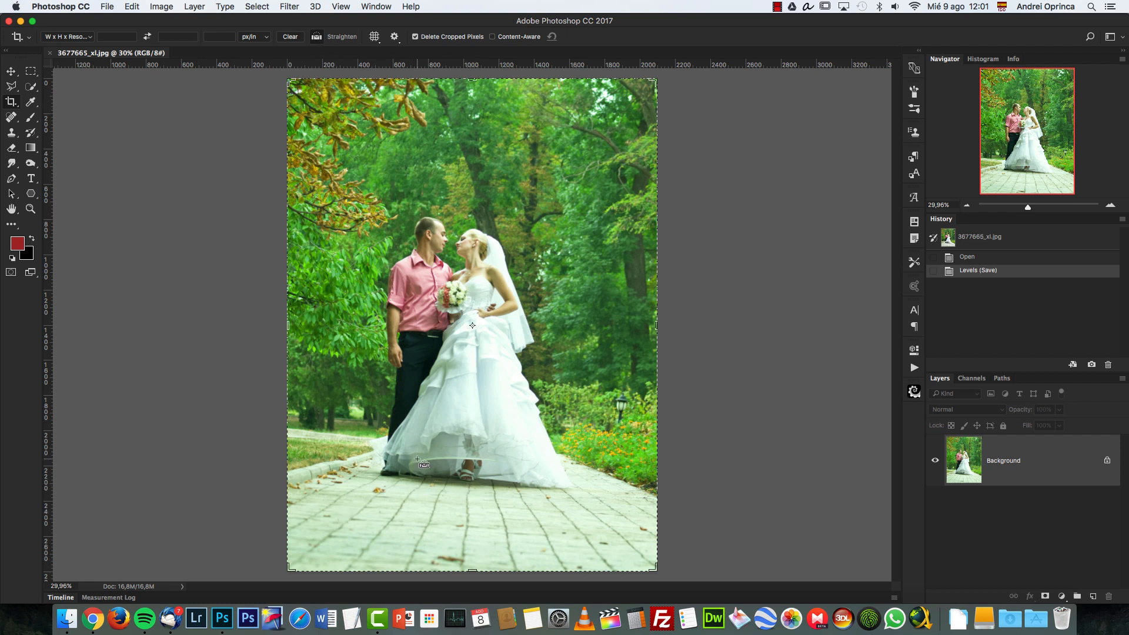
mouse_move(320, 437)
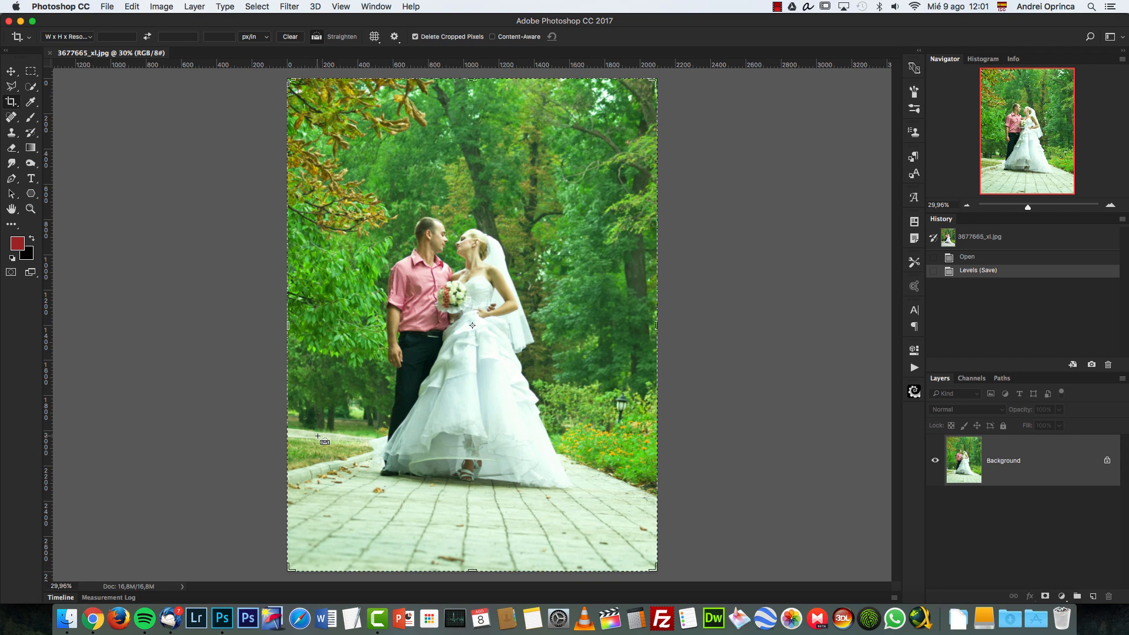
mouse_move(377, 426)
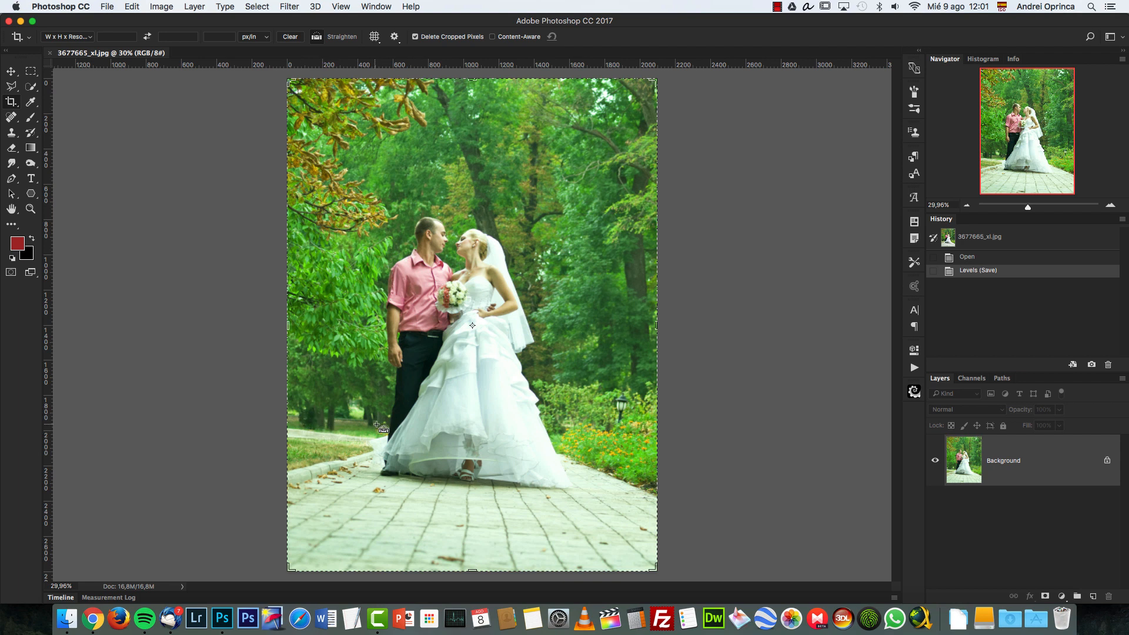
mouse_move(619, 417)
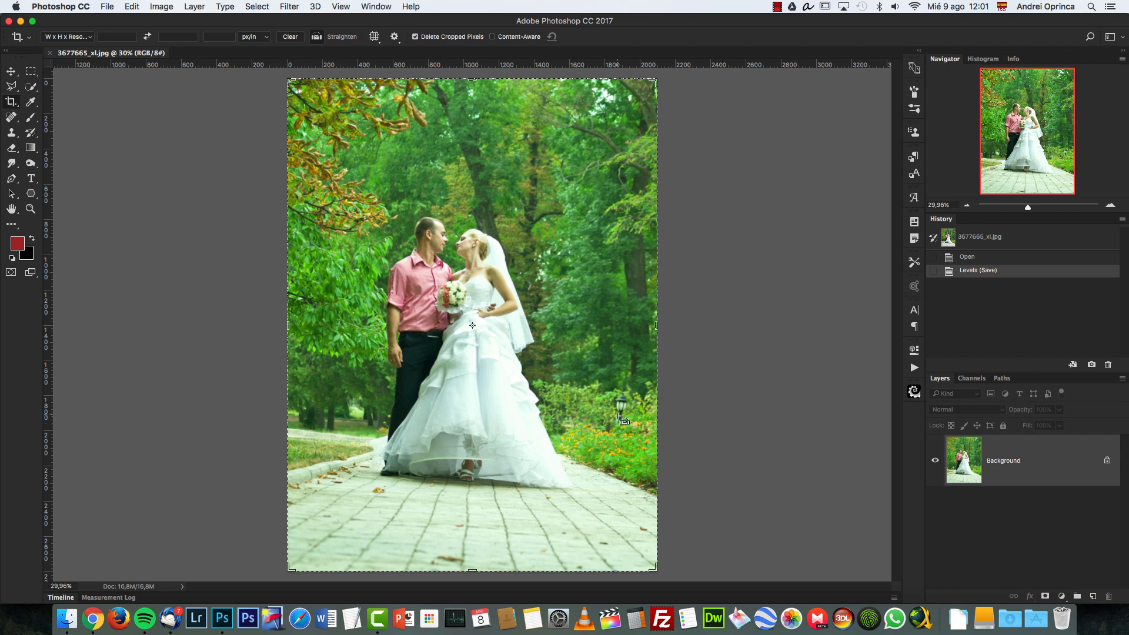
mouse_move(329, 428)
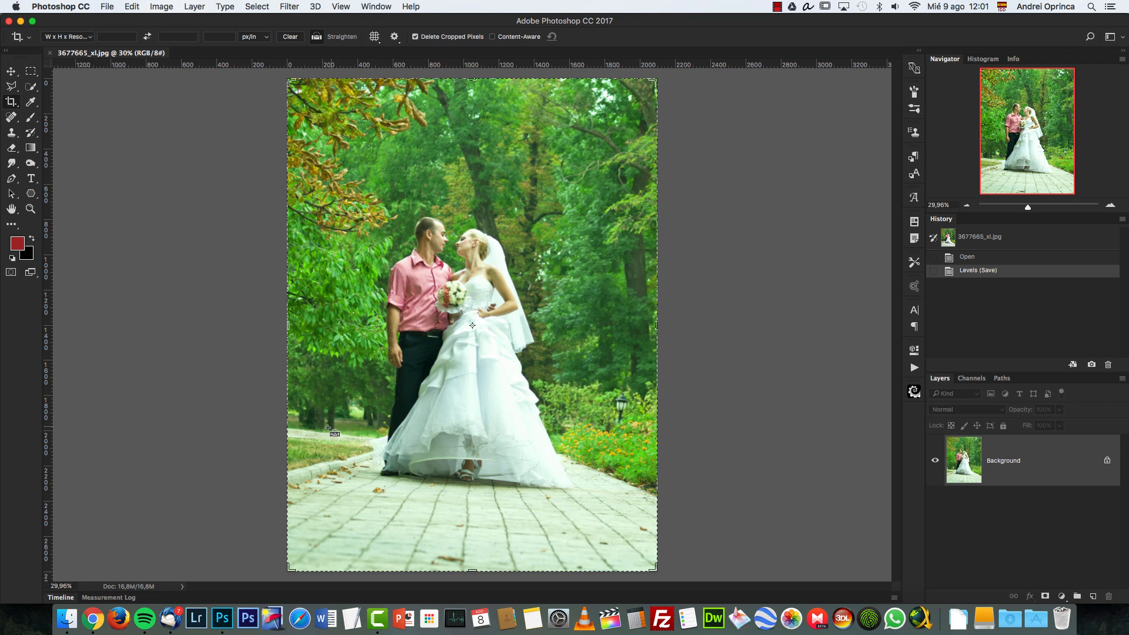
left_click_drag(310, 432, 486, 458)
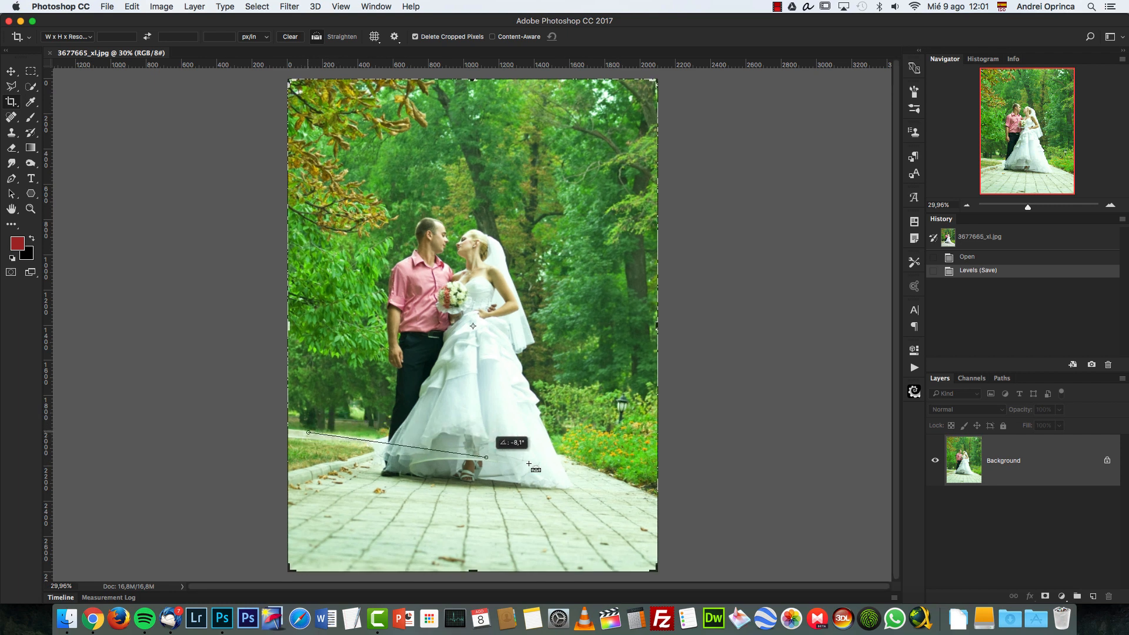
left_click_drag(485, 457, 660, 464)
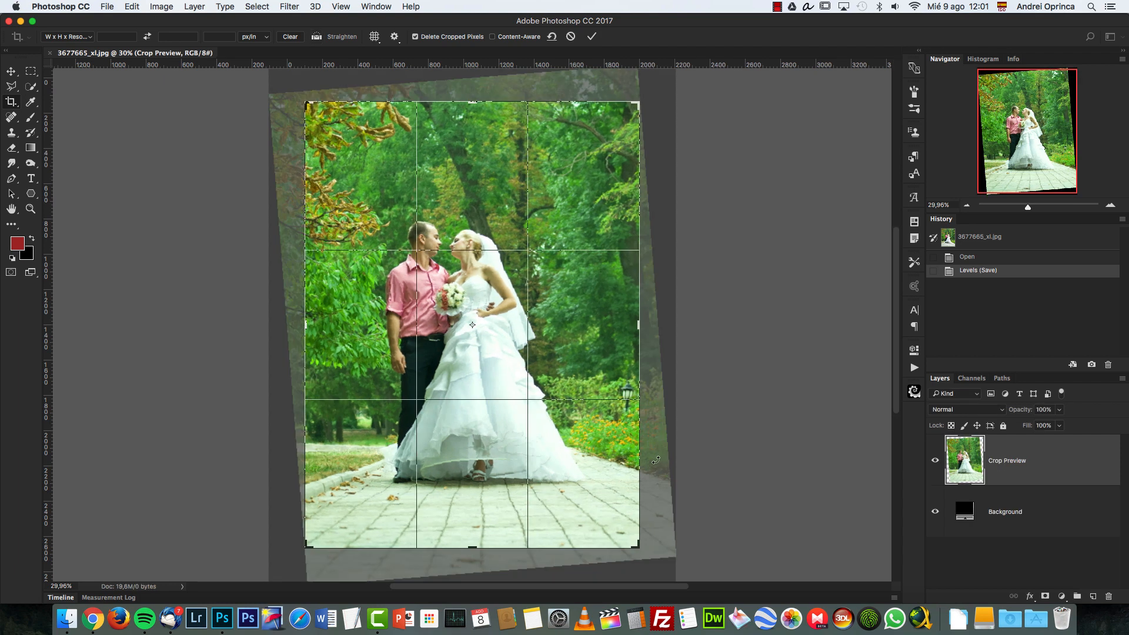
mouse_move(521, 160)
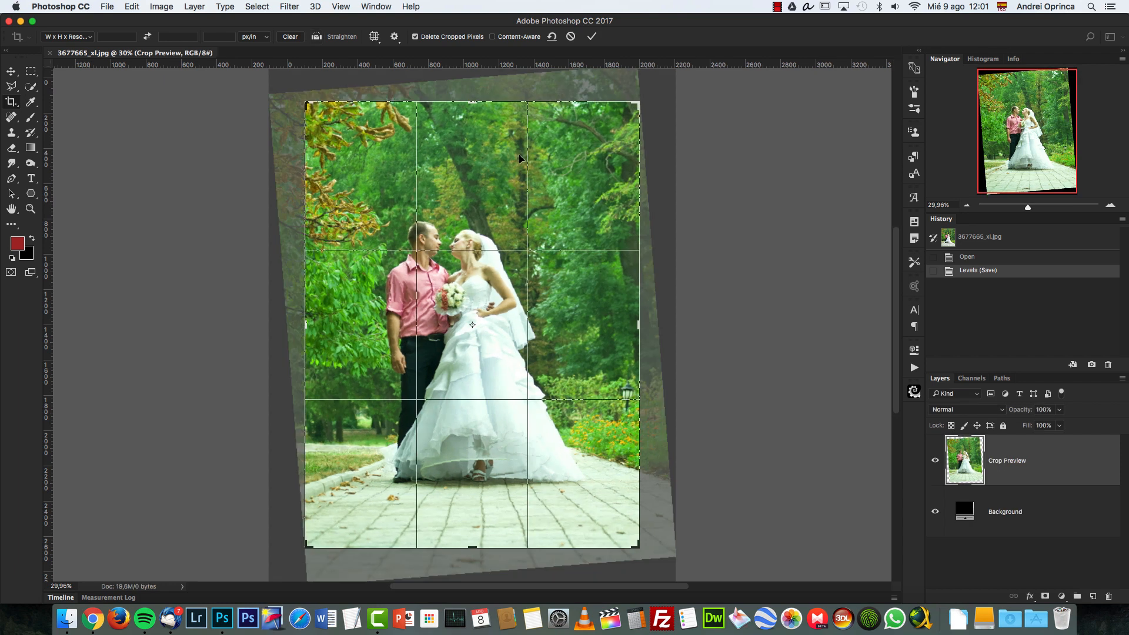
left_click(592, 36)
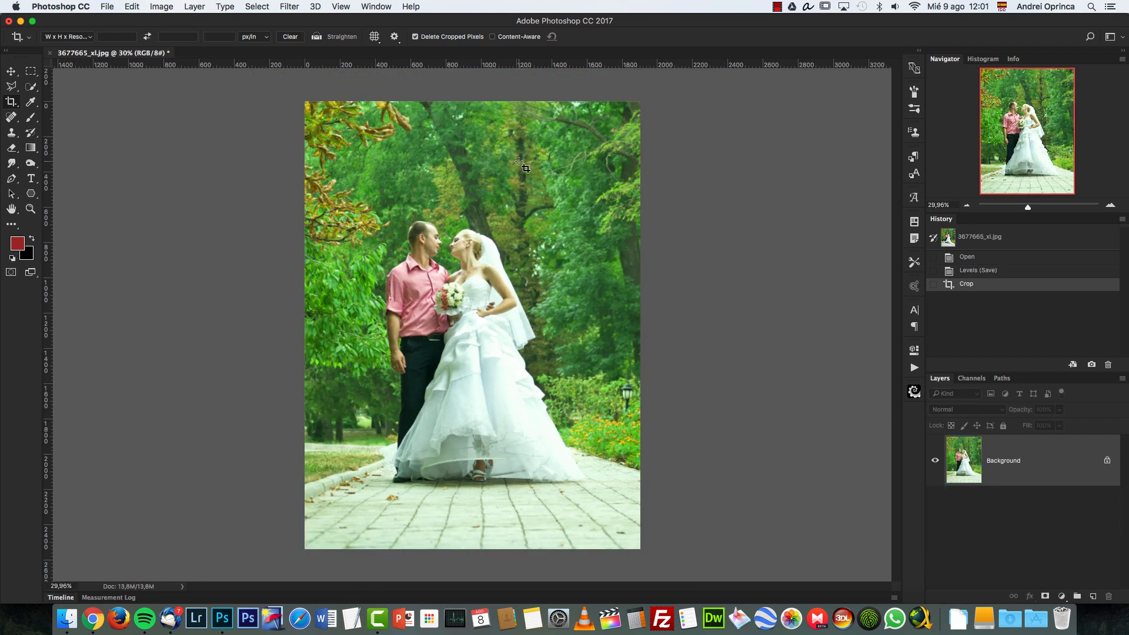
mouse_move(442, 479)
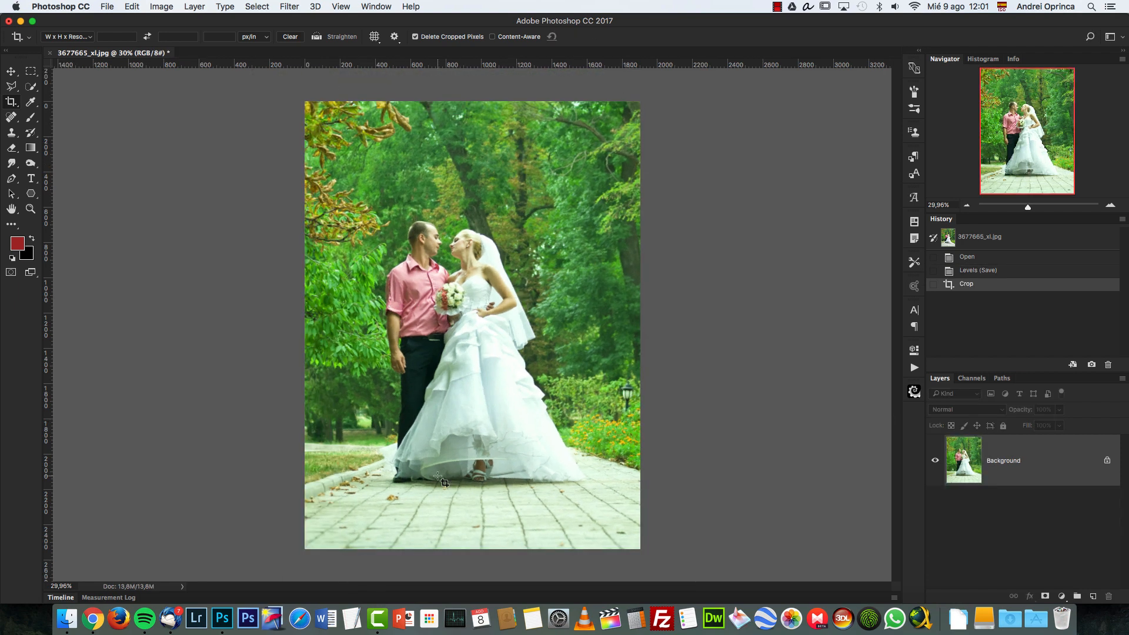
key("cmd+z")
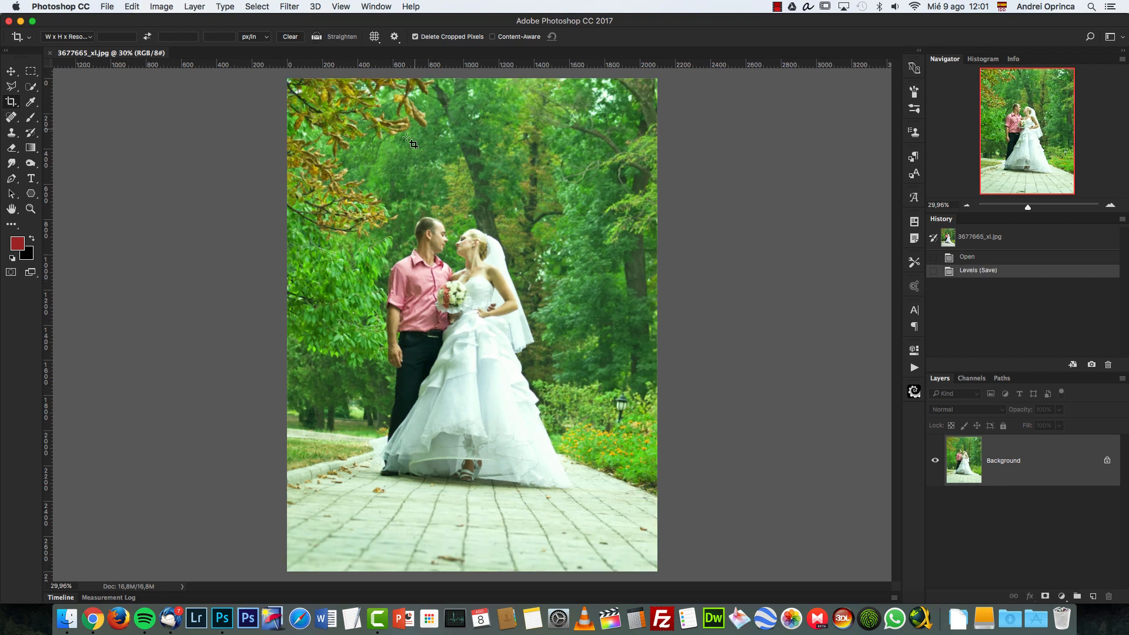
mouse_move(444, 55)
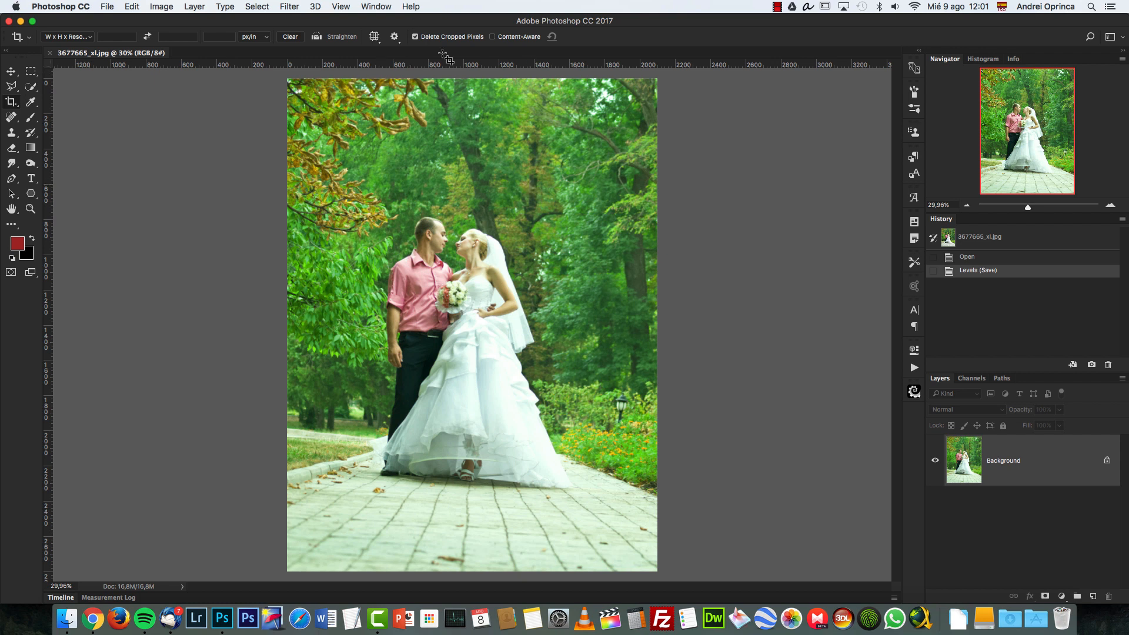
- Open the photo in the Camera Raw filter and select Guided Upright in Transform
left_click(289, 6)
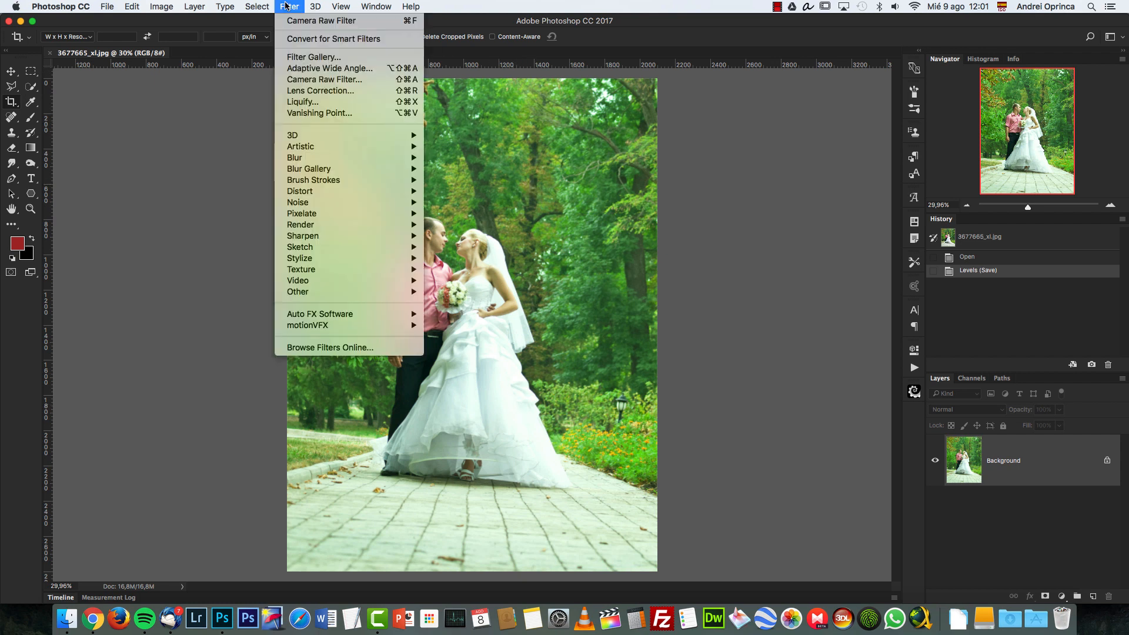
left_click(289, 7)
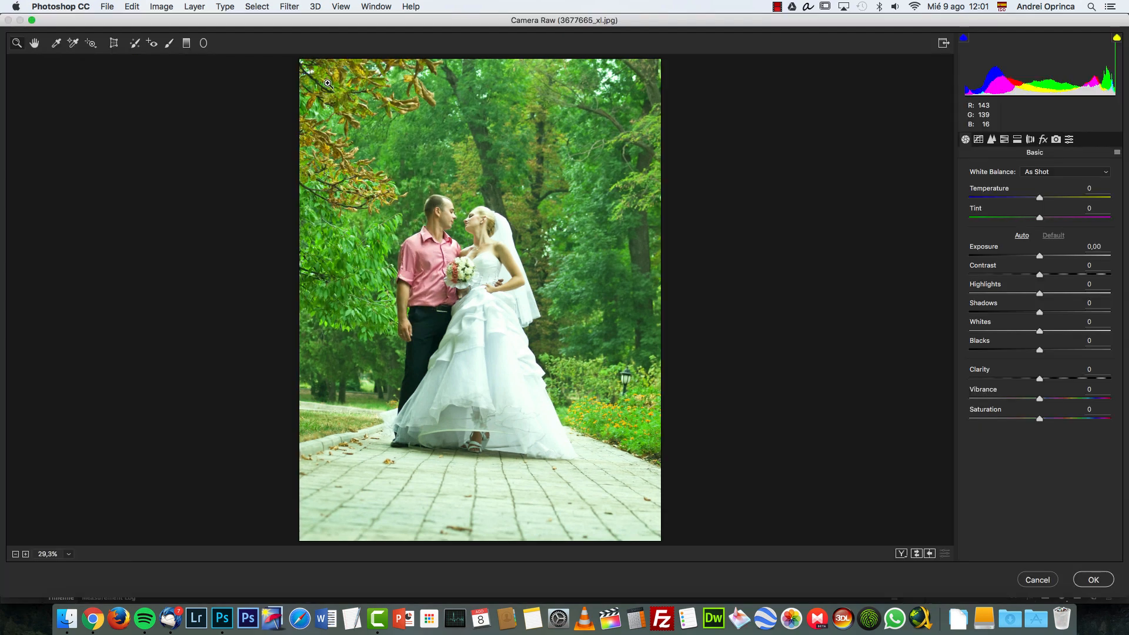
mouse_move(343, 135)
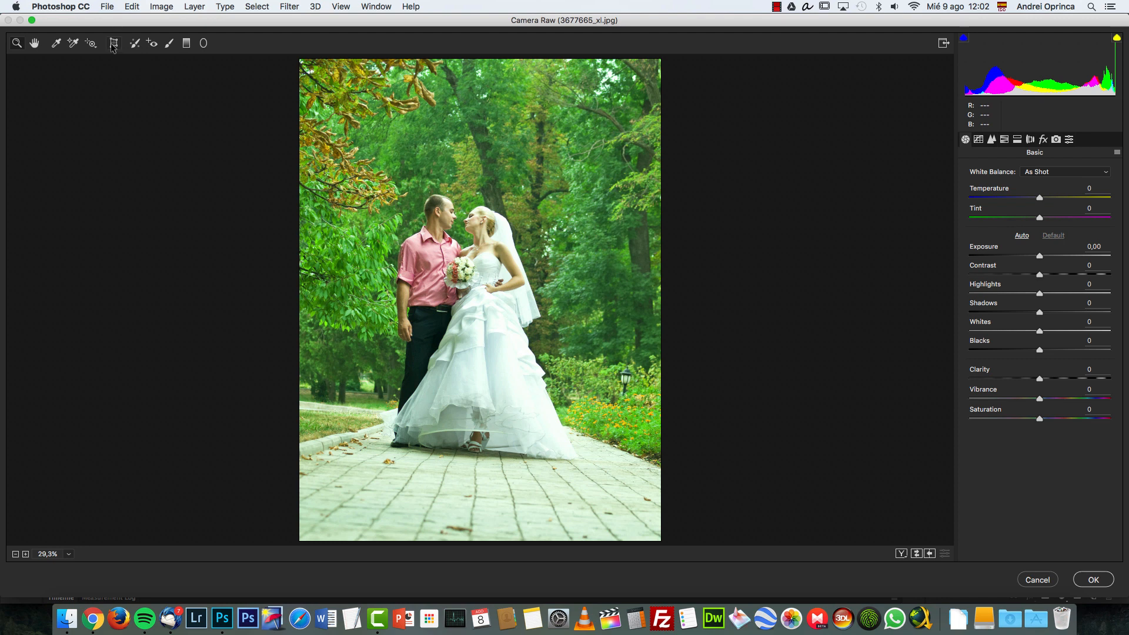
left_click(113, 43)
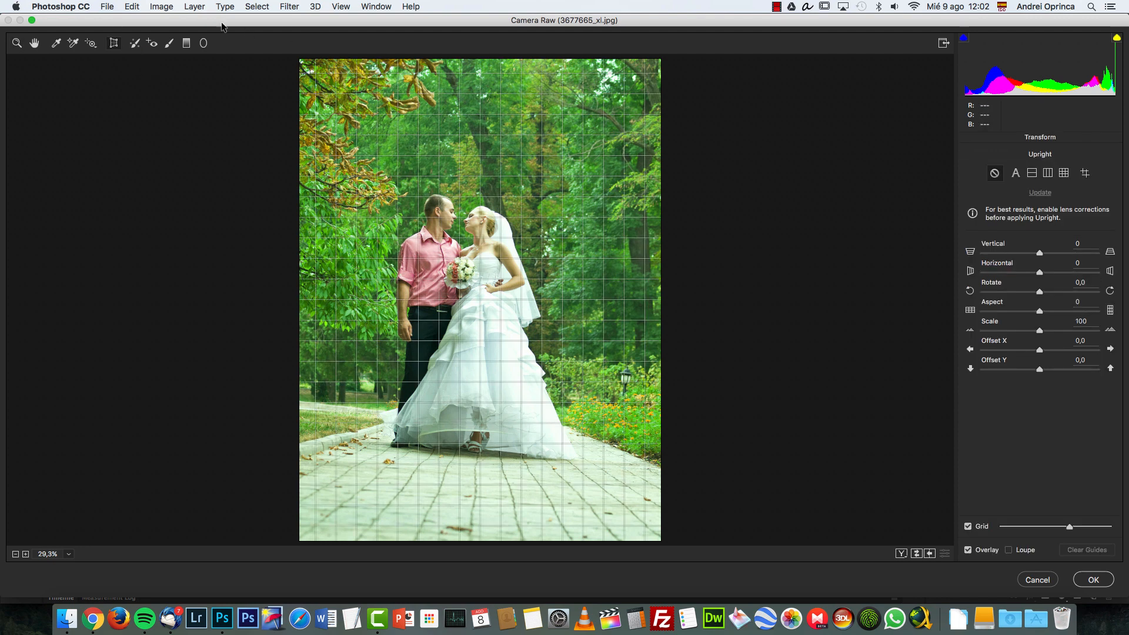
left_click(952, 139)
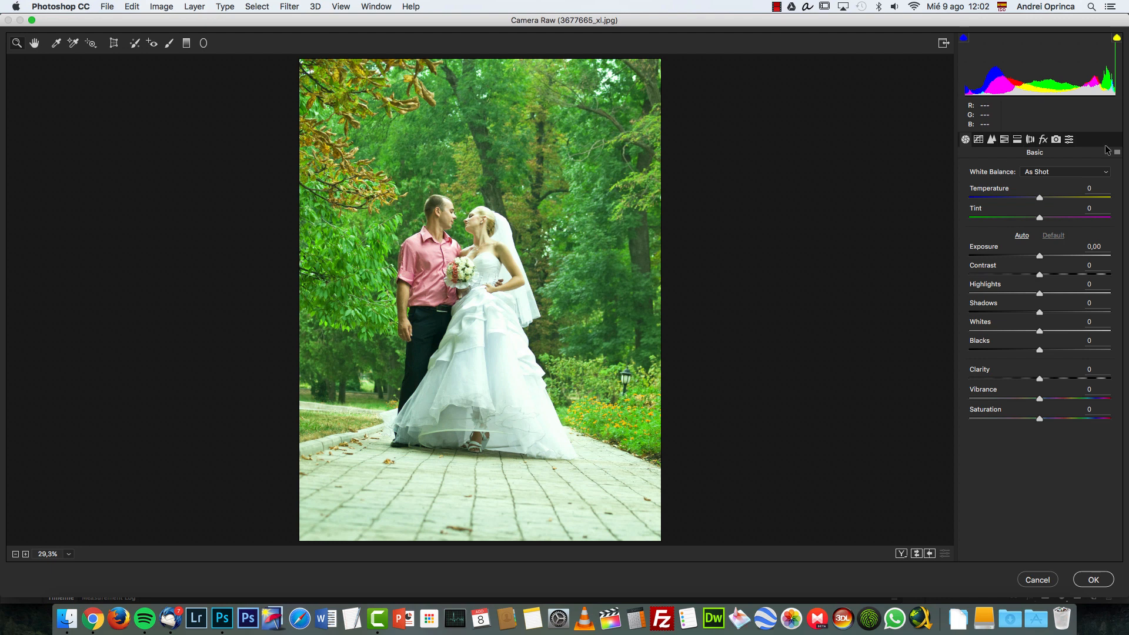
left_click(1016, 140)
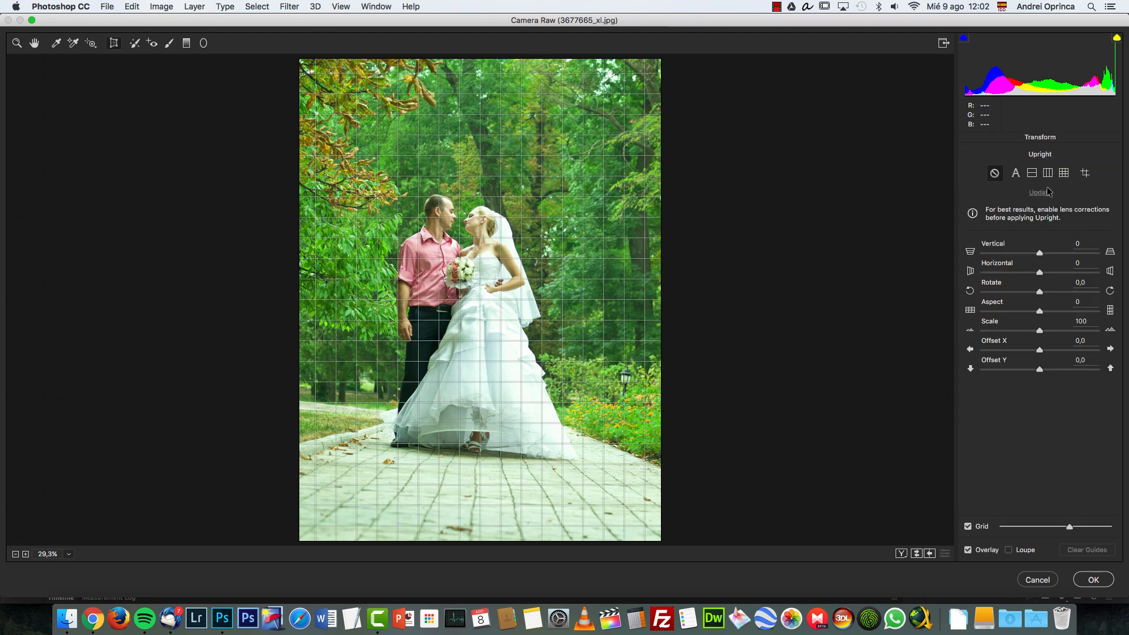
left_click(968, 526)
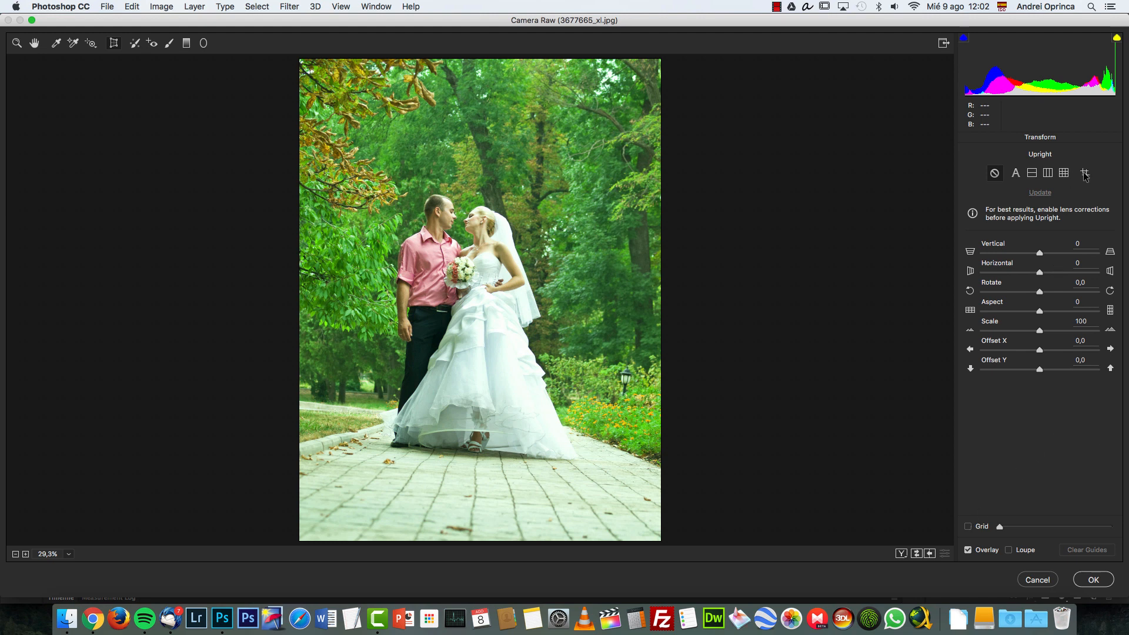
mouse_move(1084, 172)
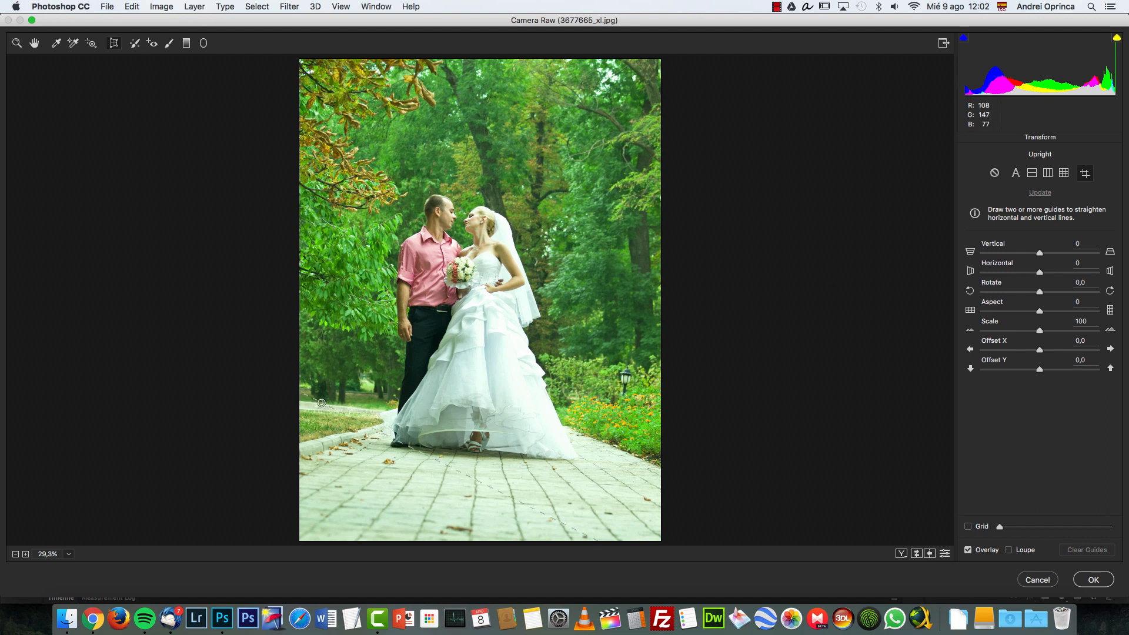
- Draw and align guides along the path edge and tree trunk, then apply Camera Raw
left_click_drag(321, 402, 635, 432)
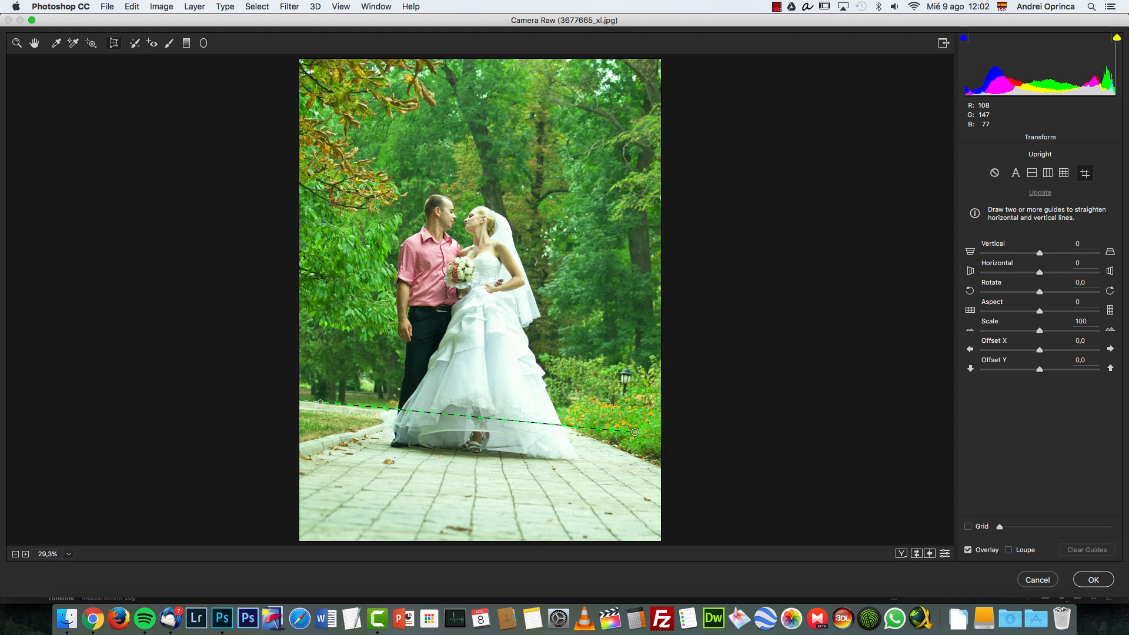
left_click_drag(635, 432, 636, 434)
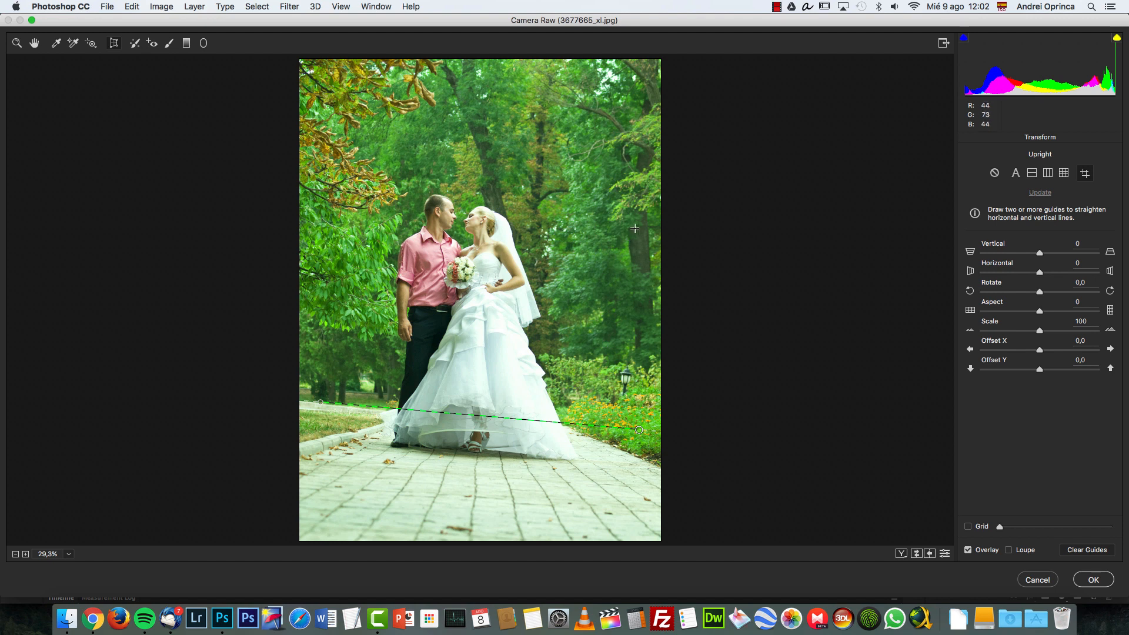
mouse_move(651, 402)
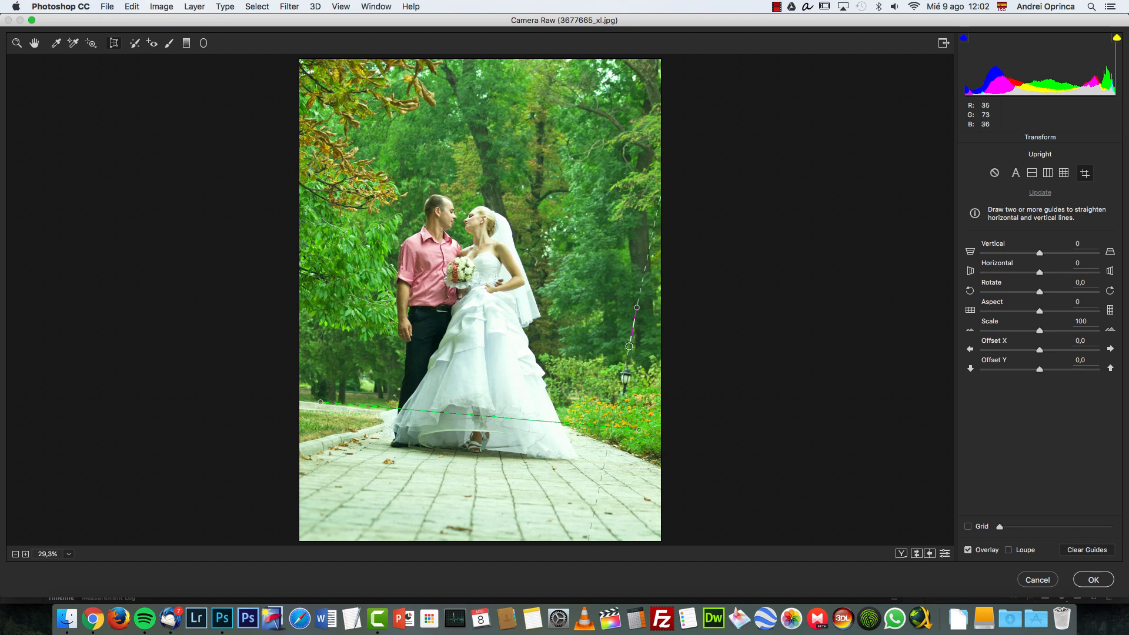
left_click_drag(628, 346, 625, 393)
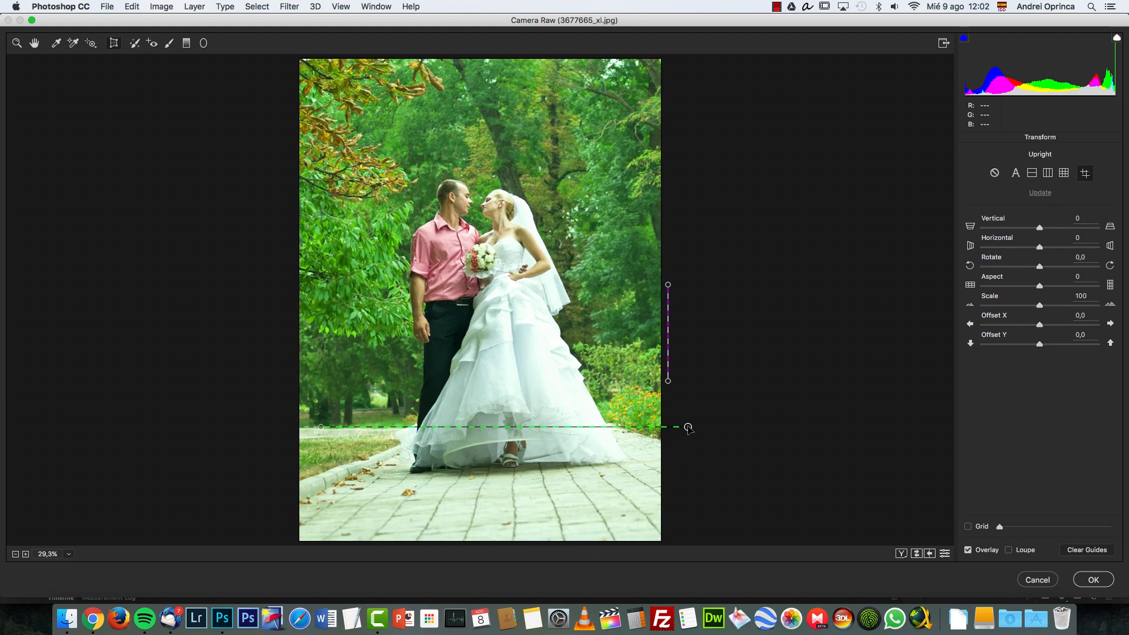
left_click_drag(689, 427, 686, 414)
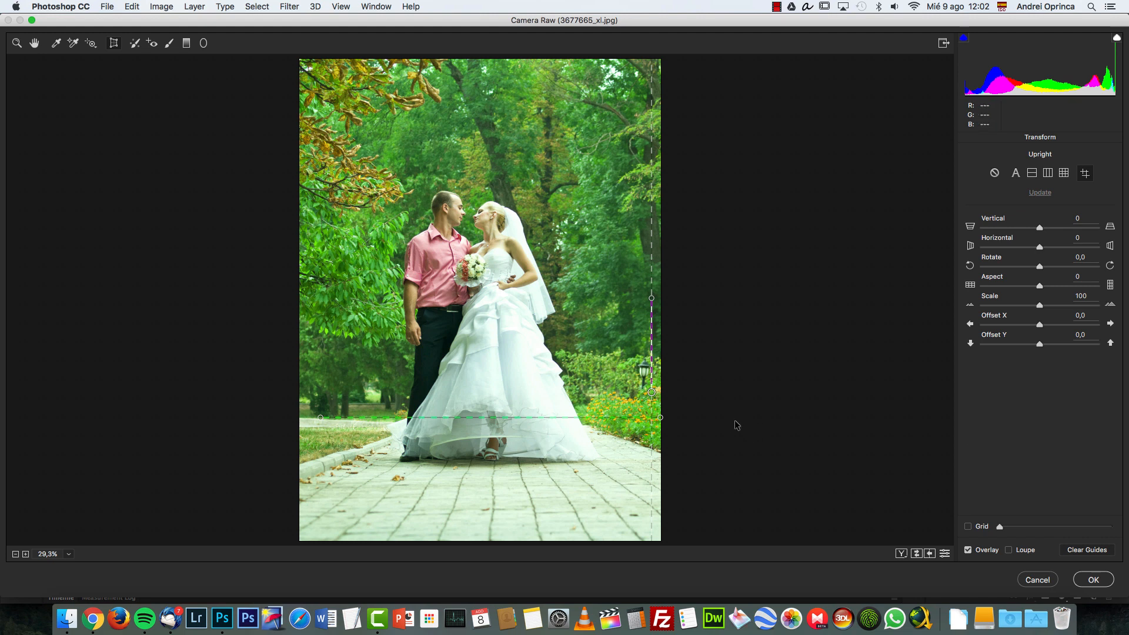
left_click_drag(651, 392, 661, 412)
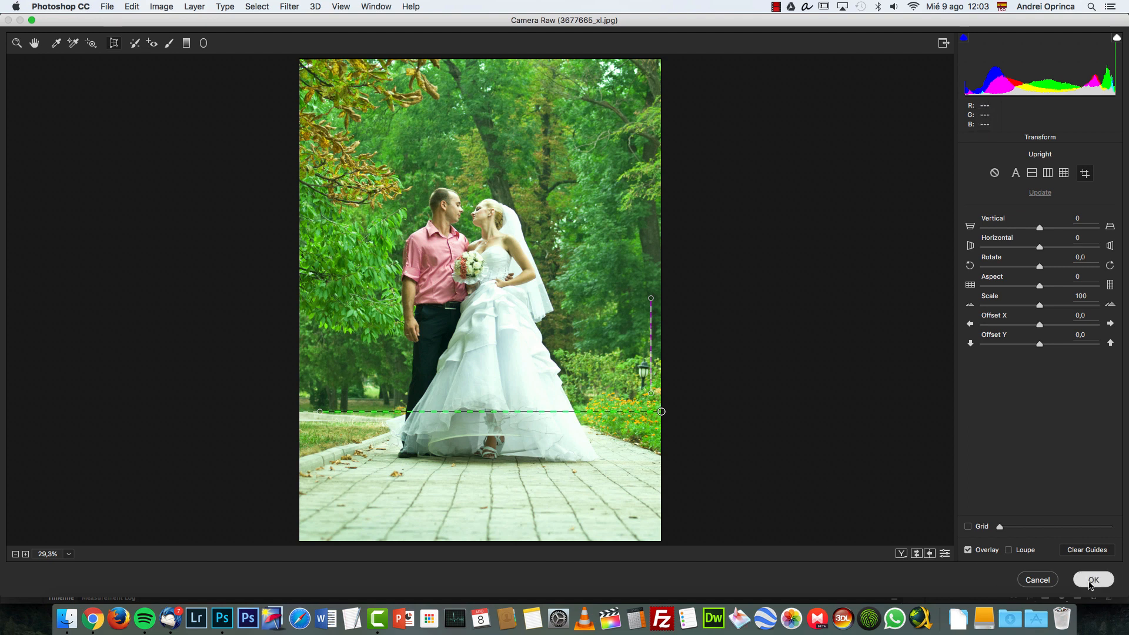
left_click(1093, 579)
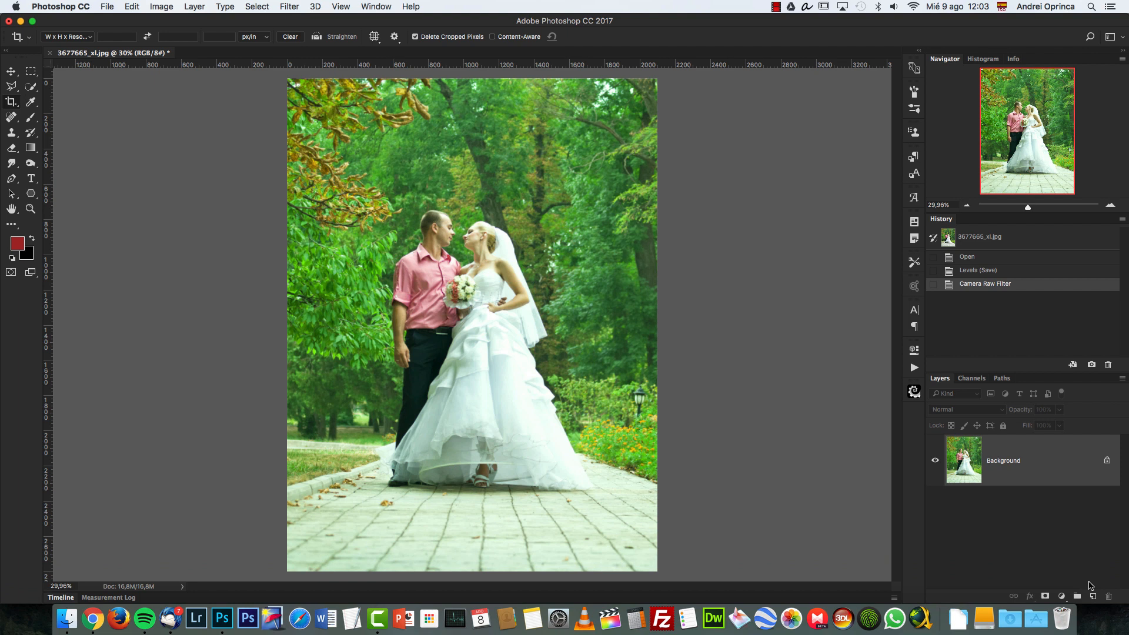
mouse_move(822, 446)
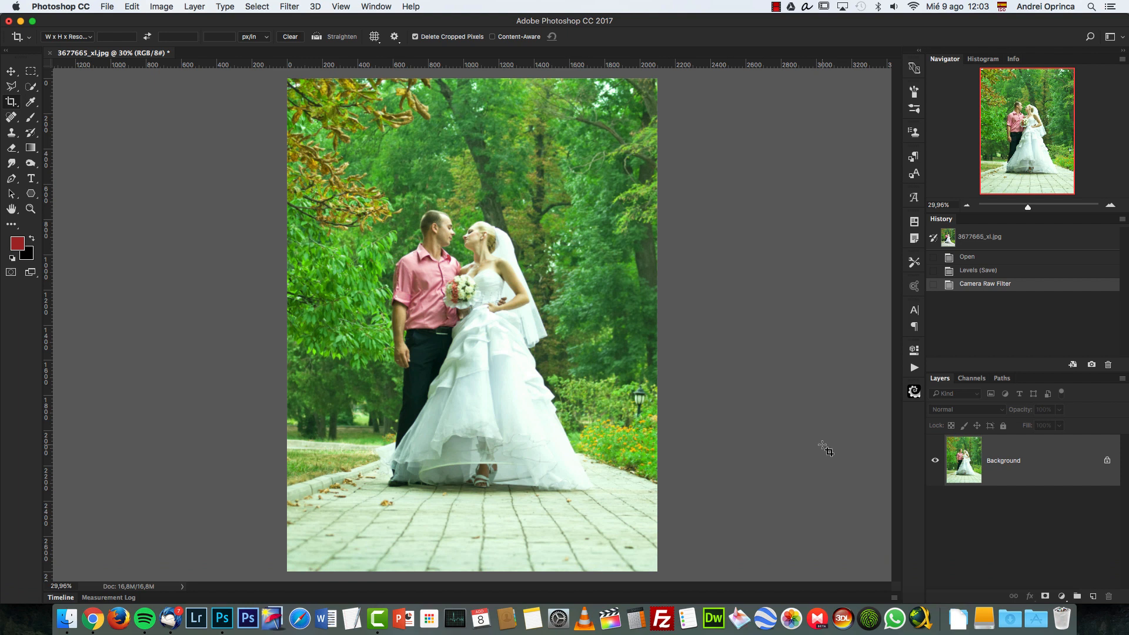
mouse_move(723, 306)
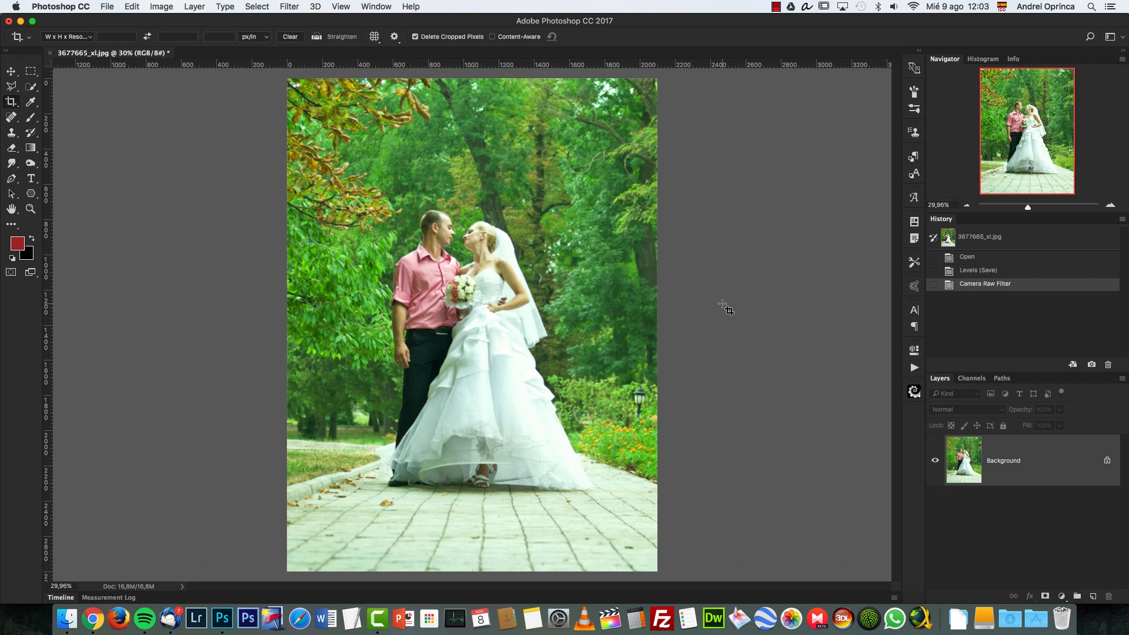
- View the photo at 100% and add a default Hue/Saturation adjustment layer
key("cmd+1")
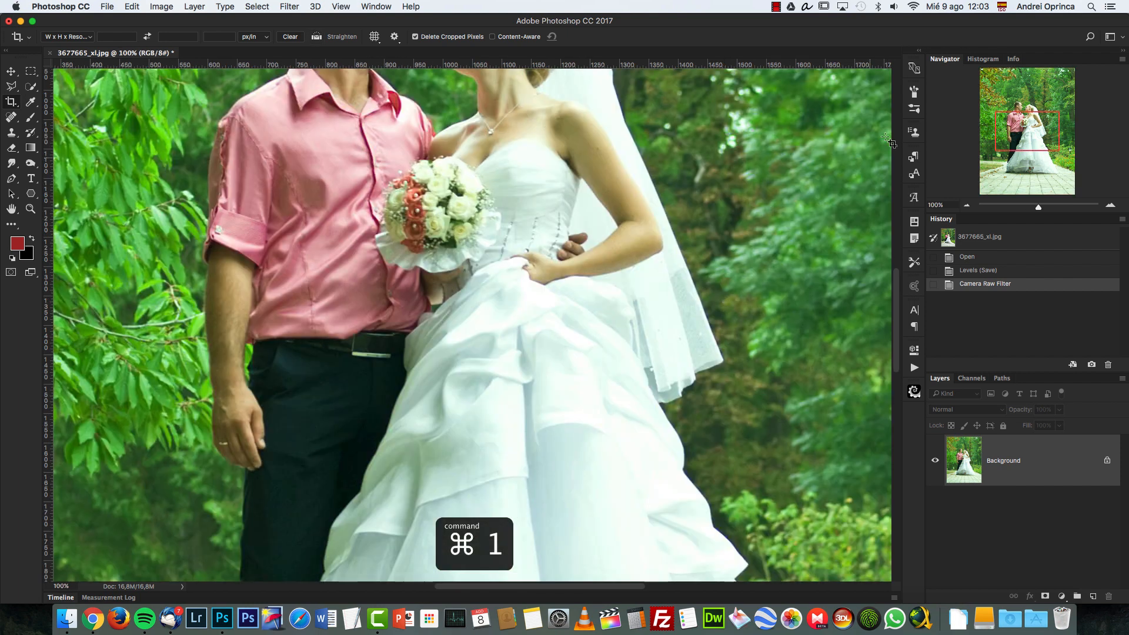
left_click(1063, 596)
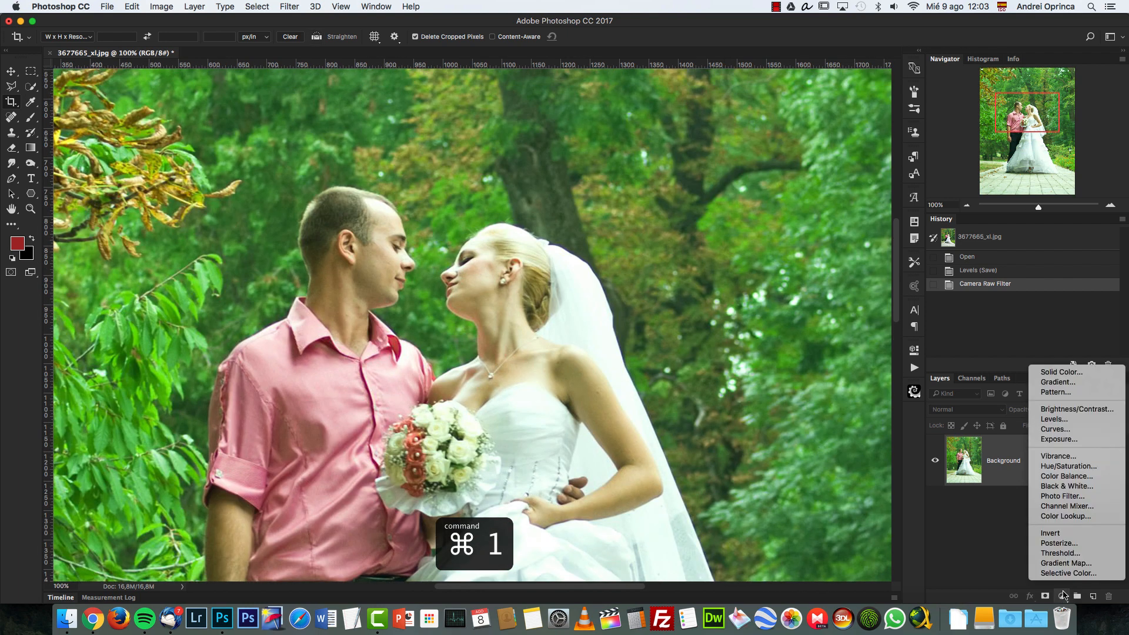
left_click(1068, 466)
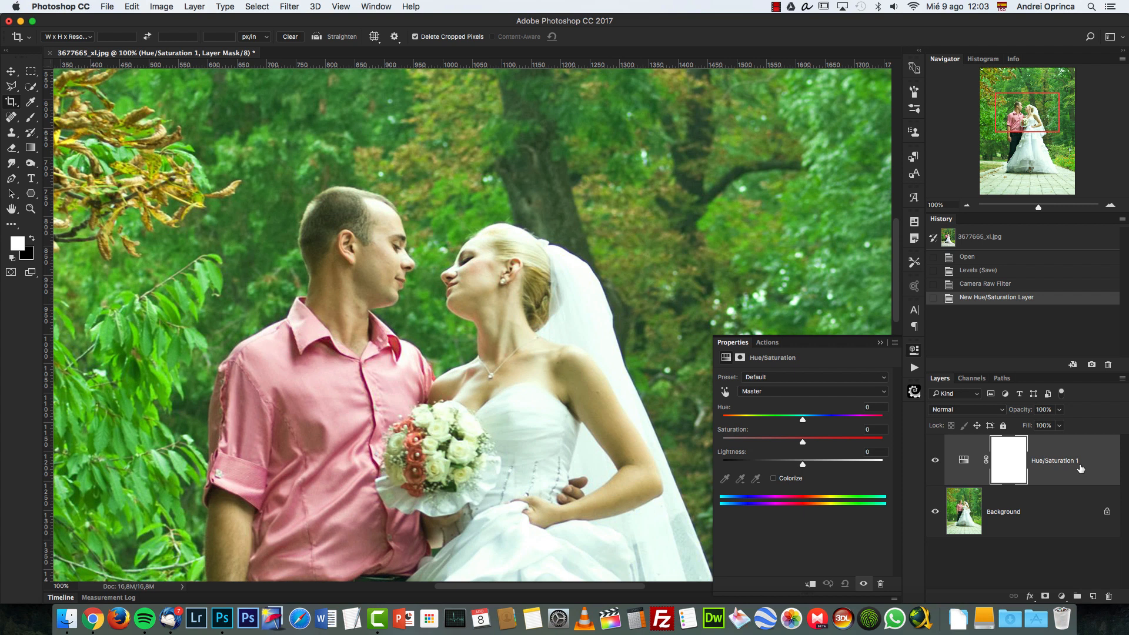
mouse_move(620, 291)
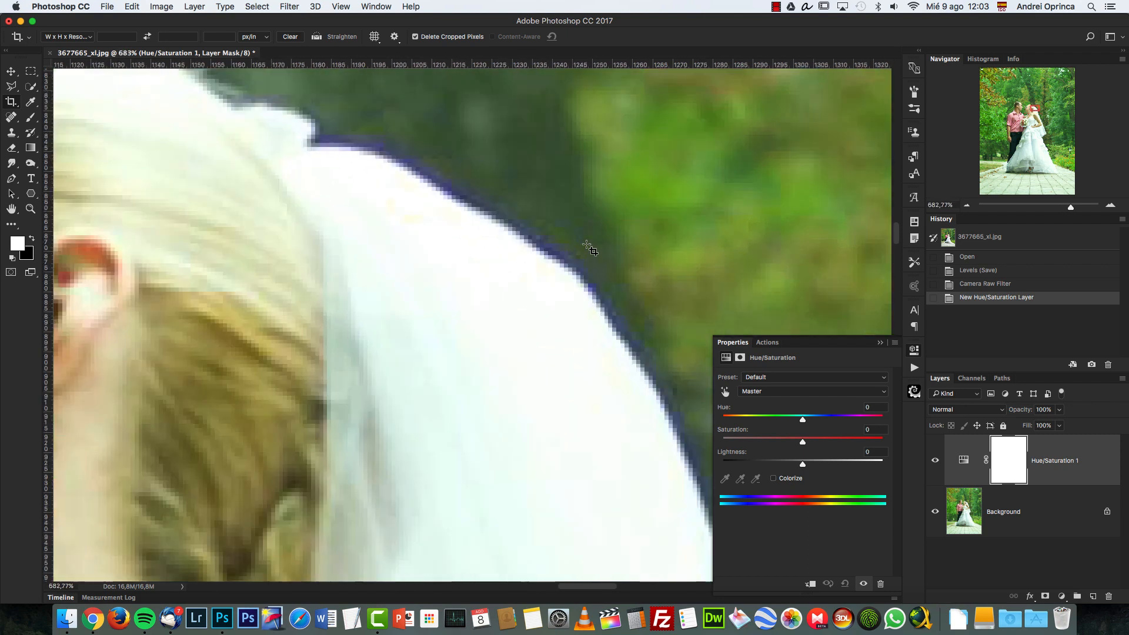
- Zoom in and pan along the veil's edge to inspect the blue-purple fringe
left_click(9, 73)
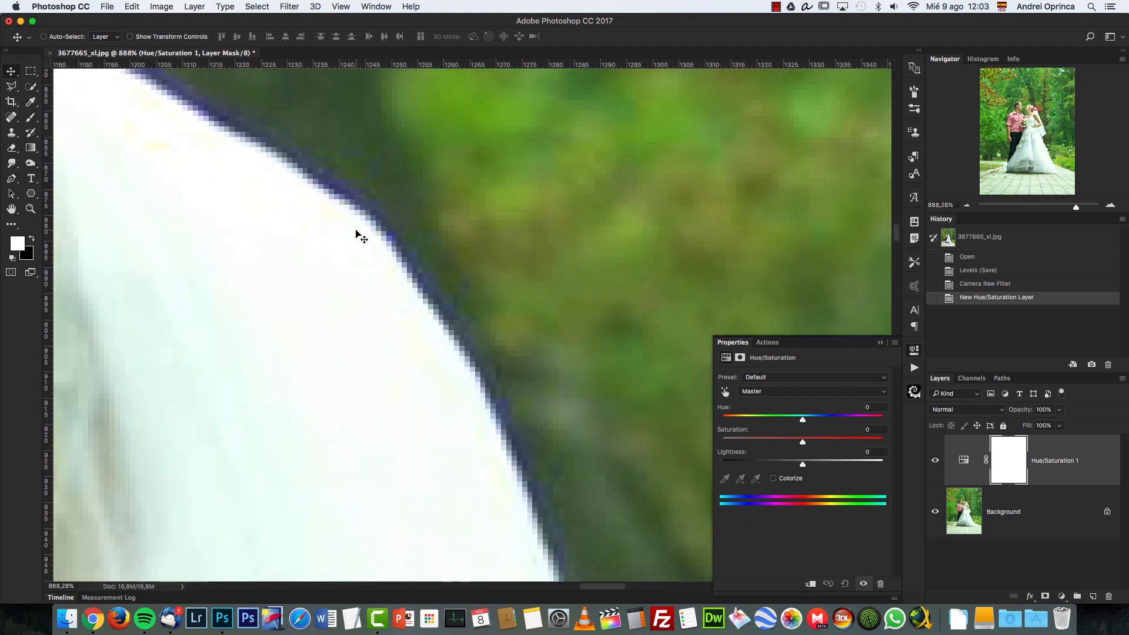
left_click_drag(360, 237, 590, 417)
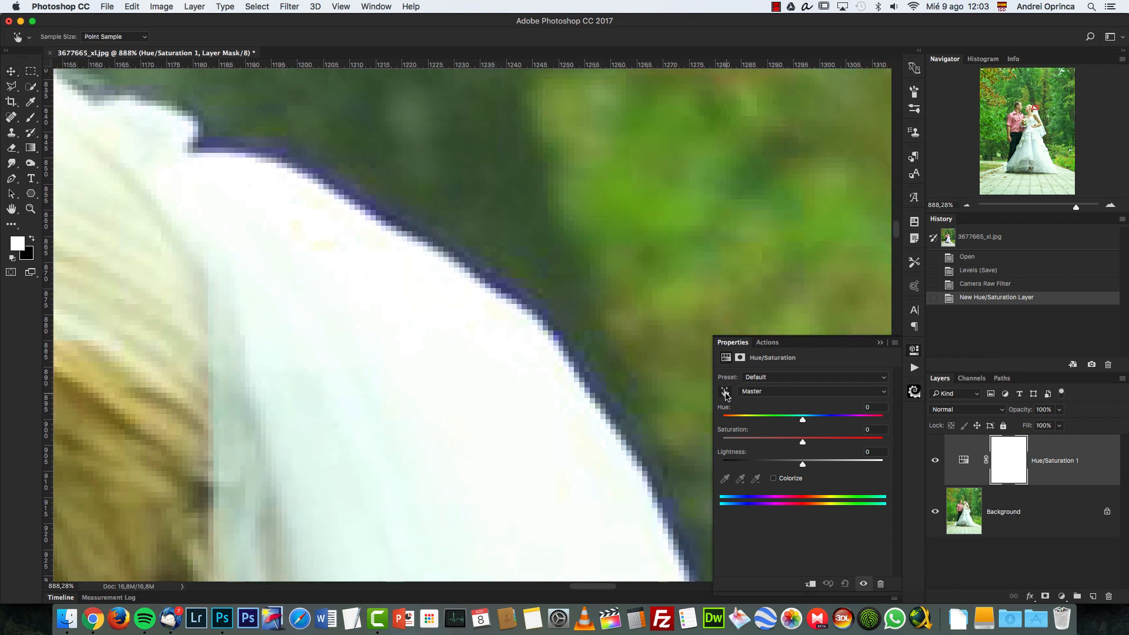
- Sample the veil fringe and lower the Blues saturation to -55
left_click(813, 391)
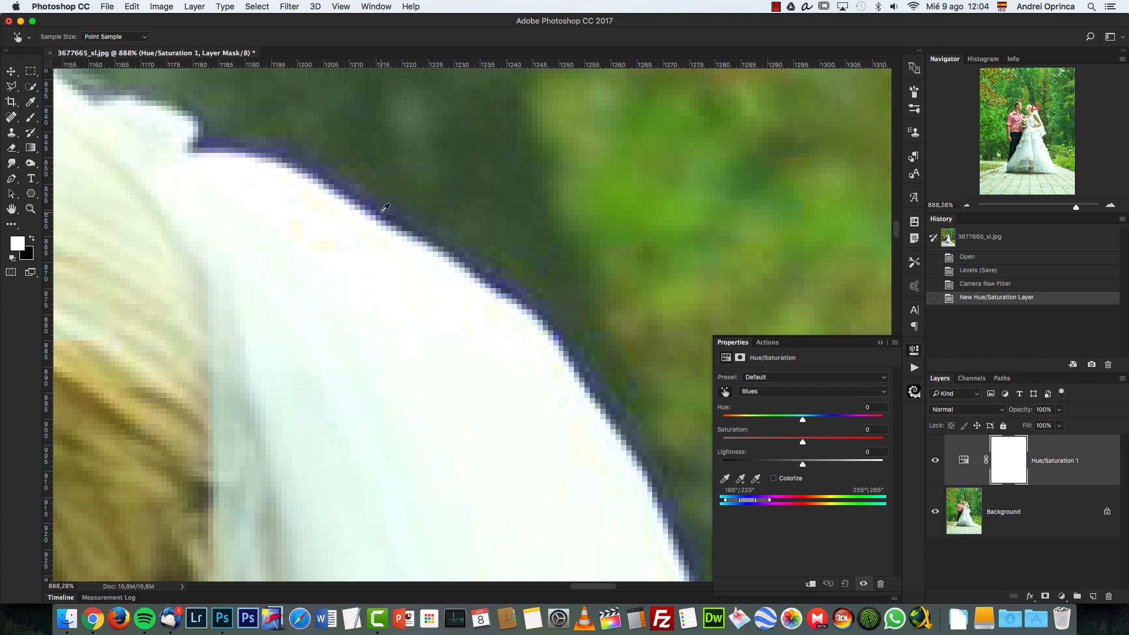
left_click_drag(801, 442, 753, 442)
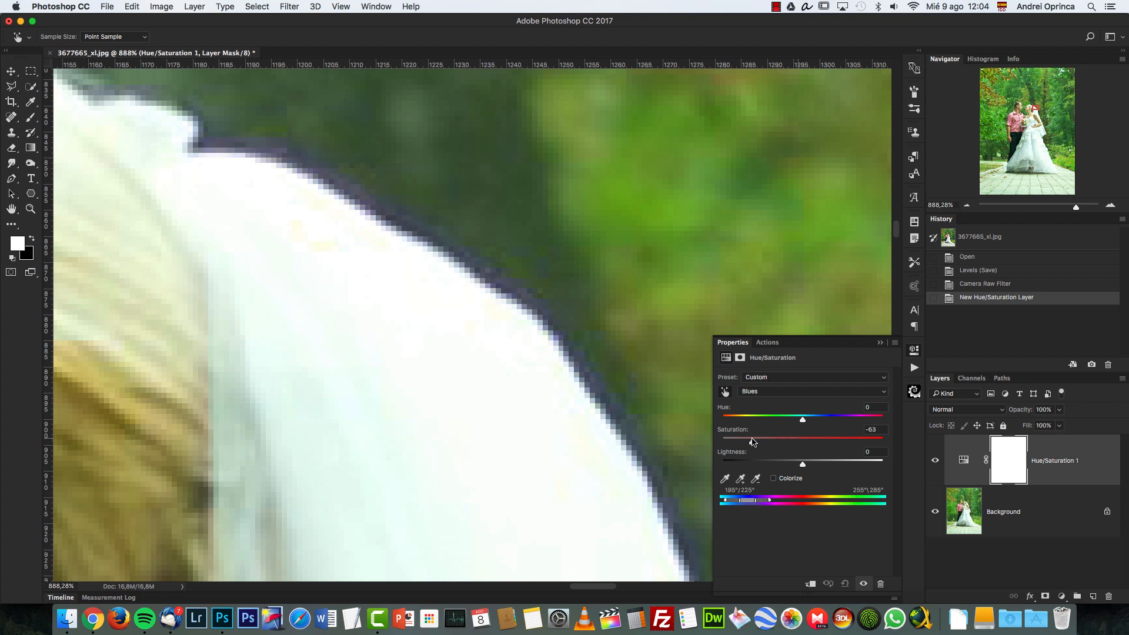
left_click_drag(802, 441, 758, 441)
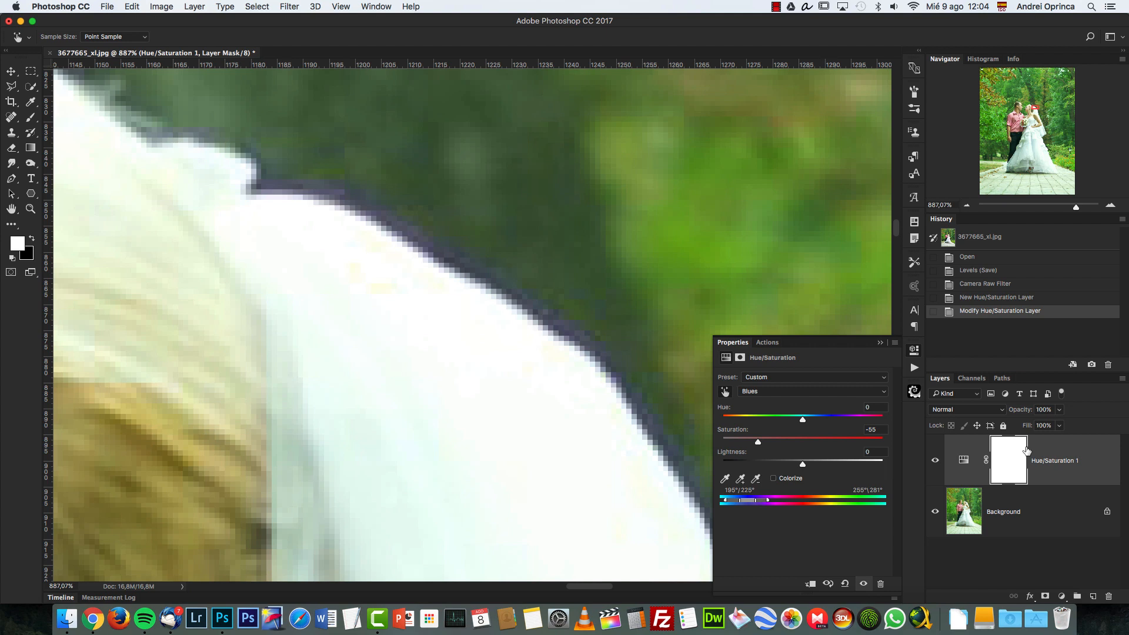
- Adjust the Blues hue range sliders, then discard the Hue/Saturation layer
left_click_drag(729, 500, 756, 500)
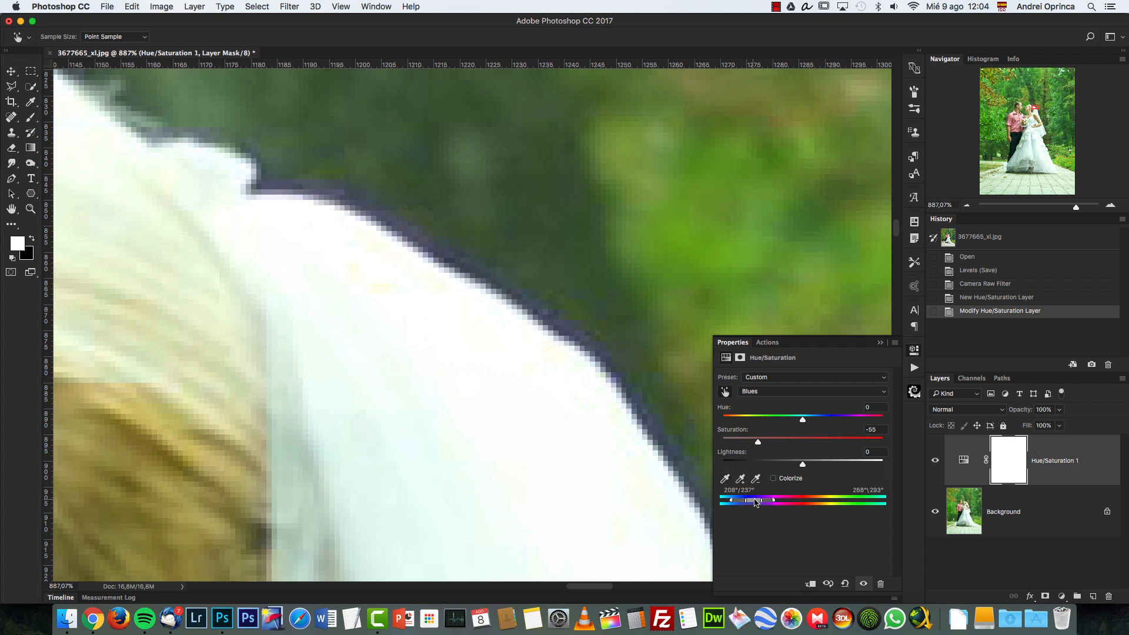
left_click_drag(754, 500, 772, 500)
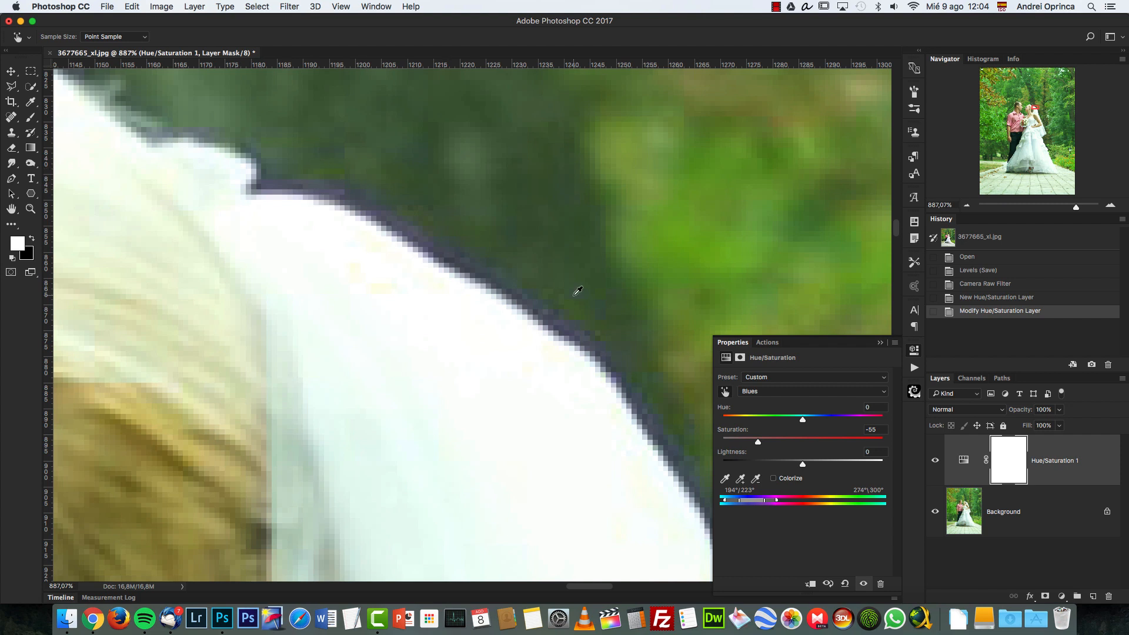
mouse_move(563, 284)
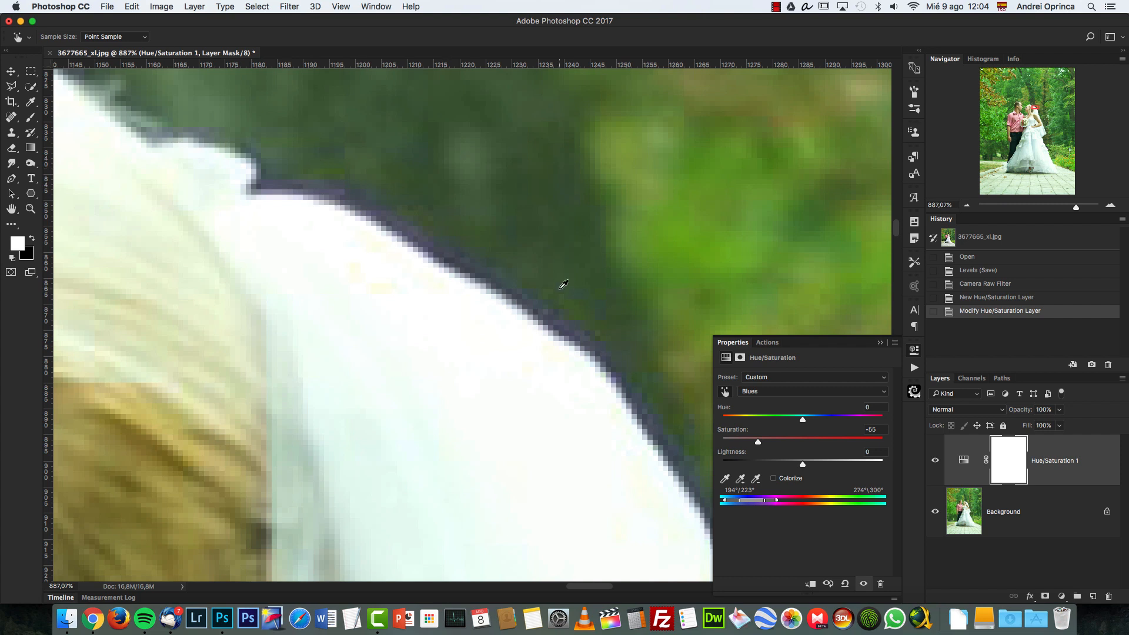
mouse_move(450, 259)
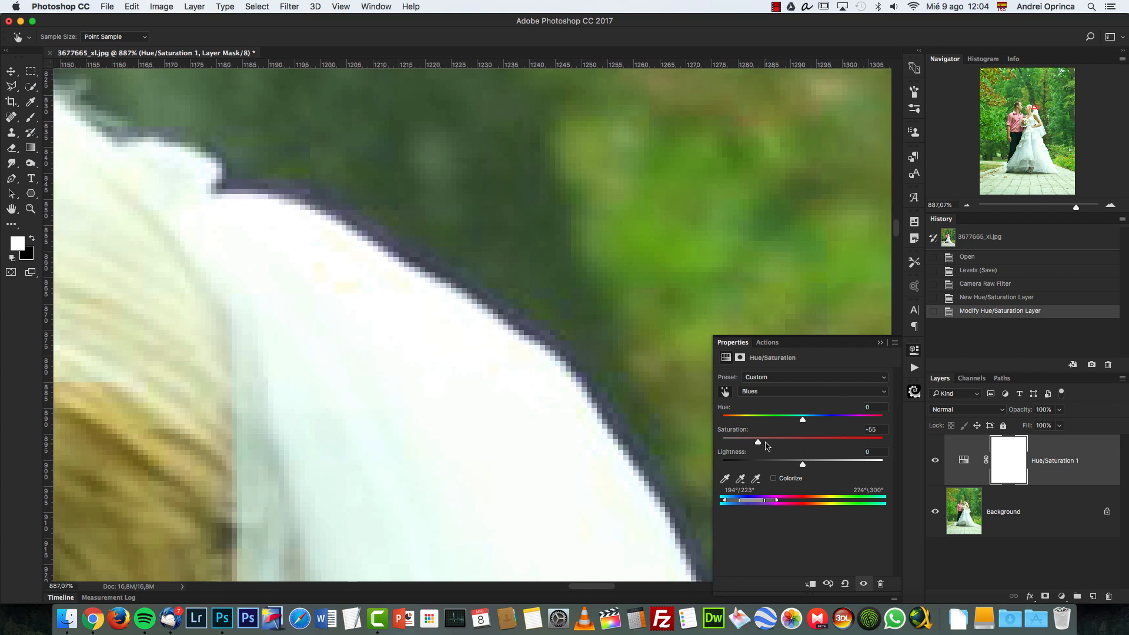
left_click_drag(763, 499, 738, 500)
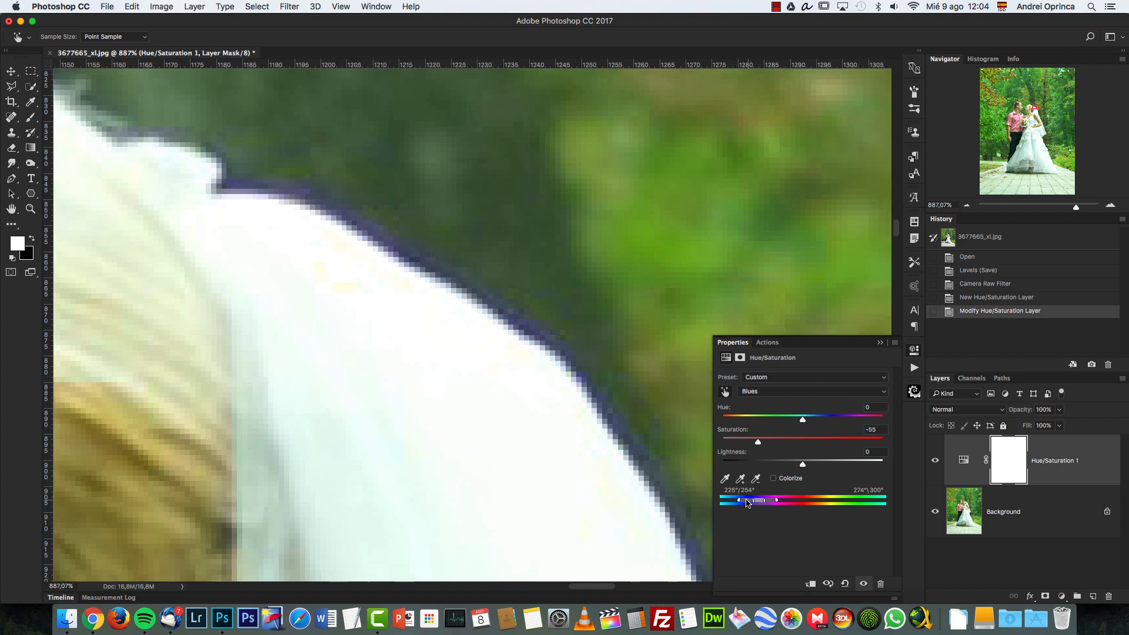
left_click_drag(741, 500, 756, 500)
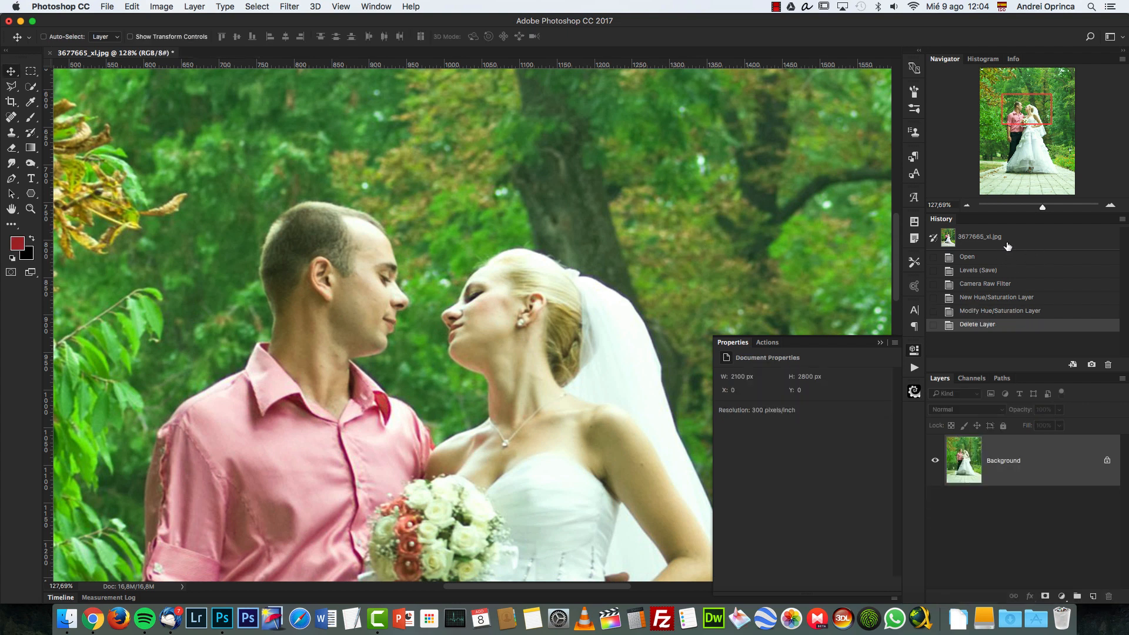
- Save a History snapshot of the current state
left_click(1091, 364)
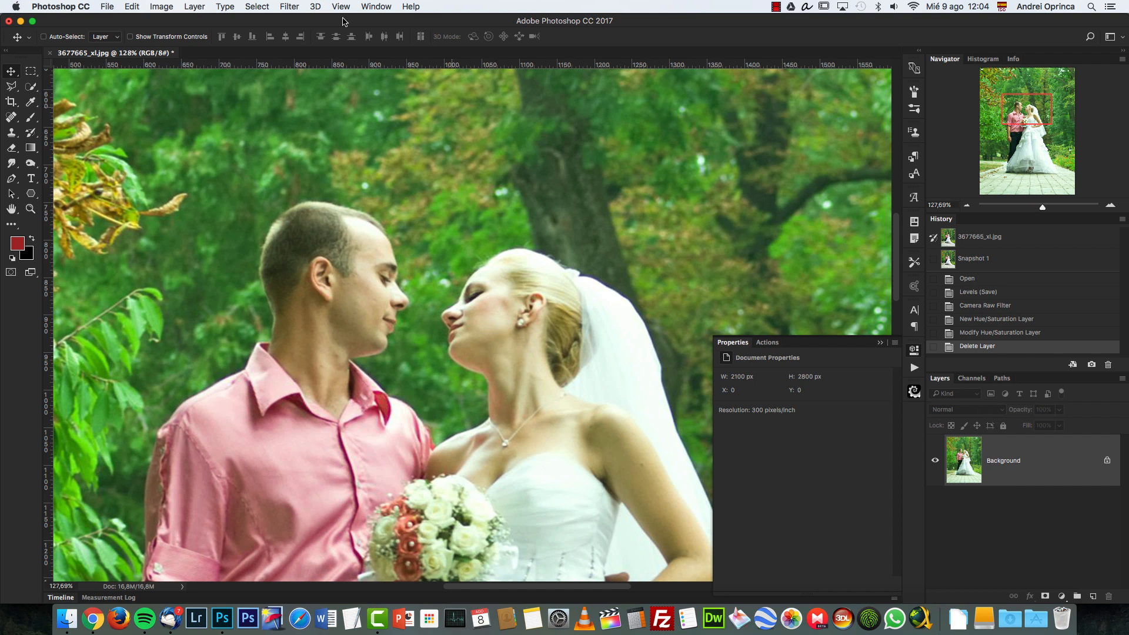
mouse_move(327, 81)
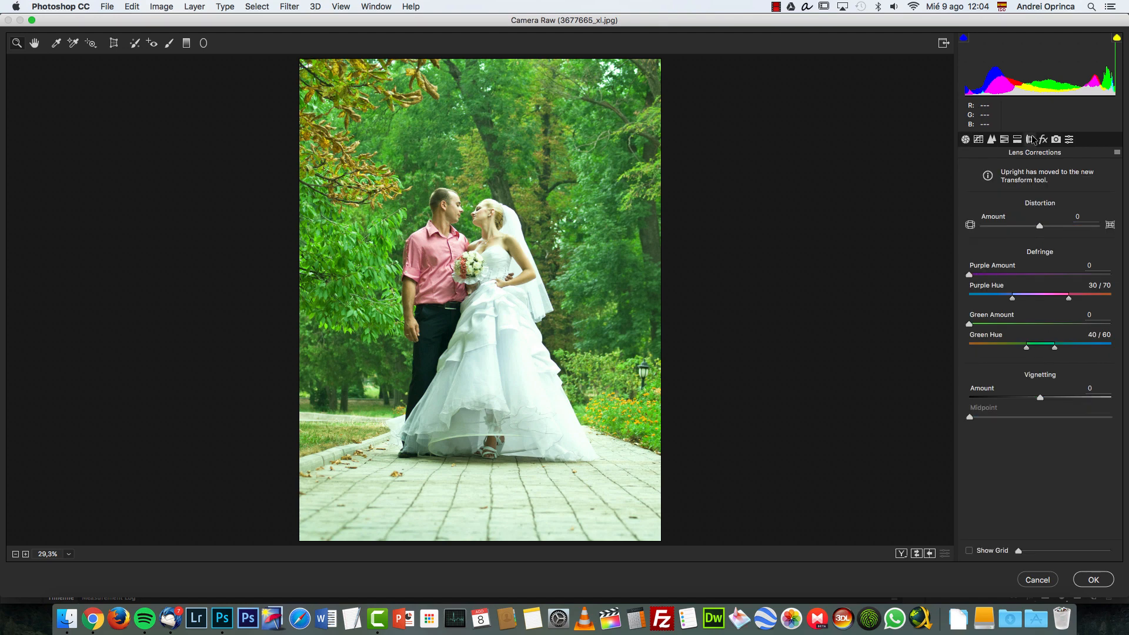
- Zoom on the veil edge, set the Defringe purple hue range, and apply Camera Raw
left_click(529, 201)
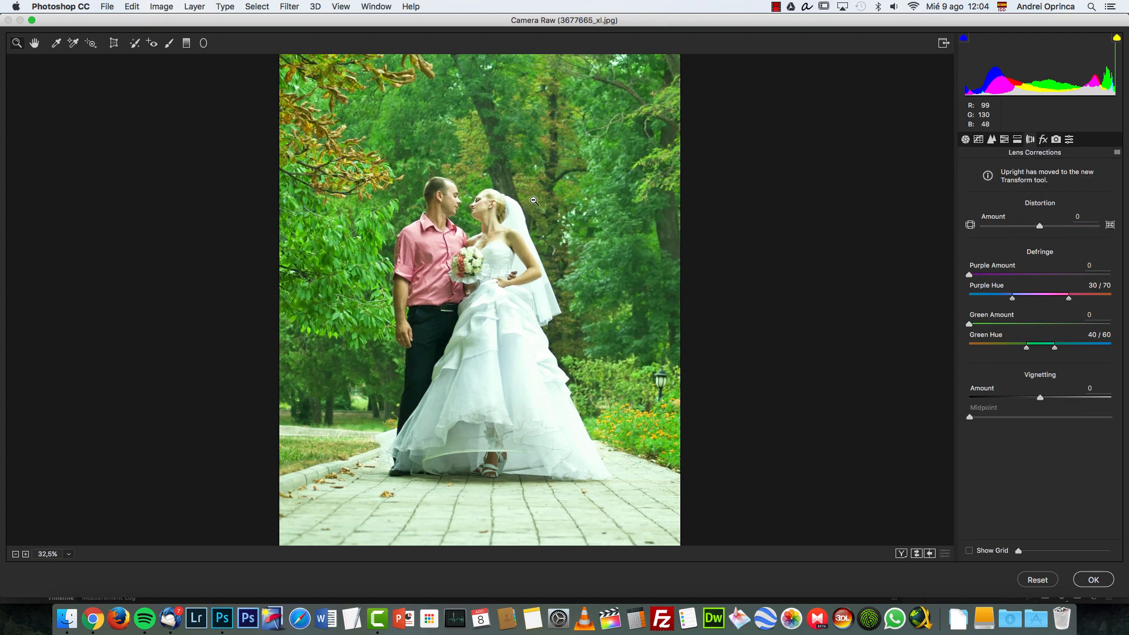
left_click(532, 200)
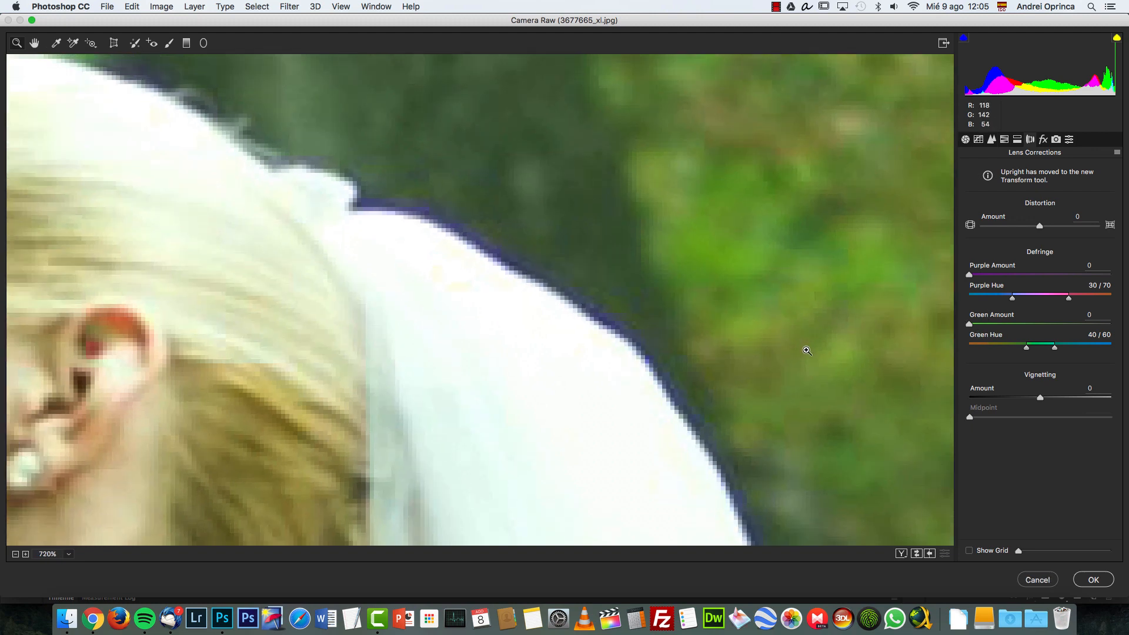
mouse_move(1084, 282)
type("8")
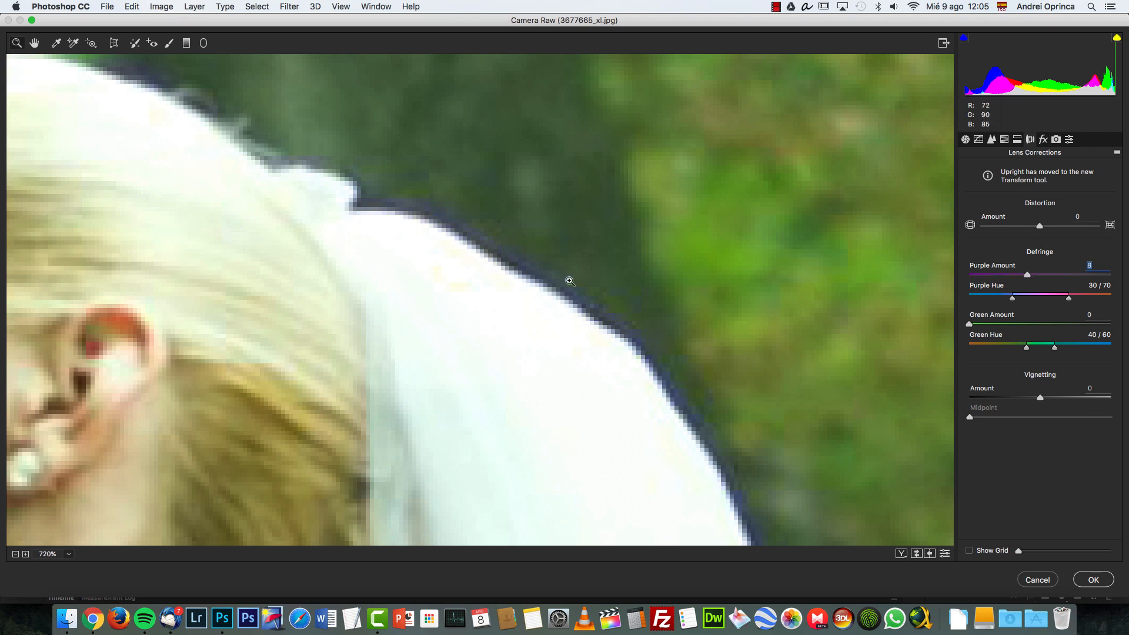
left_click_drag(1012, 298, 997, 298)
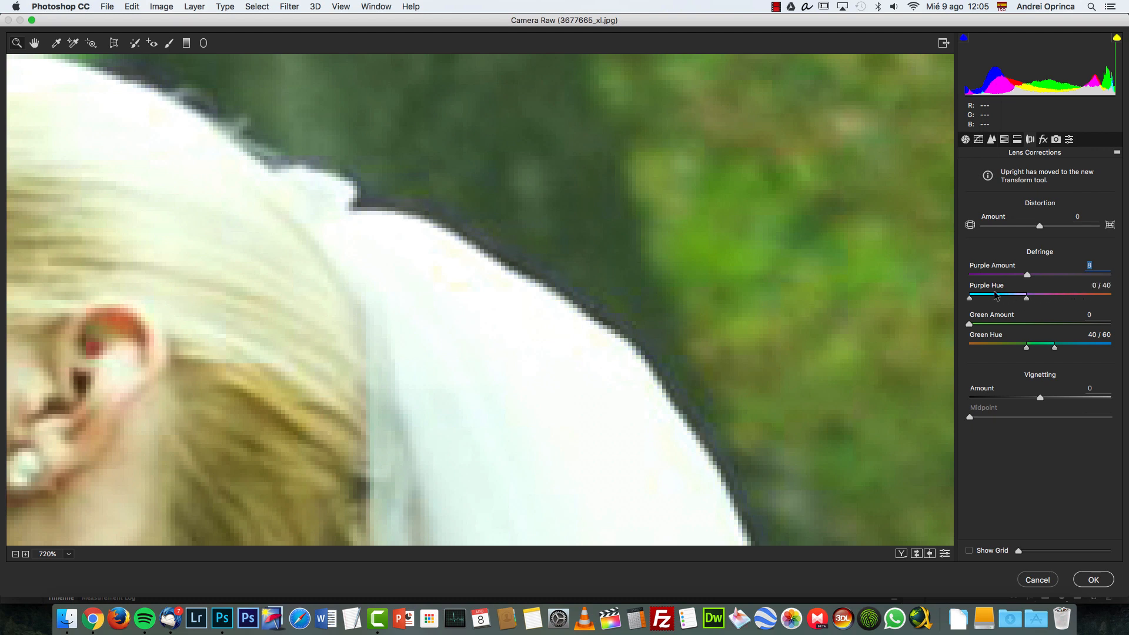
left_click_drag(968, 297, 1022, 297)
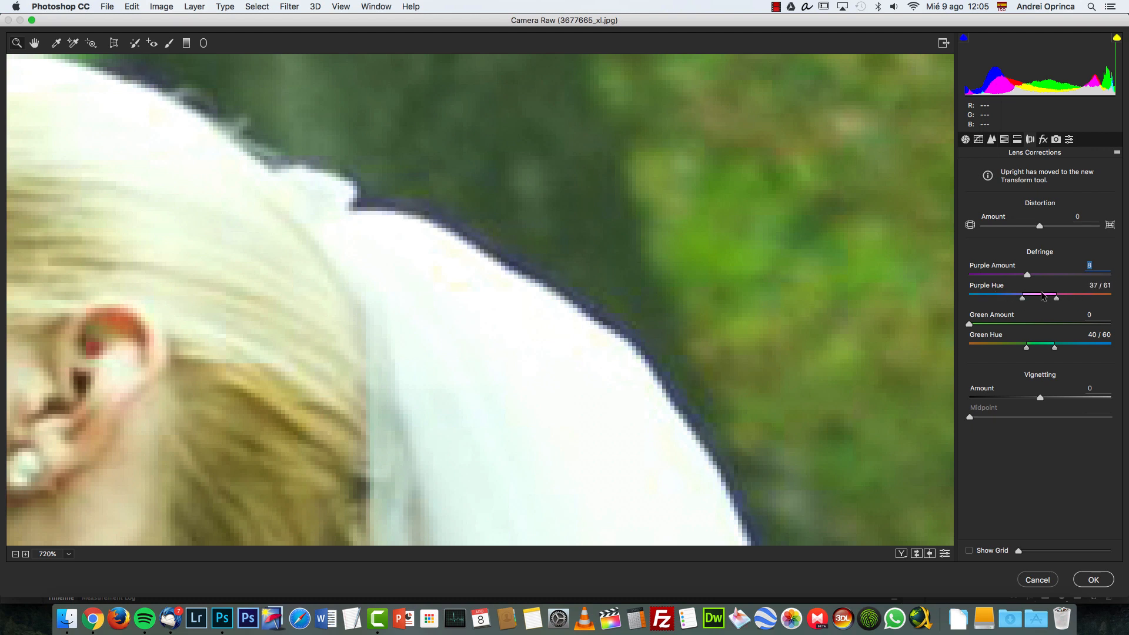
left_click(1093, 579)
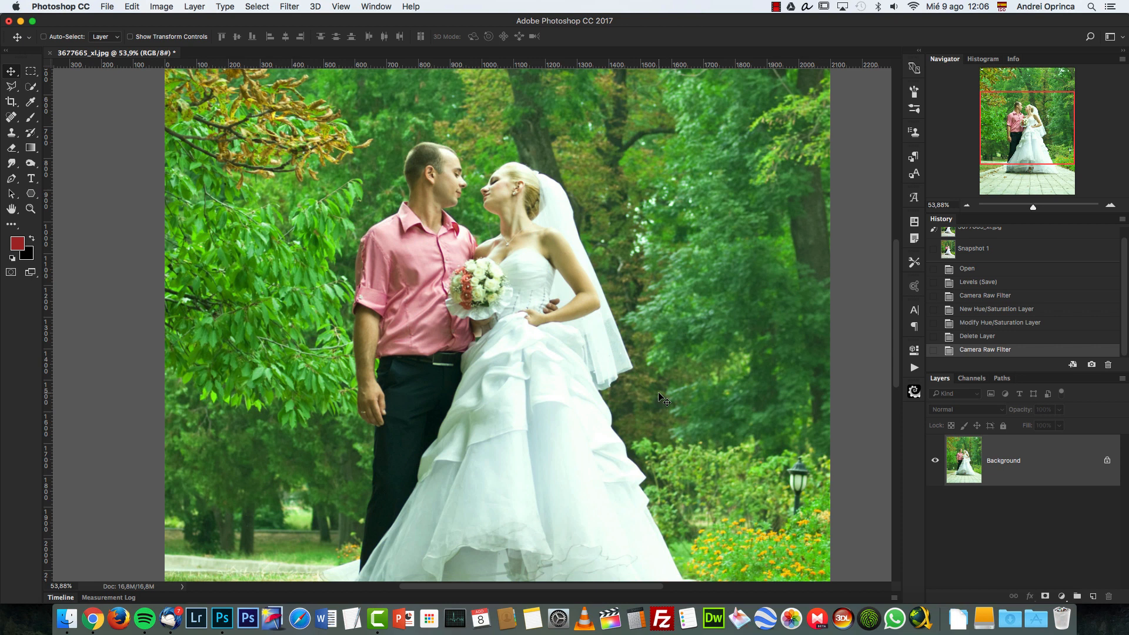
mouse_move(659, 403)
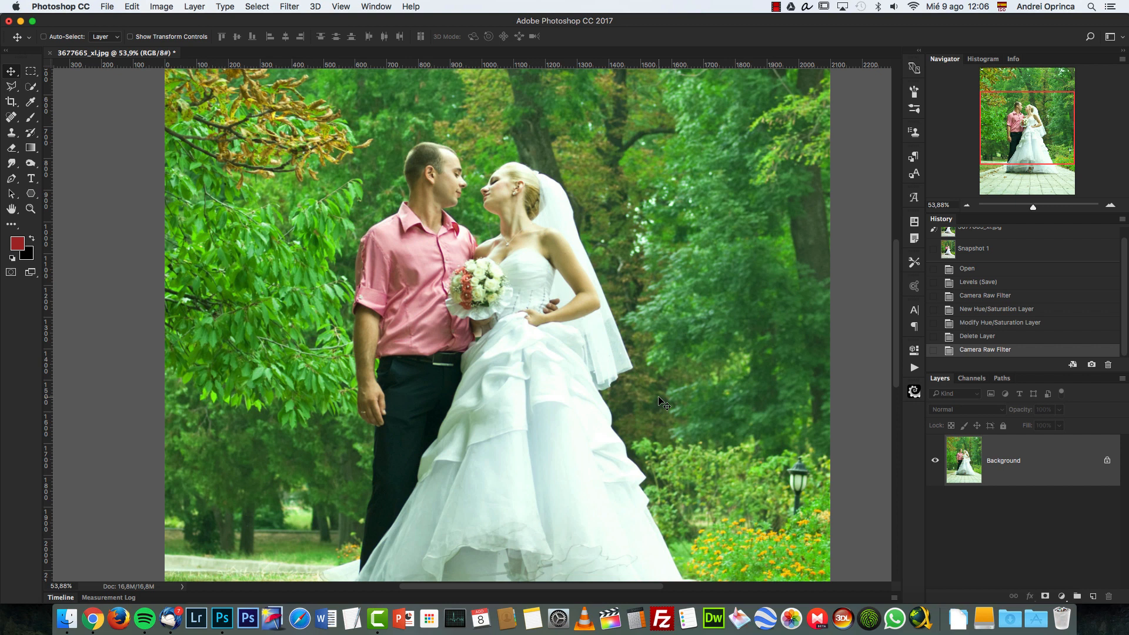
mouse_move(1008, 425)
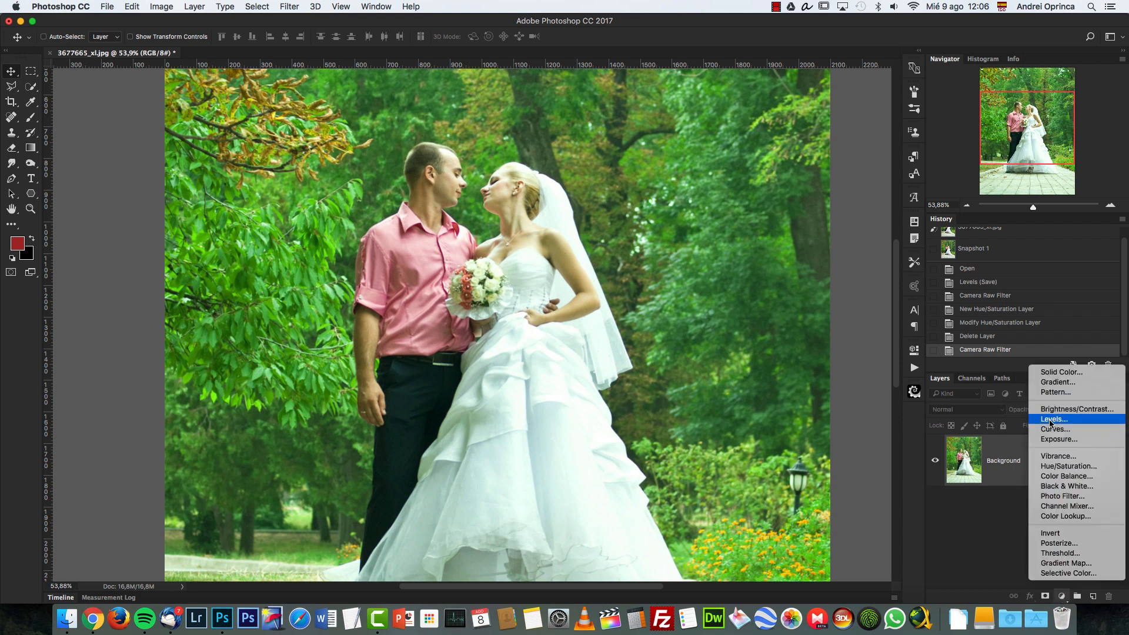
mouse_move(1071, 429)
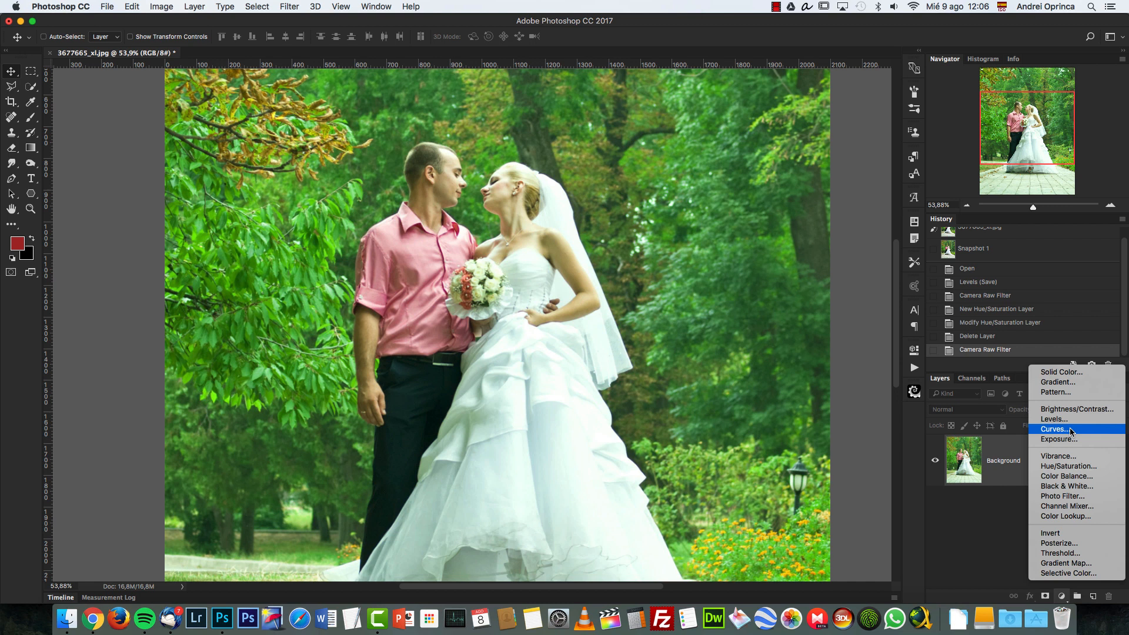
- Add a Curves adjustment layer above the Background
left_click(1054, 428)
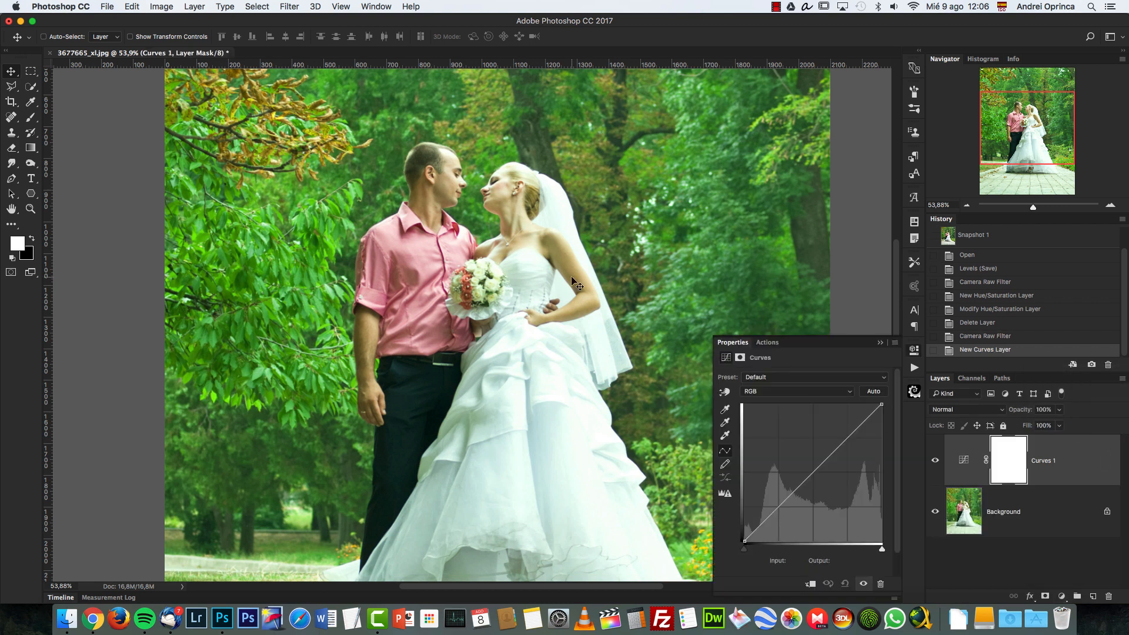
mouse_move(504, 263)
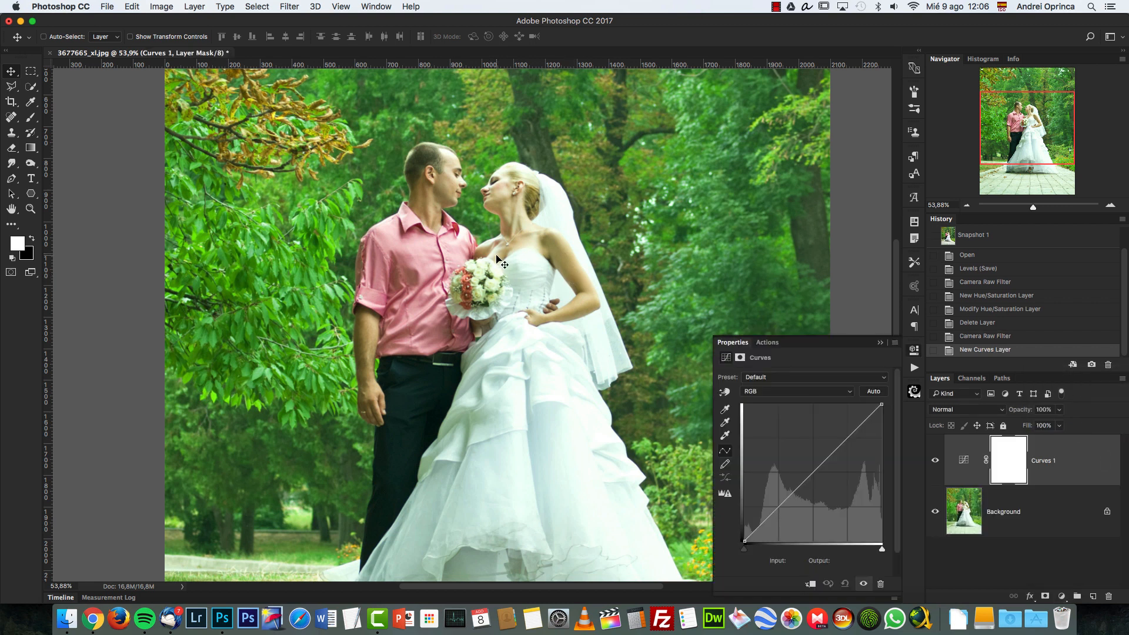
- Open the Auto Color Correction Options for Curves 1
left_click_drag(882, 405, 881, 410)
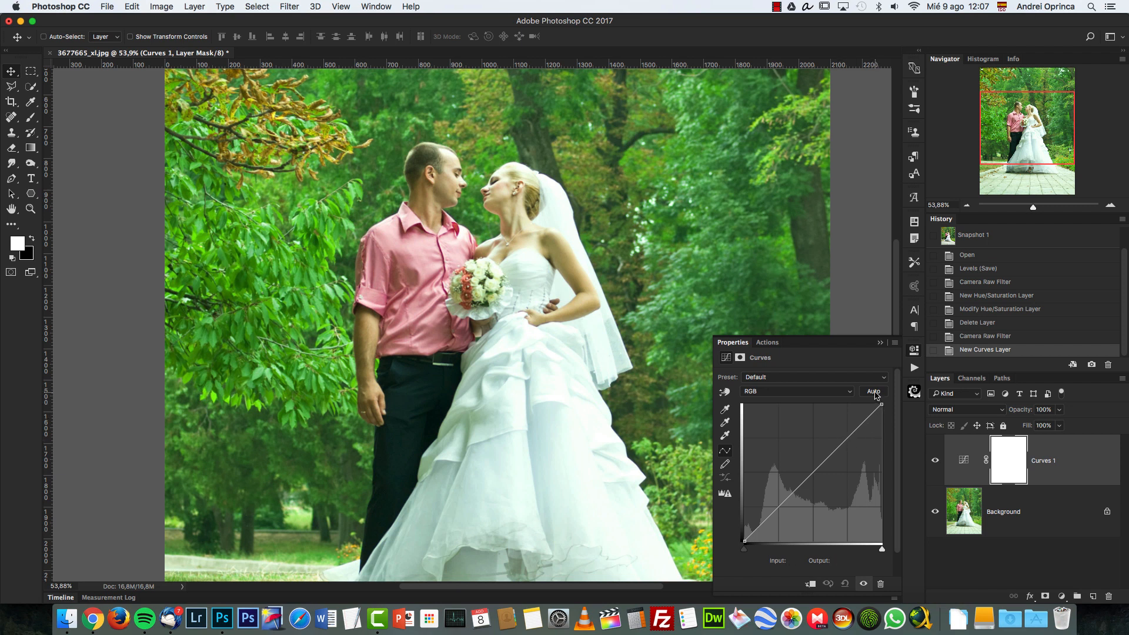
left_click(873, 391)
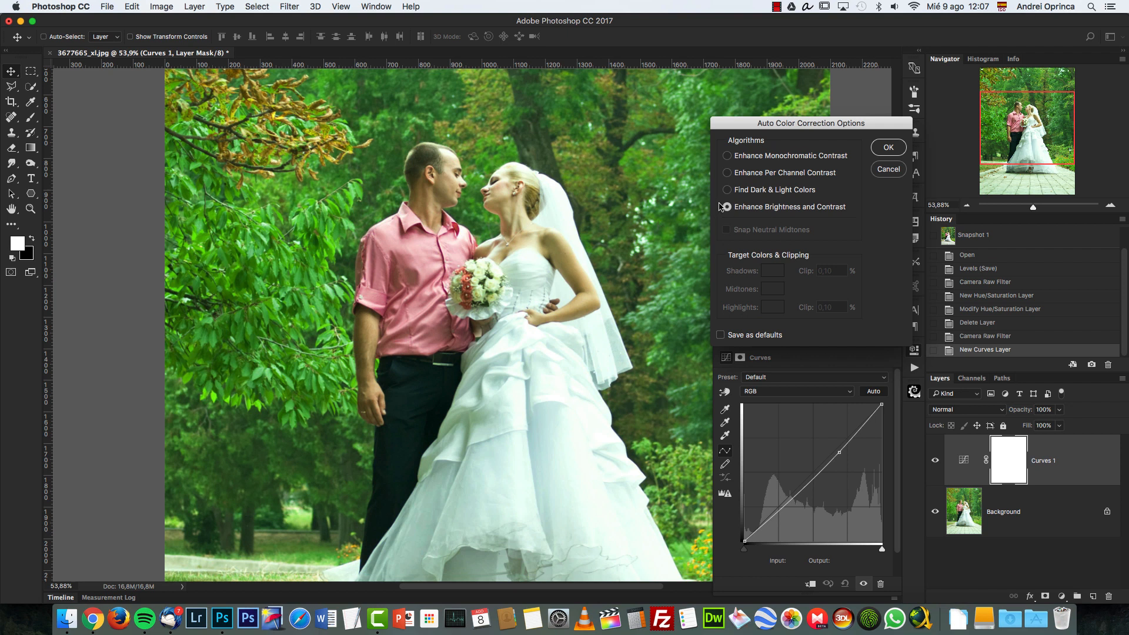
- Set auto correction to Find Dark & Light Colors with Snap Neutral Midtones, and confirm
left_click(726, 206)
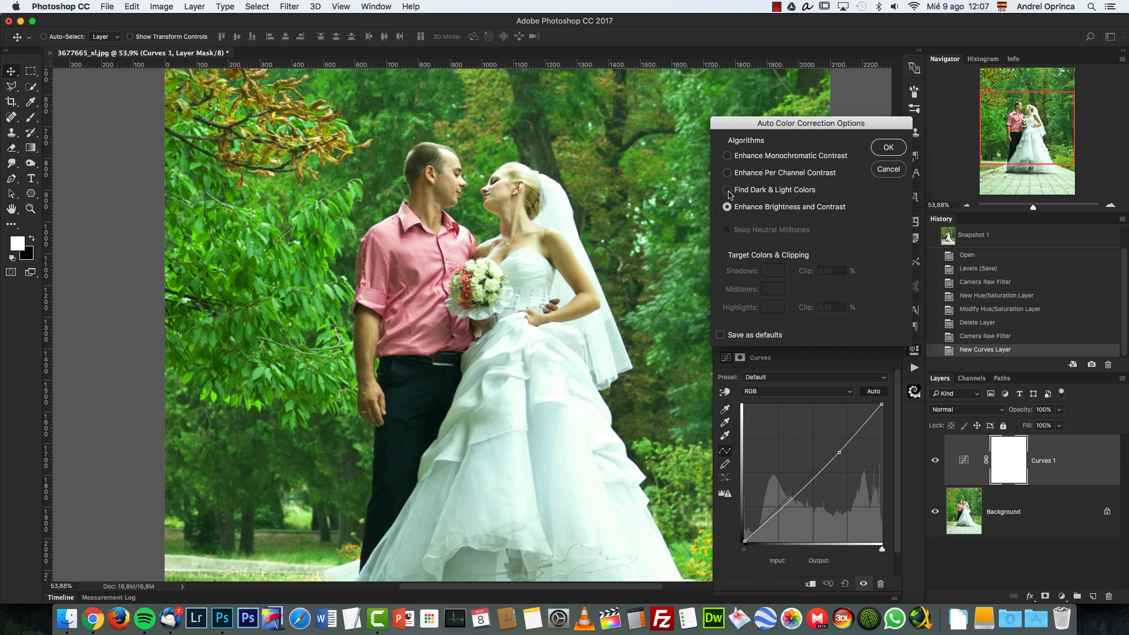
left_click(726, 190)
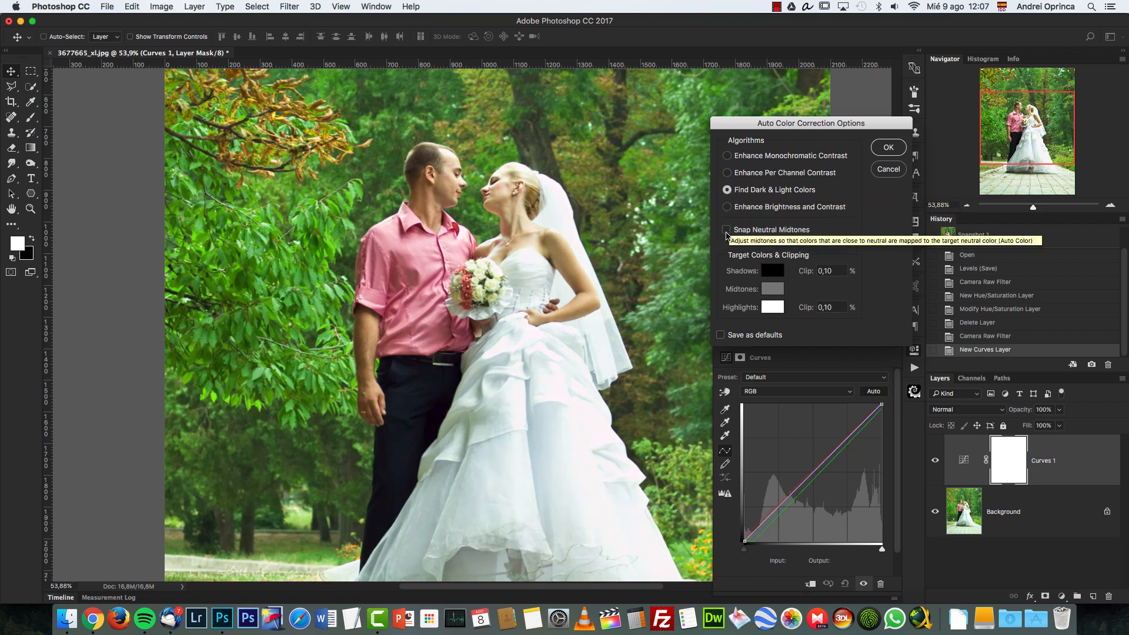
left_click(726, 230)
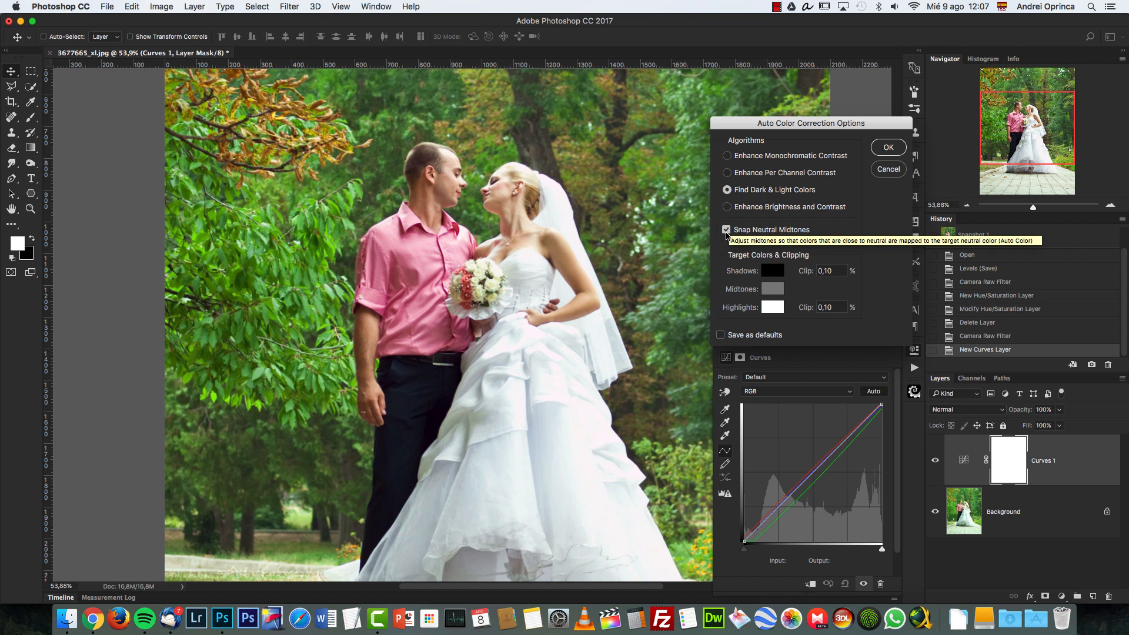
left_click(888, 147)
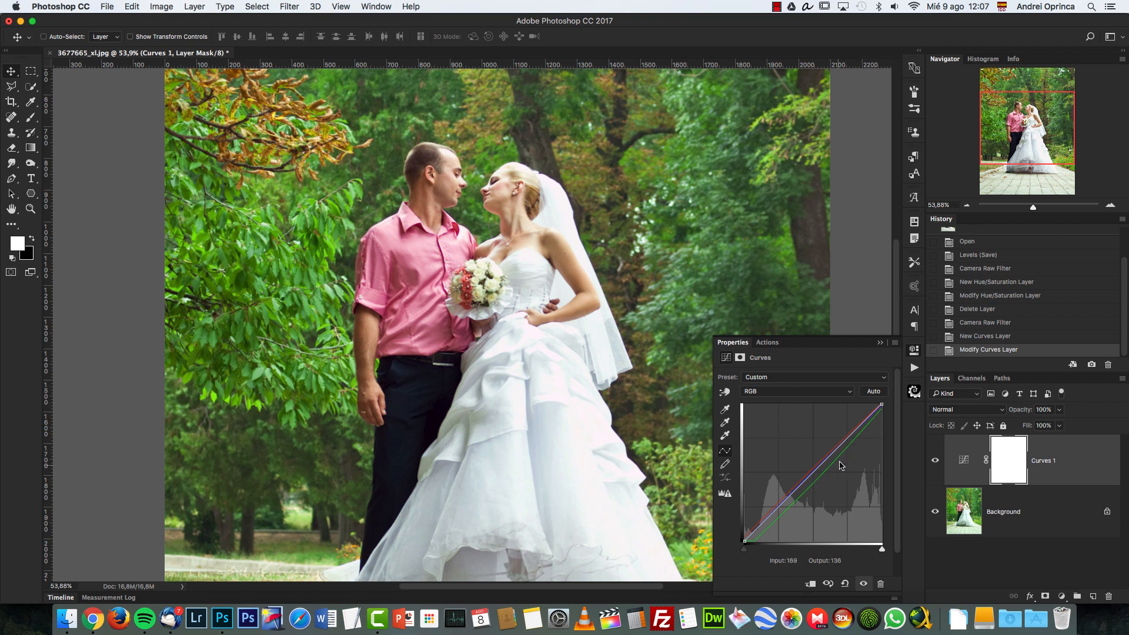
left_click(793, 391)
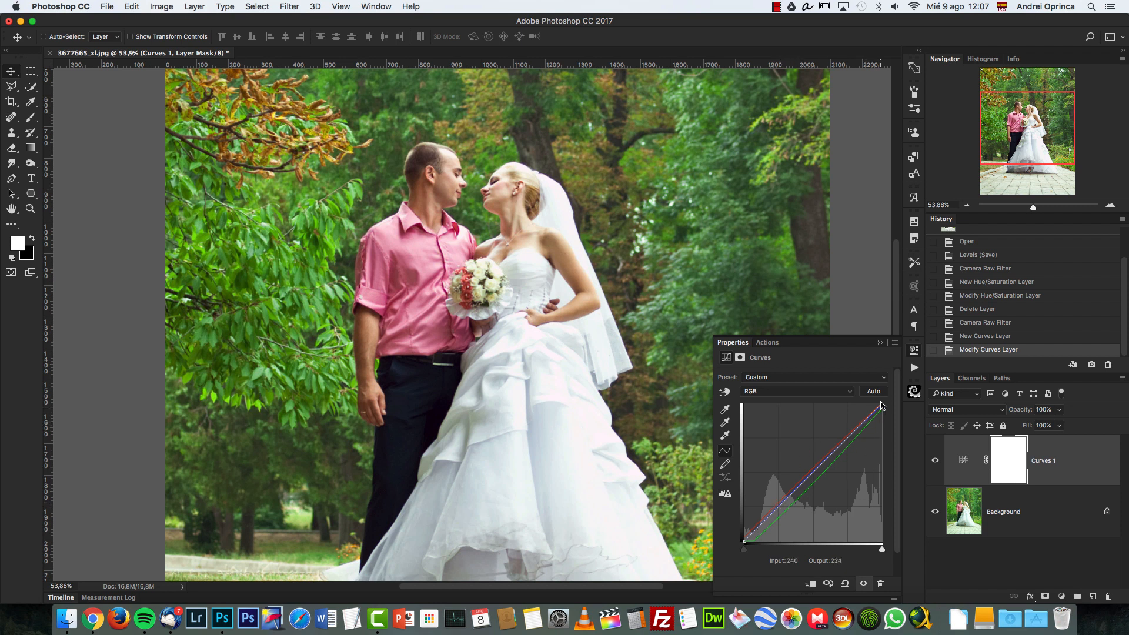
left_click(874, 391)
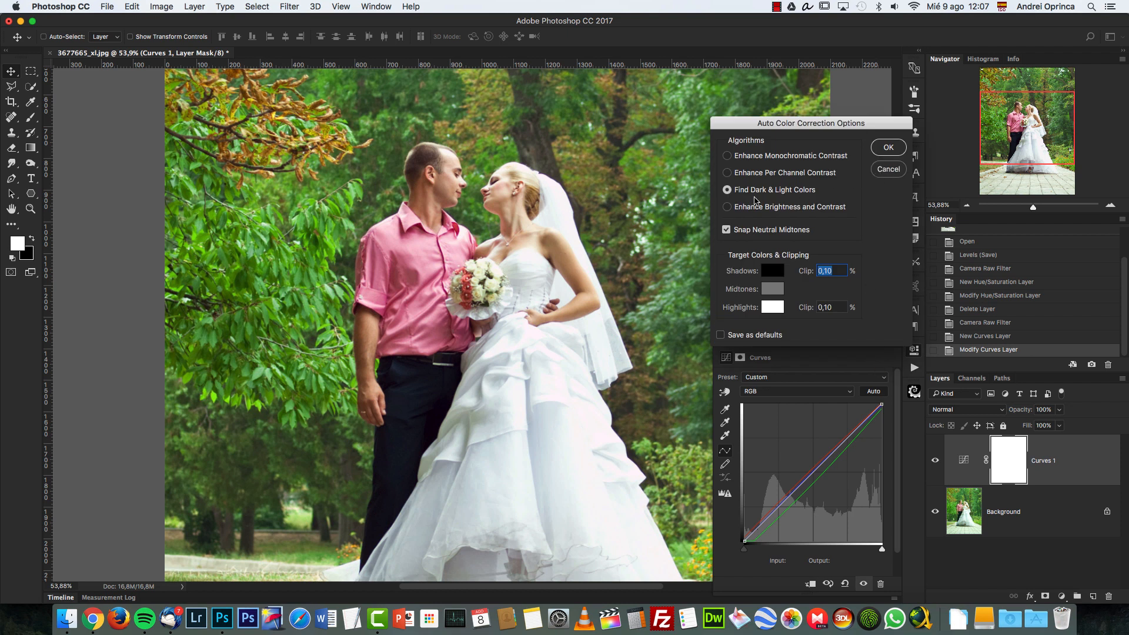
left_click(888, 146)
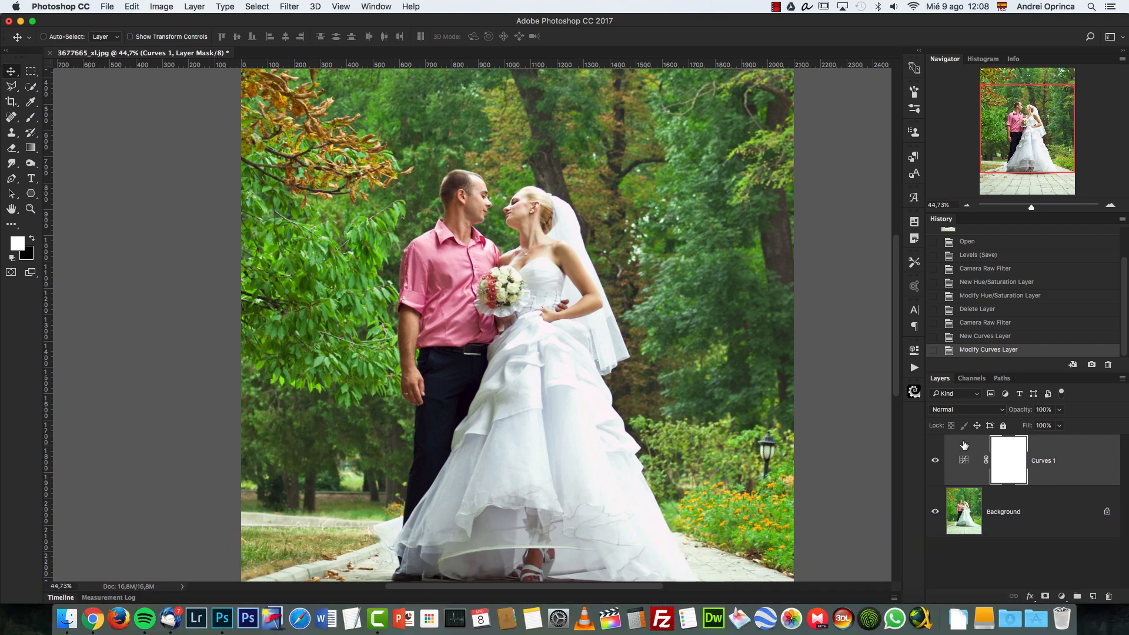
- Stamp all visible layers into a new merged Layer 1 above Curves 1
key("cmd+option+shift+e")
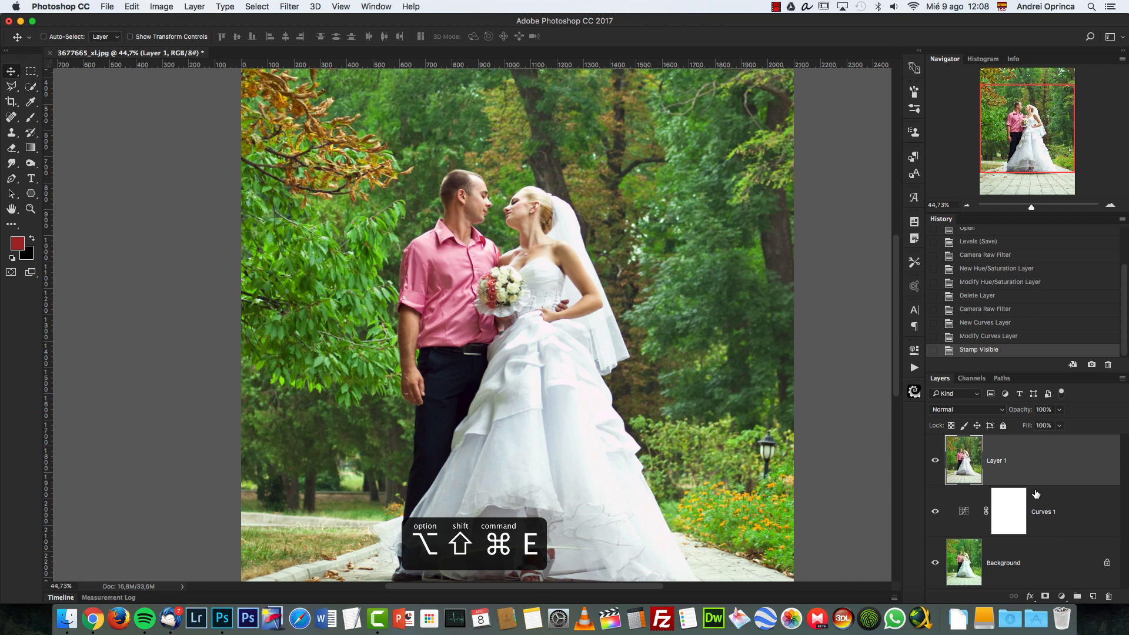
mouse_move(155, 13)
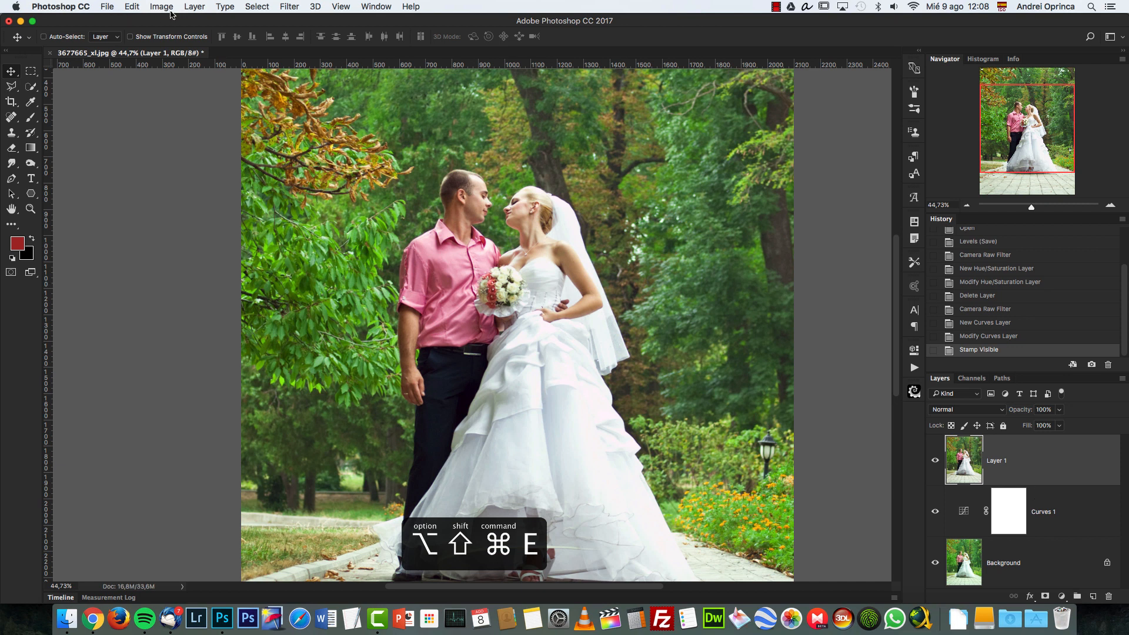
left_click(161, 7)
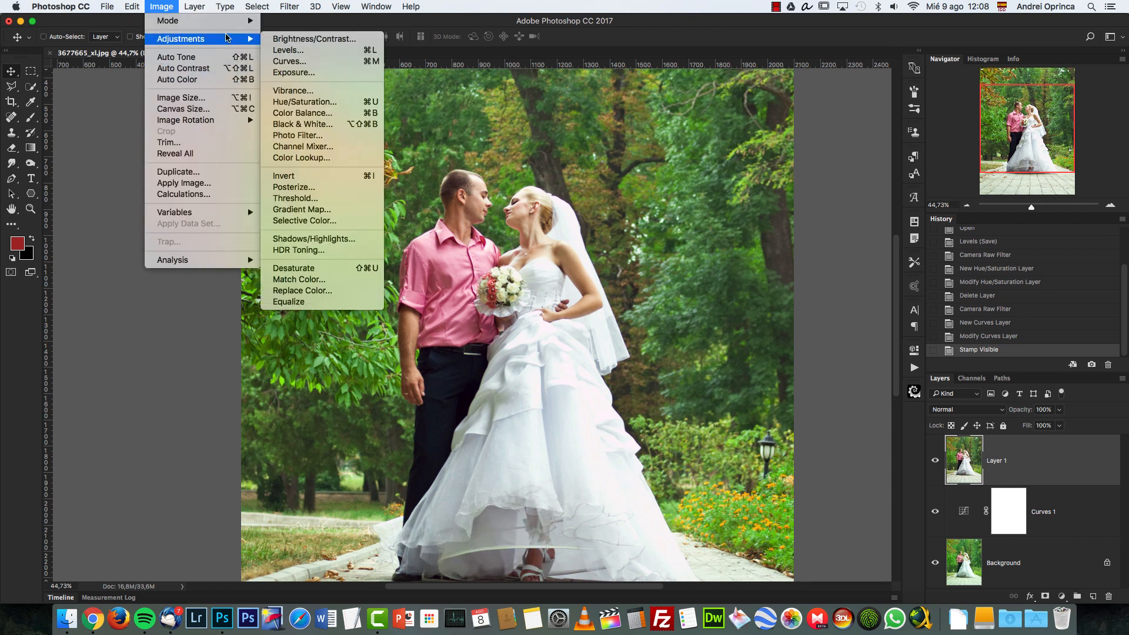
mouse_move(176, 57)
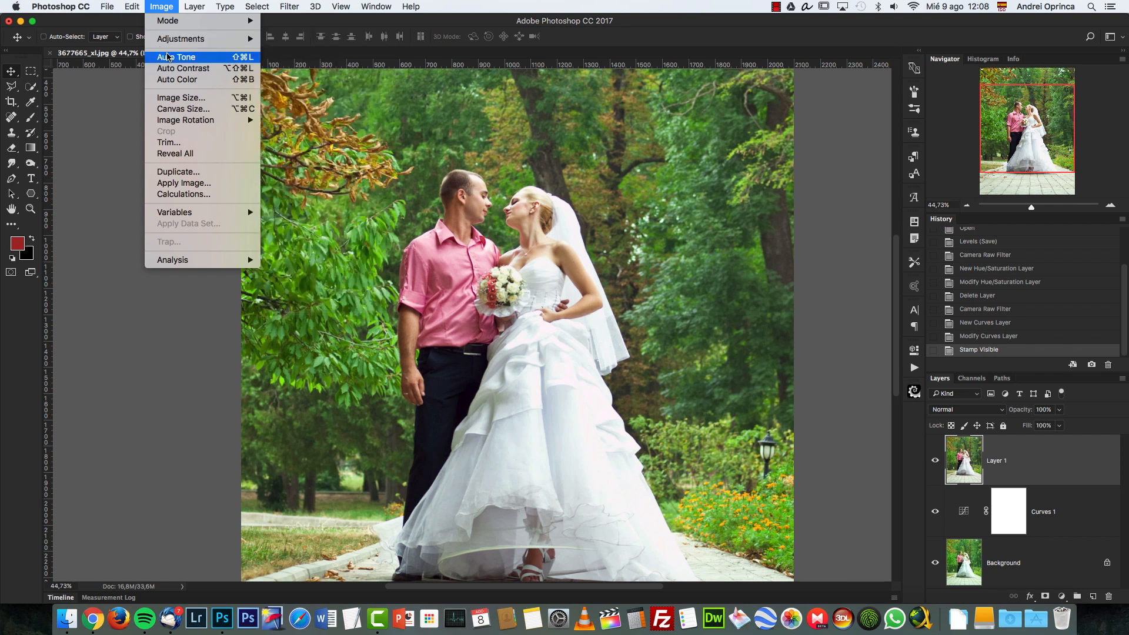
mouse_move(181, 39)
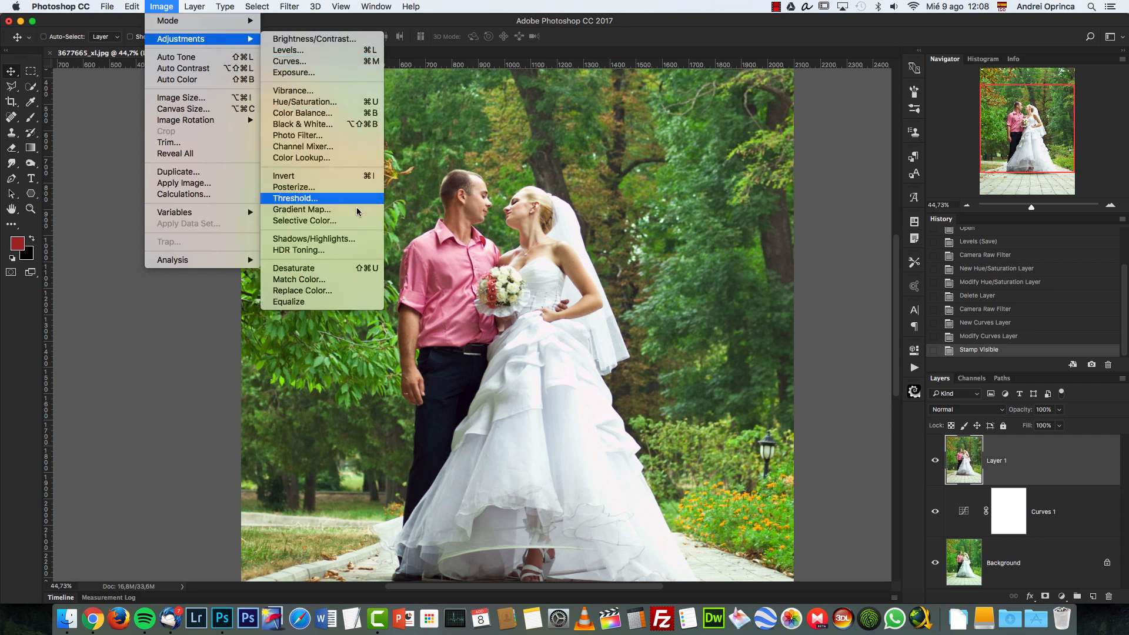
- Set Shadows/Highlights to shadows 29%/26%/69 px and highlights 38%/36%/96 px, checking the preview
left_click(314, 238)
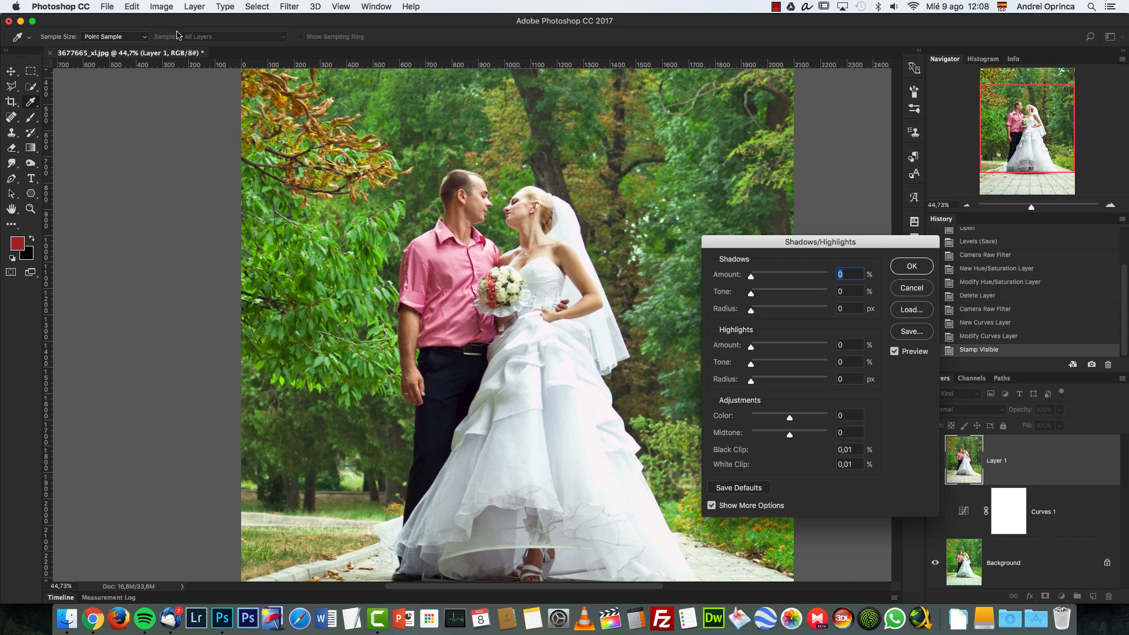
mouse_move(779, 283)
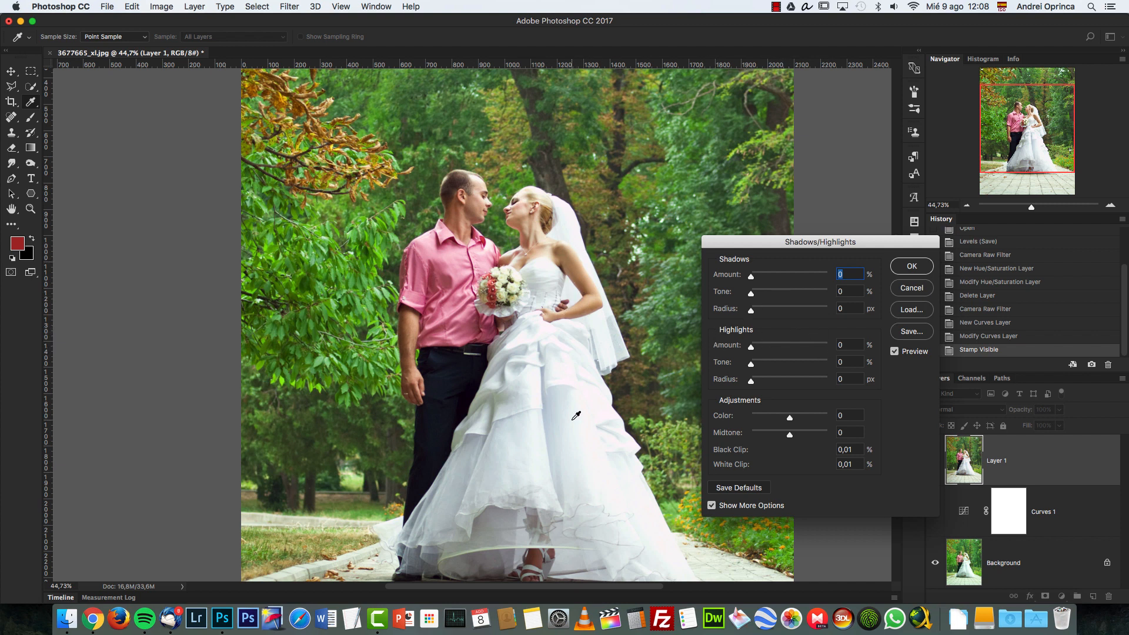
mouse_move(529, 345)
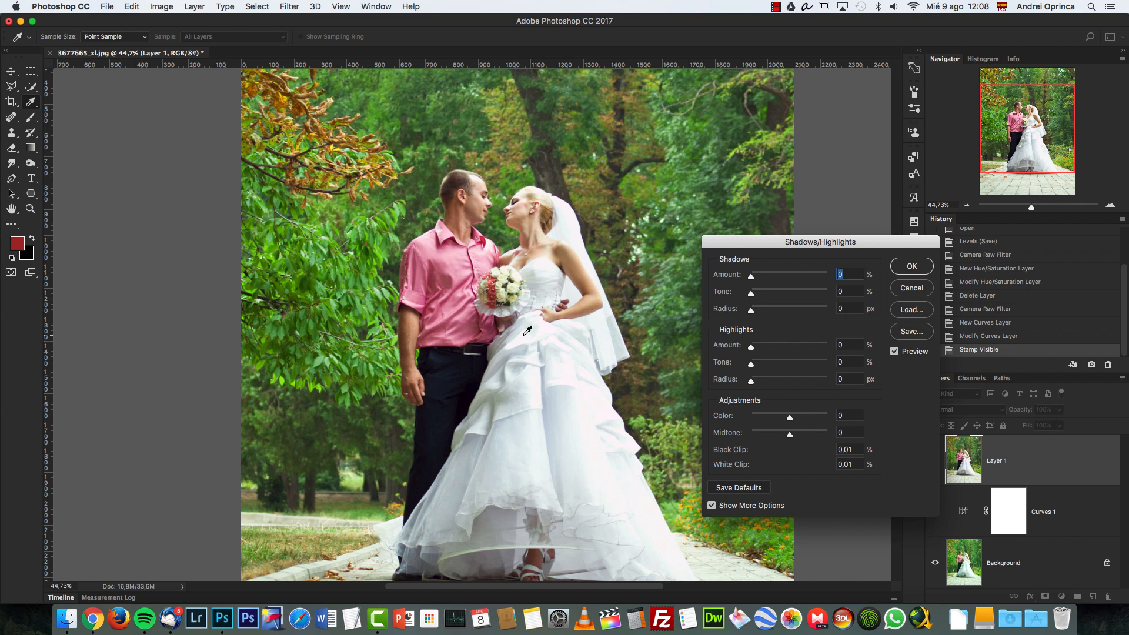
mouse_move(705, 333)
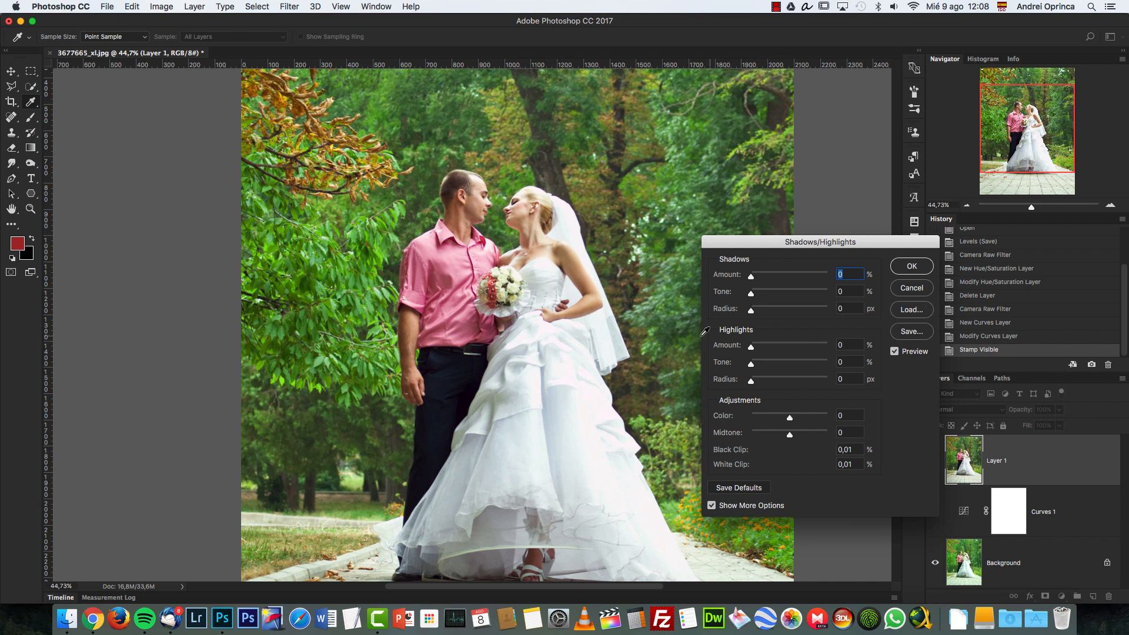
mouse_move(643, 333)
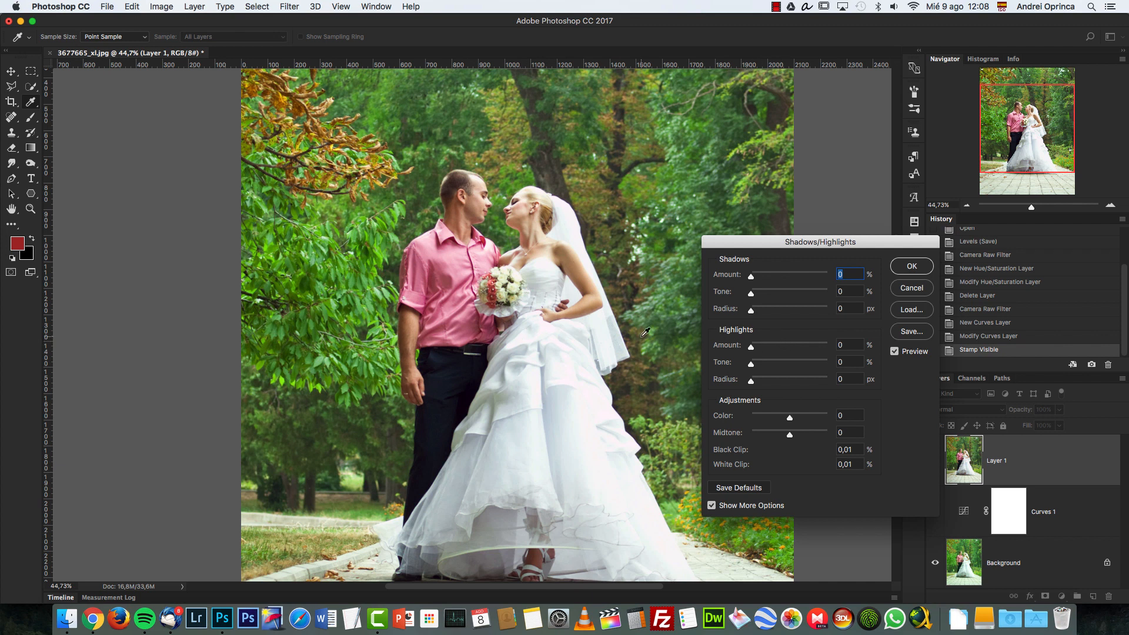
mouse_move(696, 357)
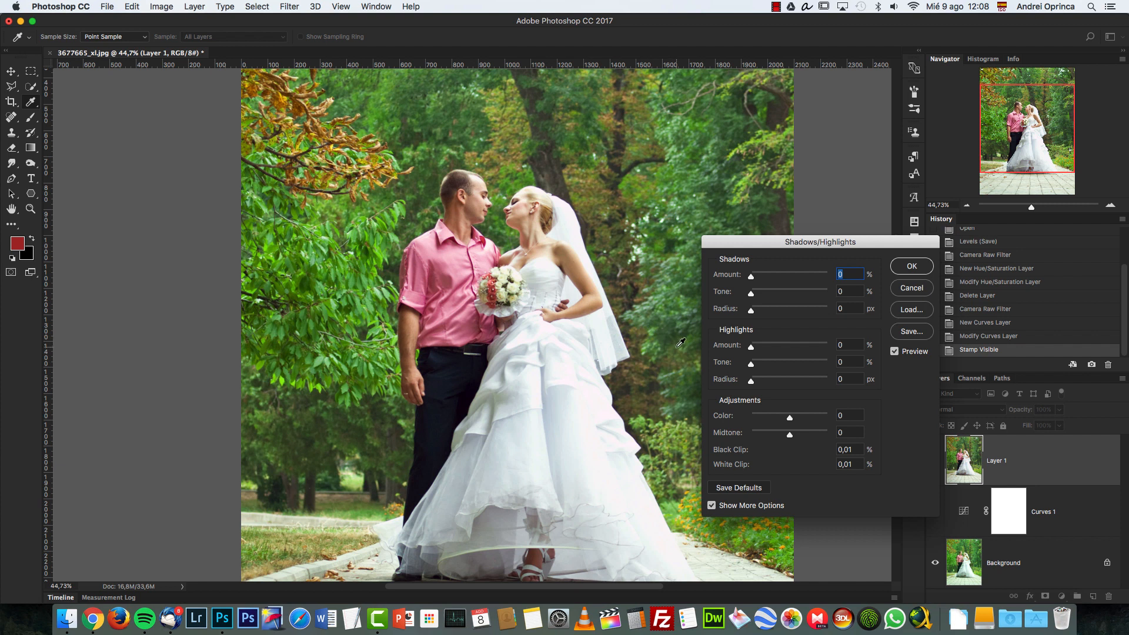
mouse_move(751, 349)
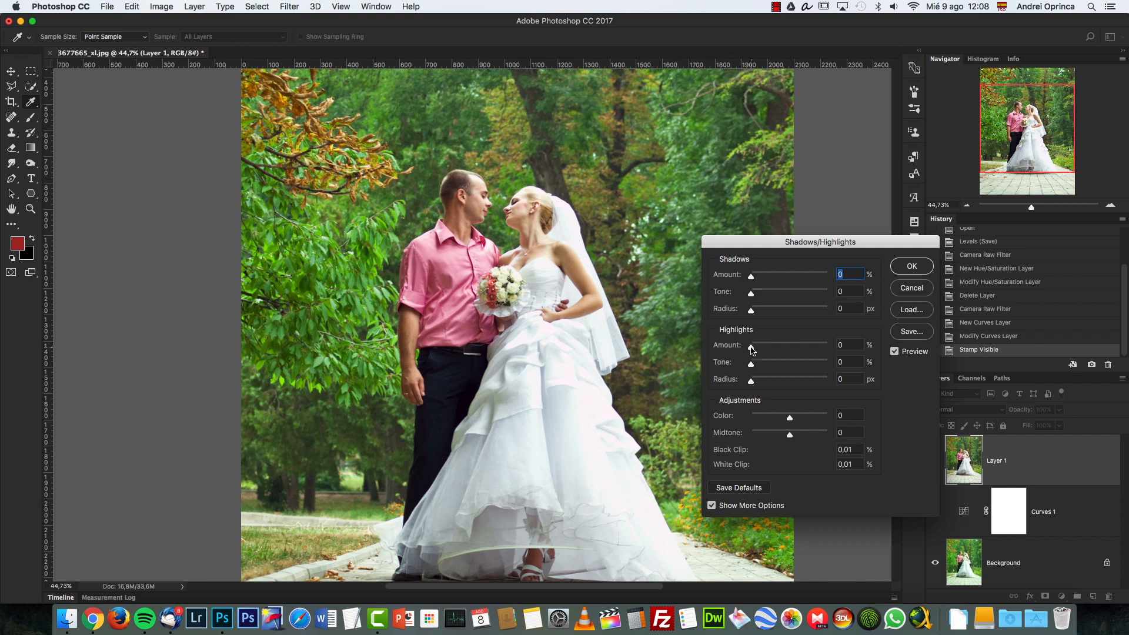
left_click(850, 345)
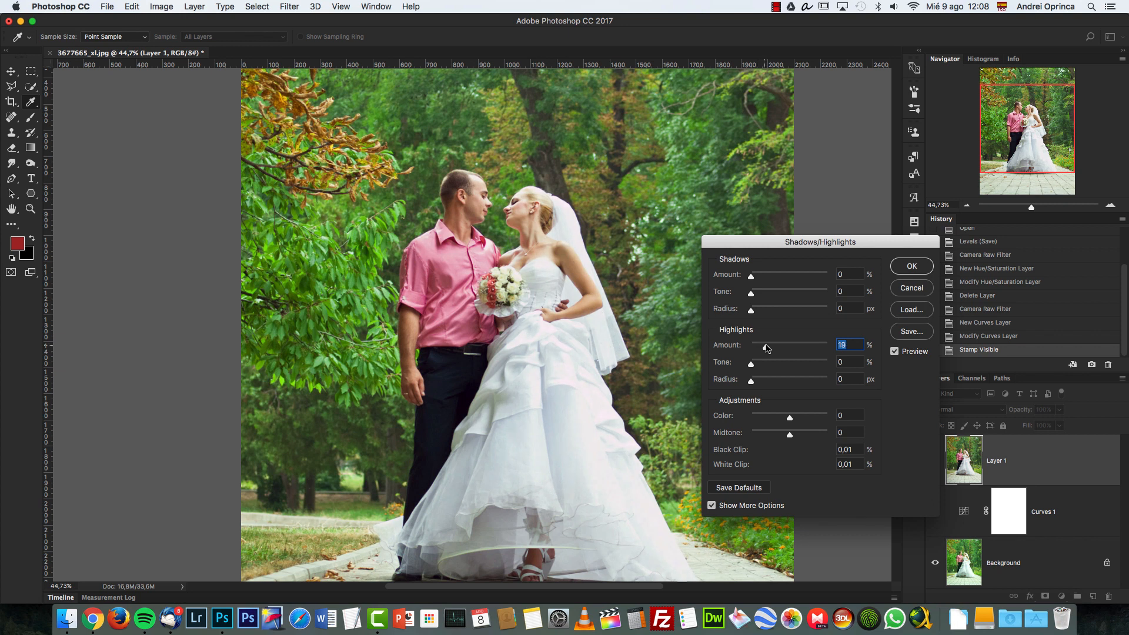
left_click_drag(765, 347, 780, 346)
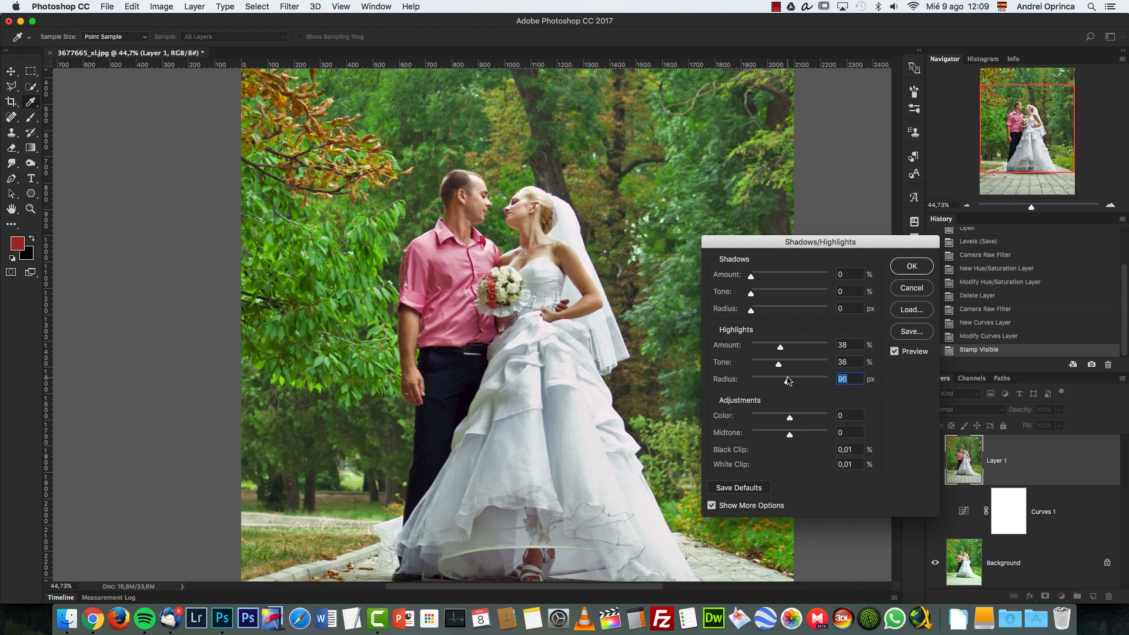
left_click(894, 351)
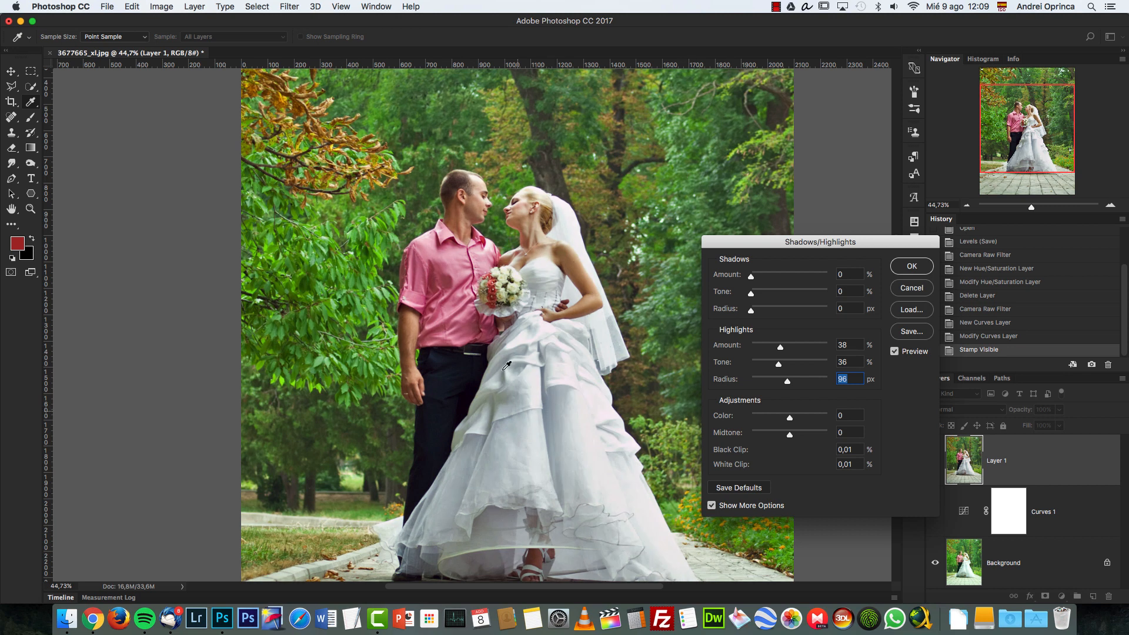
mouse_move(743, 263)
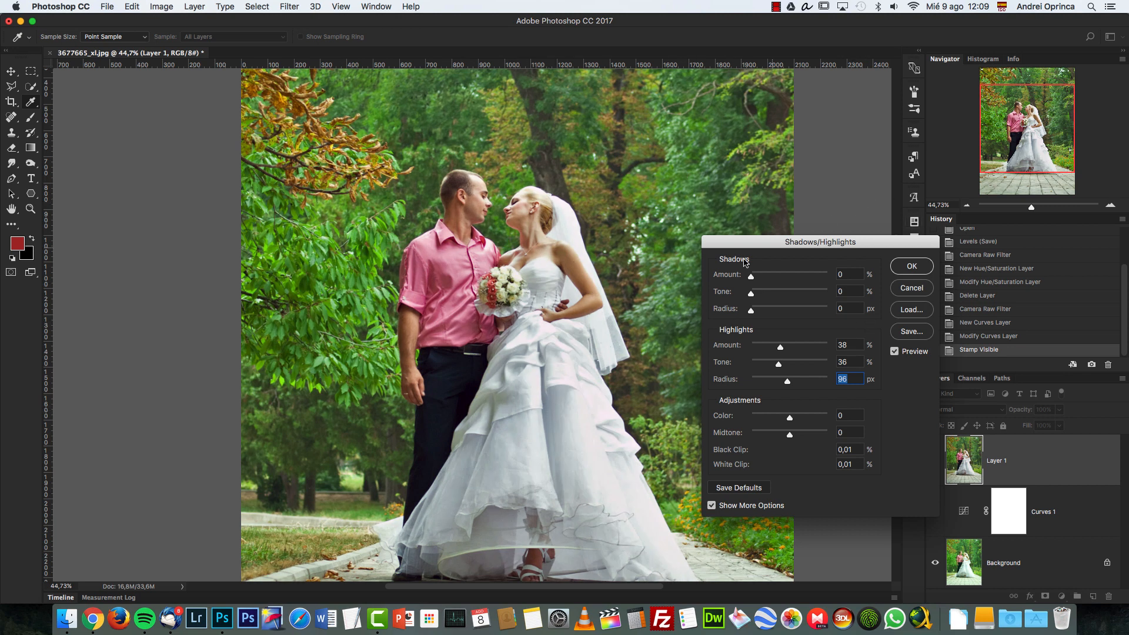
mouse_move(480, 357)
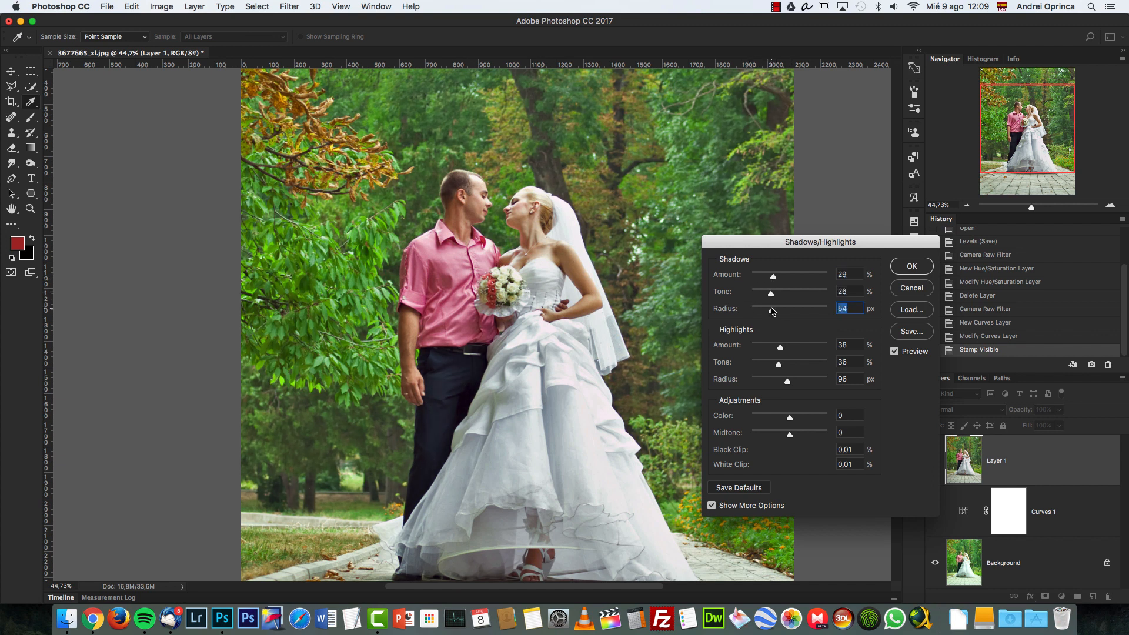
left_click_drag(770, 308, 779, 308)
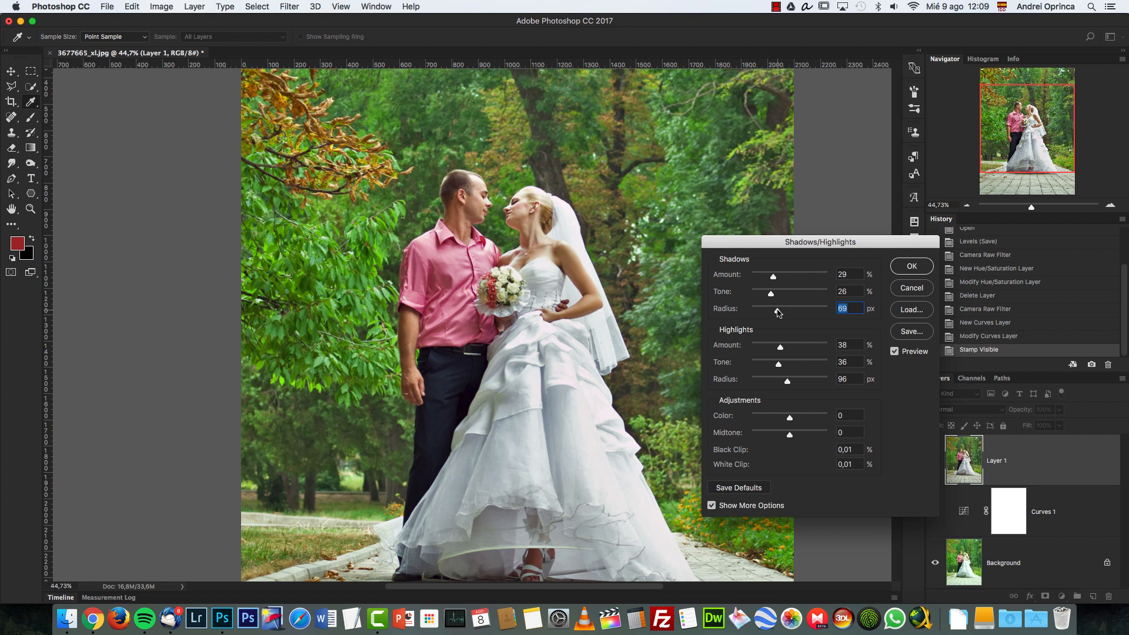
left_click(894, 351)
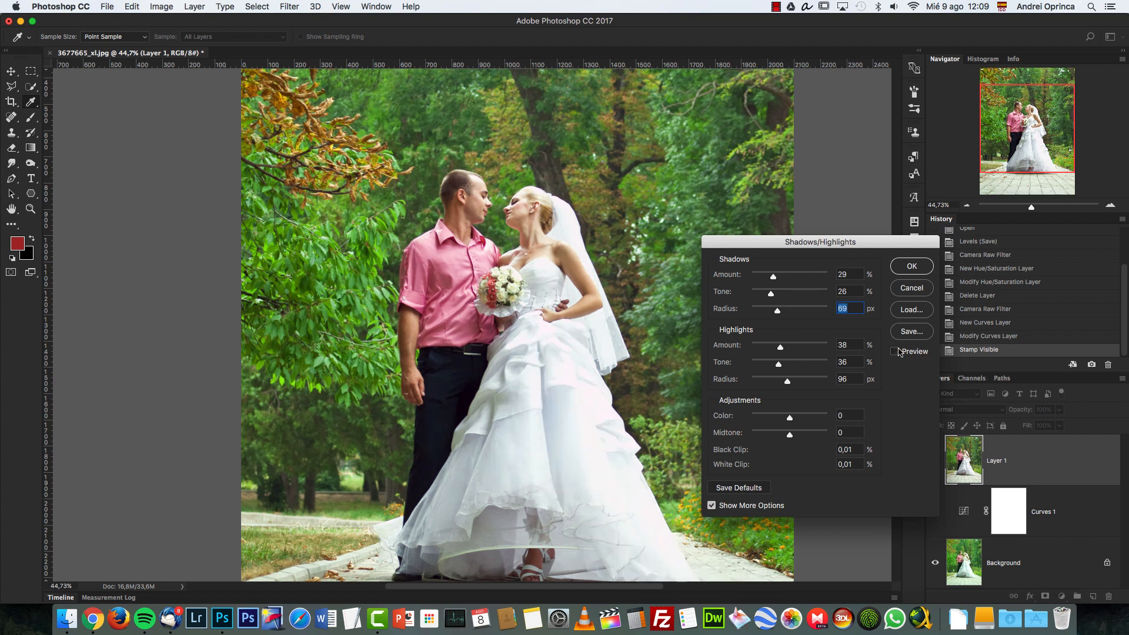
left_click(895, 352)
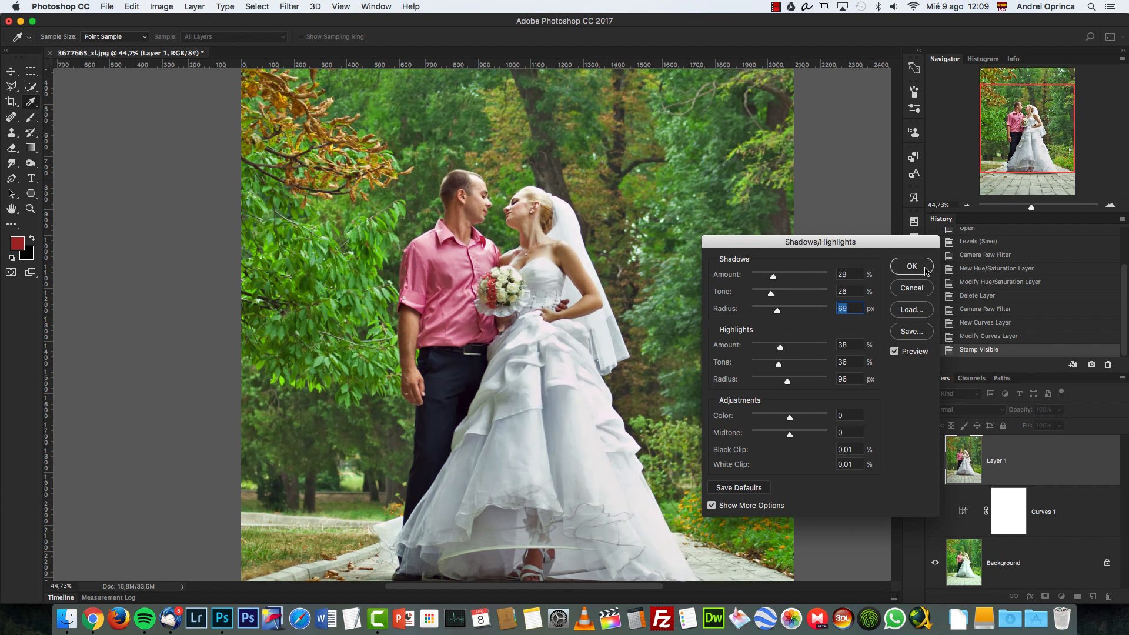
- Apply Shadows/Highlights, then give the Camera Raw radial light exposure +0.35 and highlights −61
left_click(911, 266)
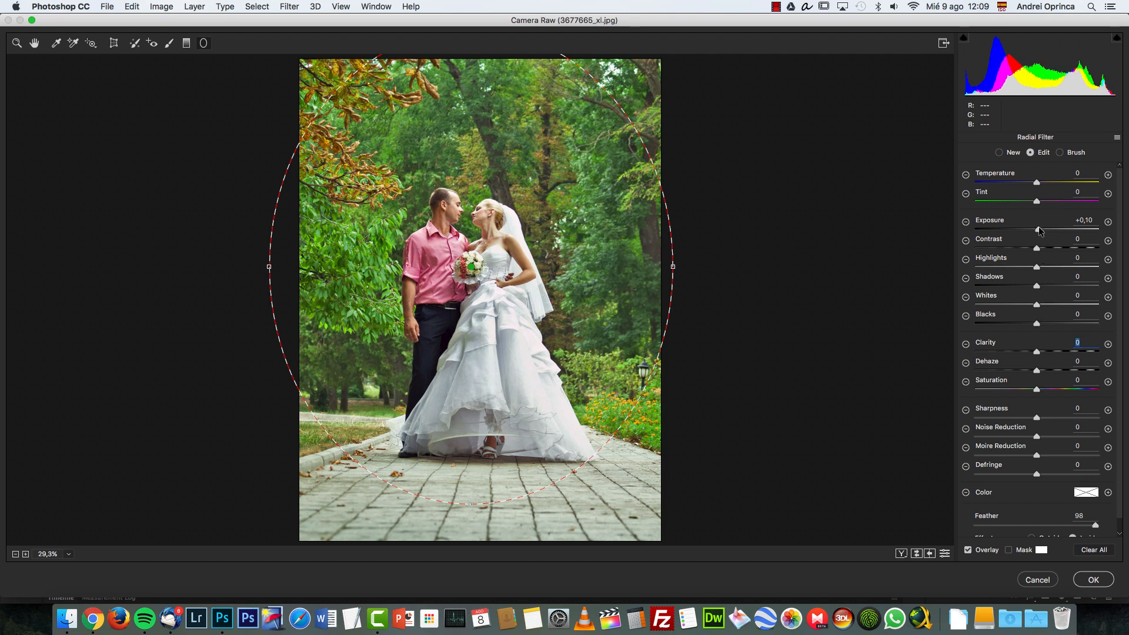
left_click_drag(1036, 229, 1040, 228)
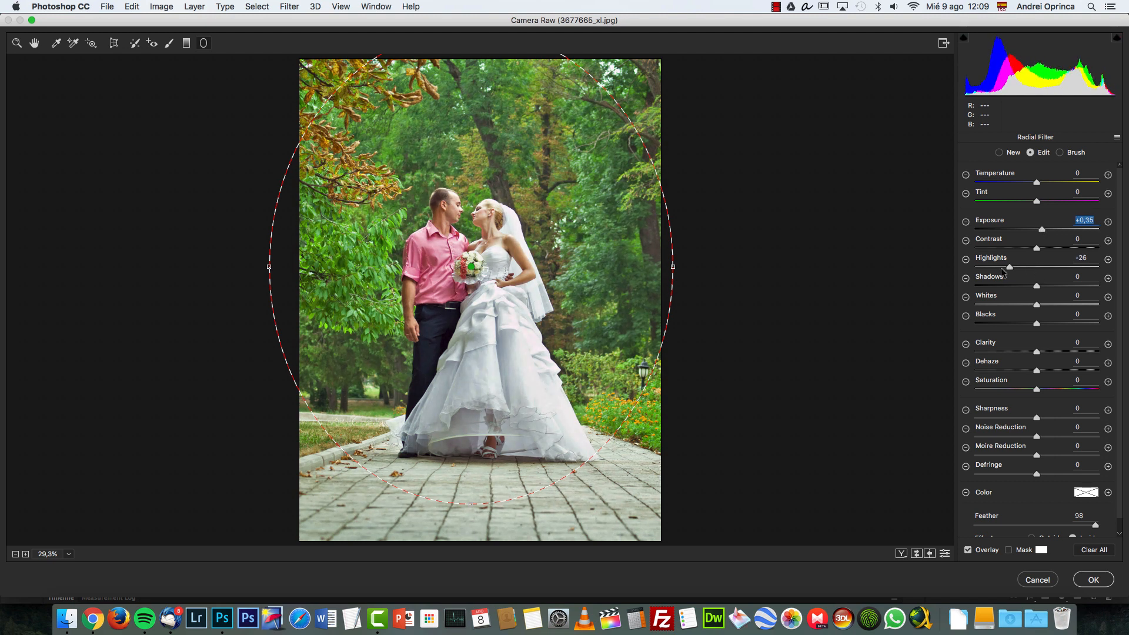
left_click_drag(1006, 267, 998, 266)
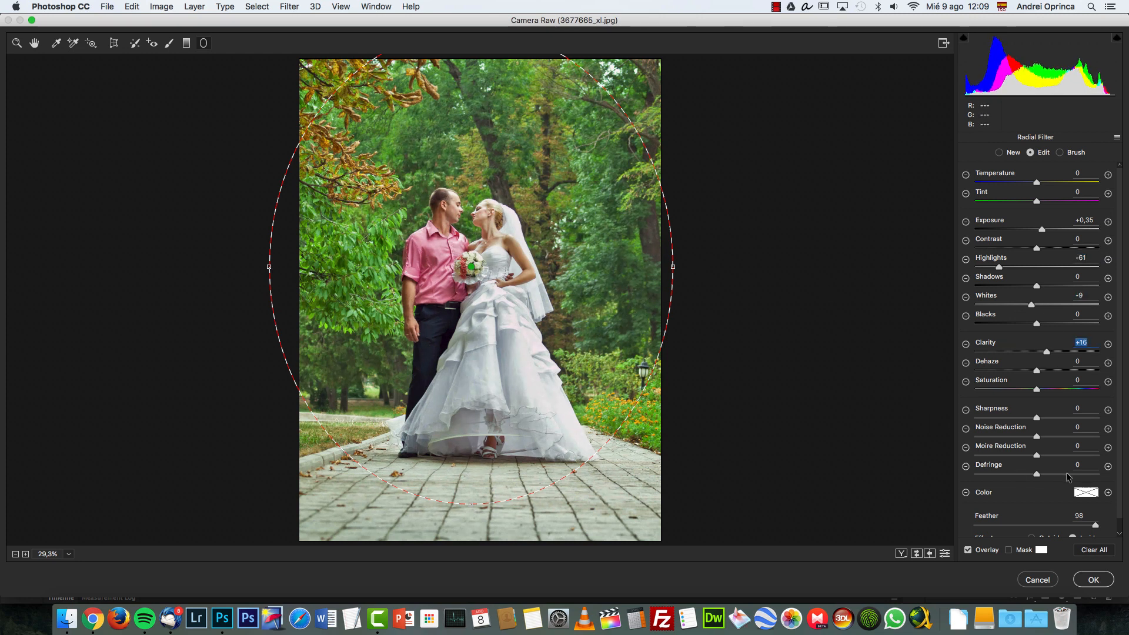
scroll("down", 3)
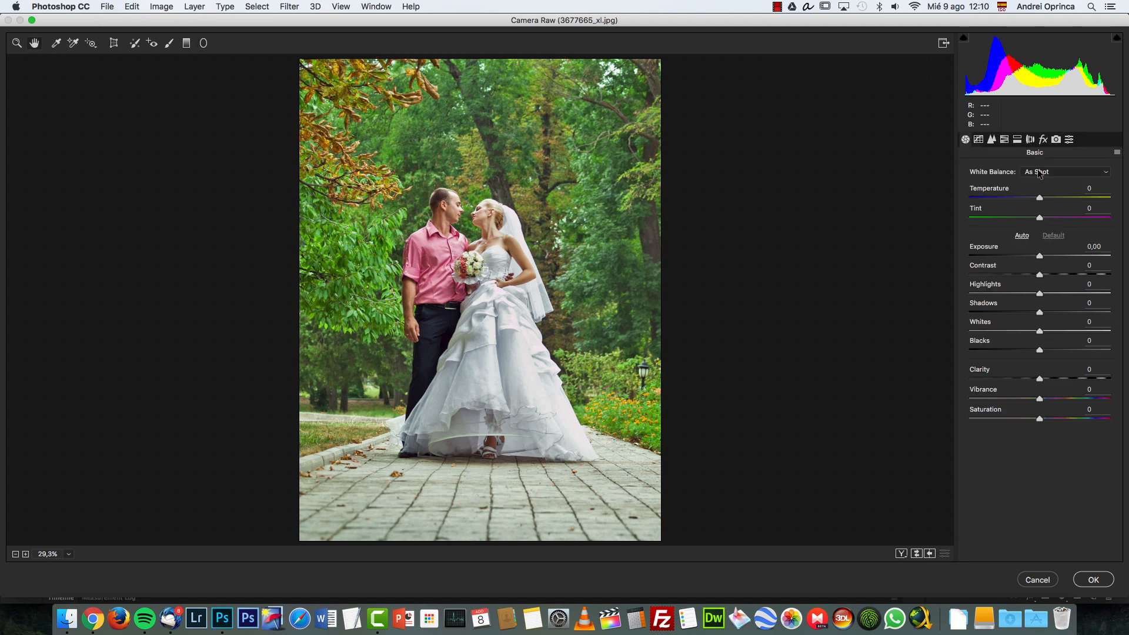
- Apply a post-crop vignette with amount −23, midpoint 13, feather 64 and highlights 100
left_click(1043, 139)
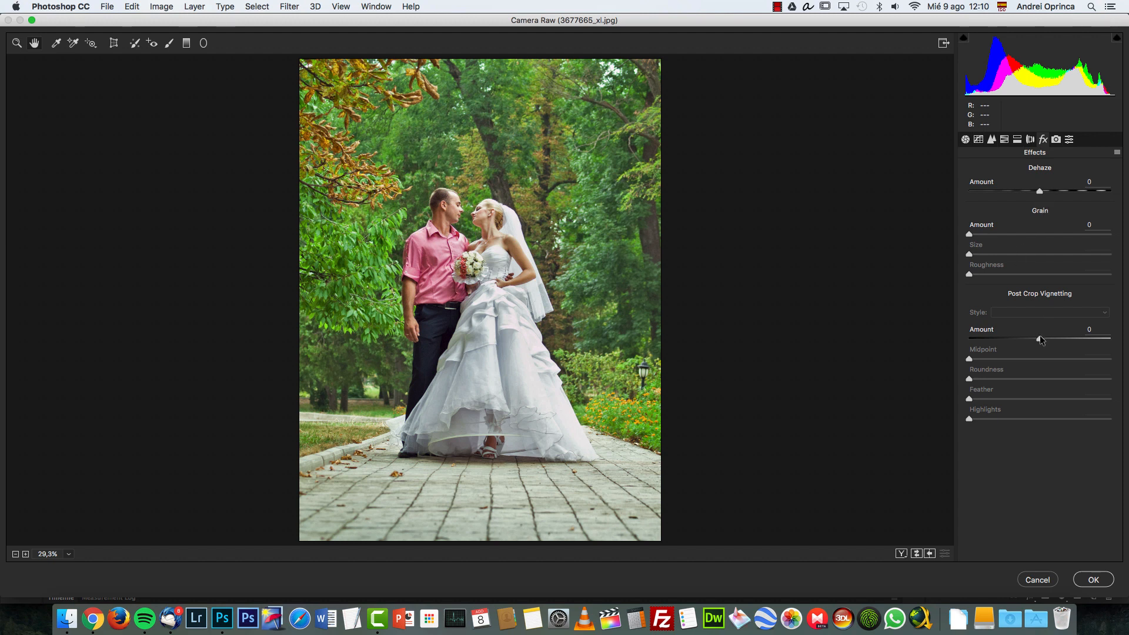
left_click_drag(1039, 339, 1022, 338)
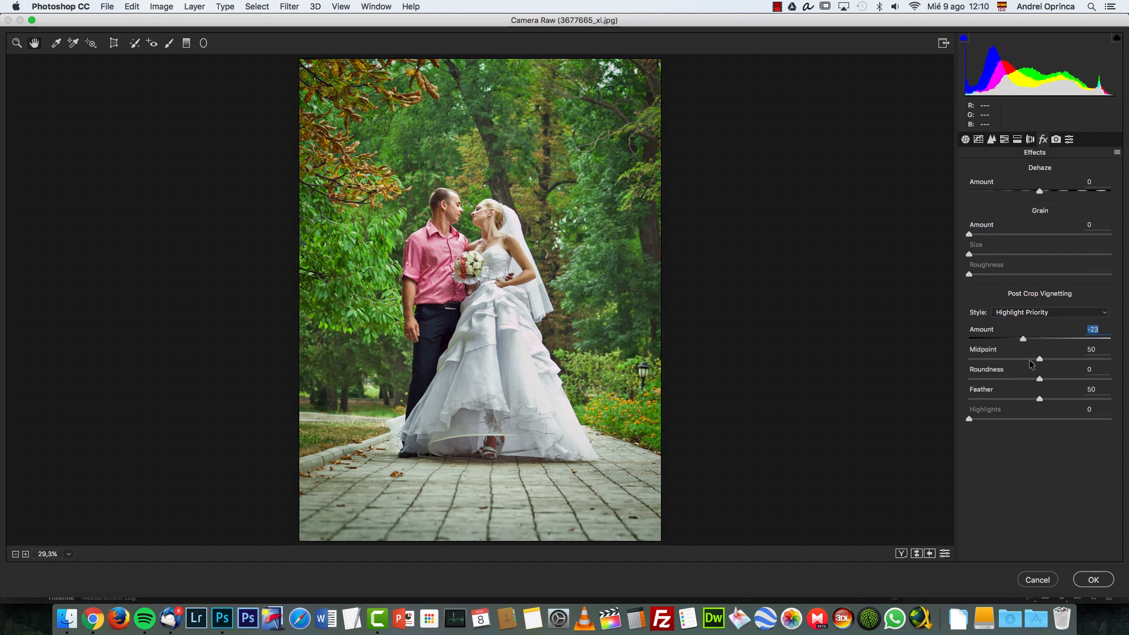
left_click_drag(1038, 359, 987, 359)
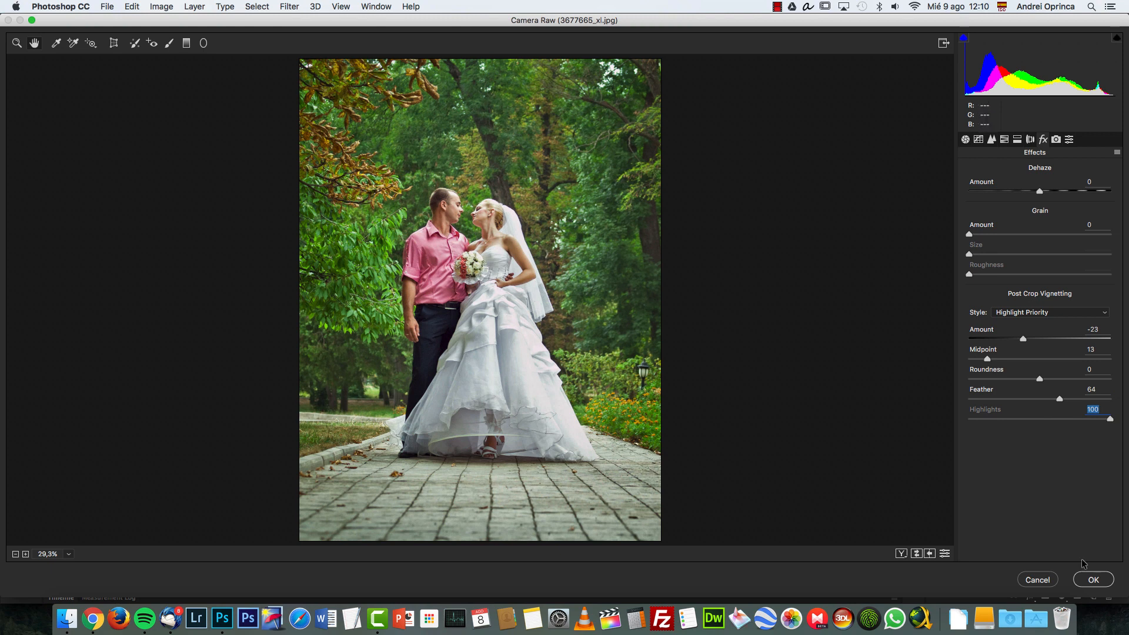
left_click(1093, 579)
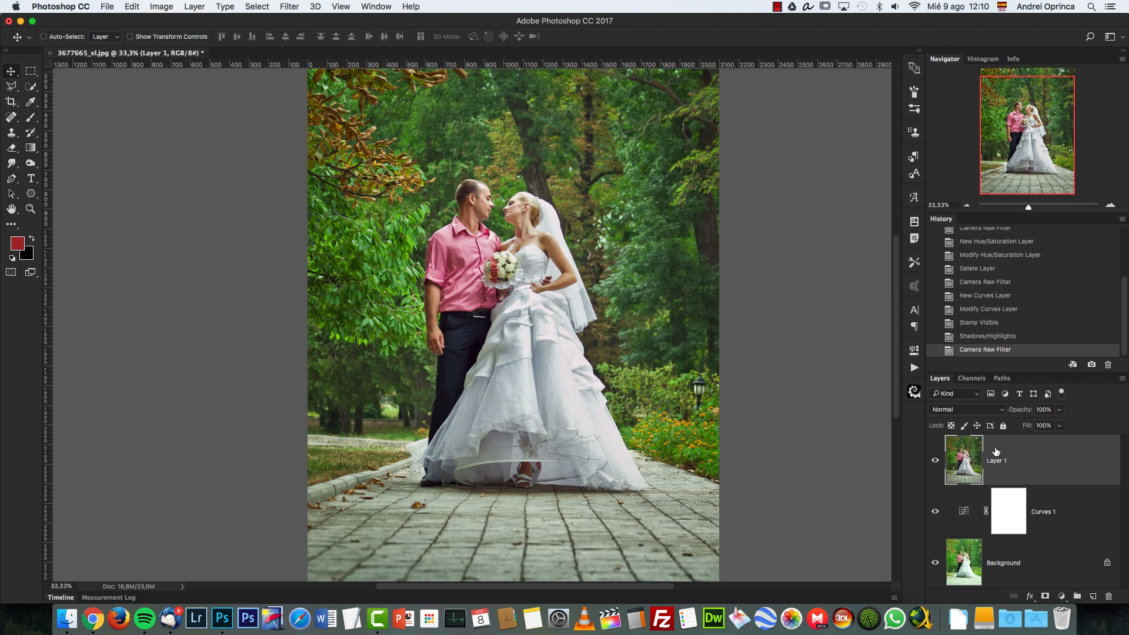
mouse_move(1039, 563)
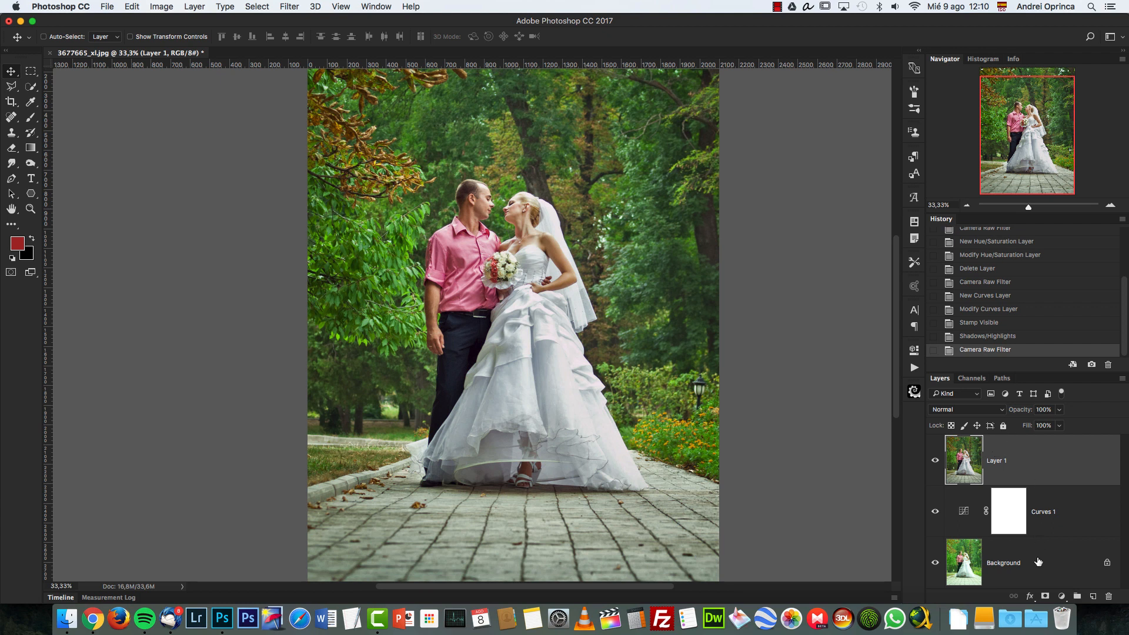
left_click(1061, 596)
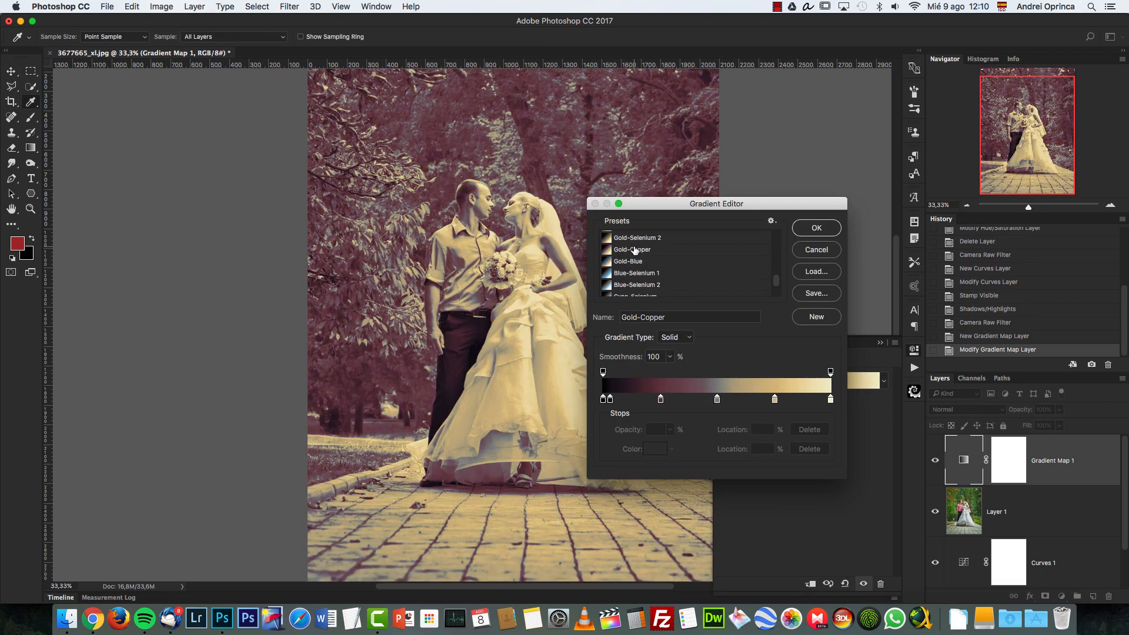
left_click(637, 237)
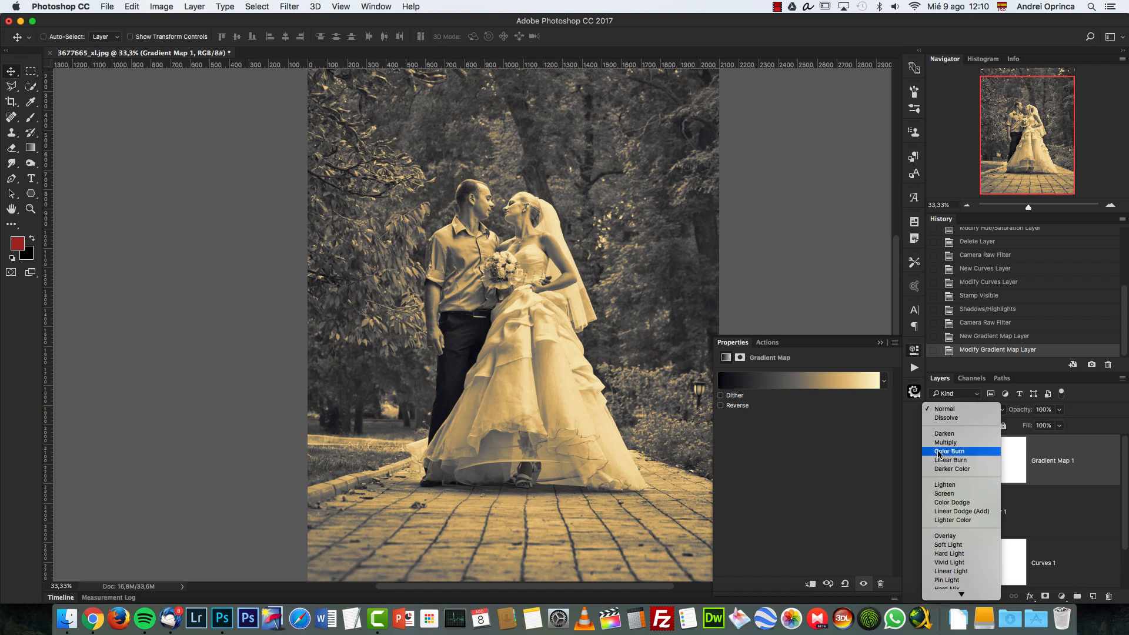
mouse_move(964, 500)
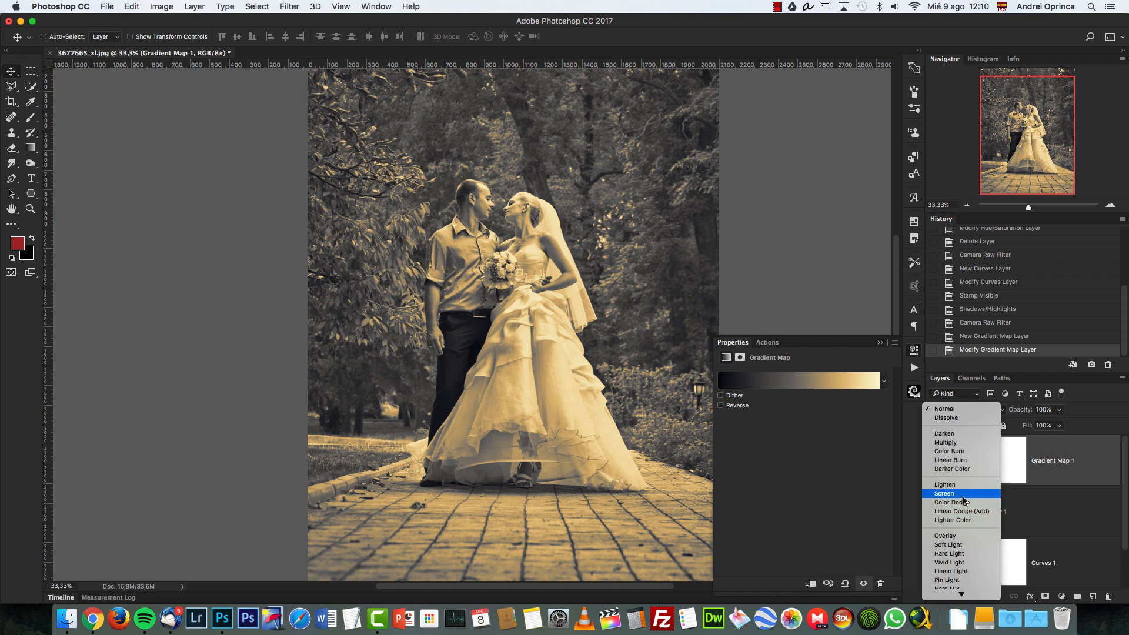
left_click(943, 493)
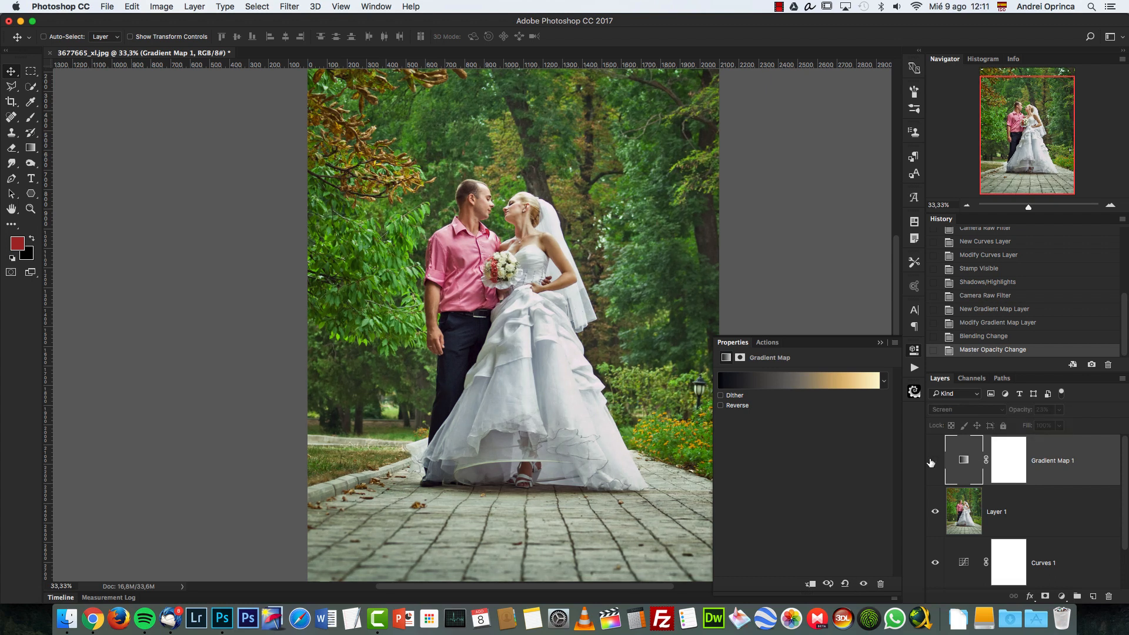
left_click(944, 408)
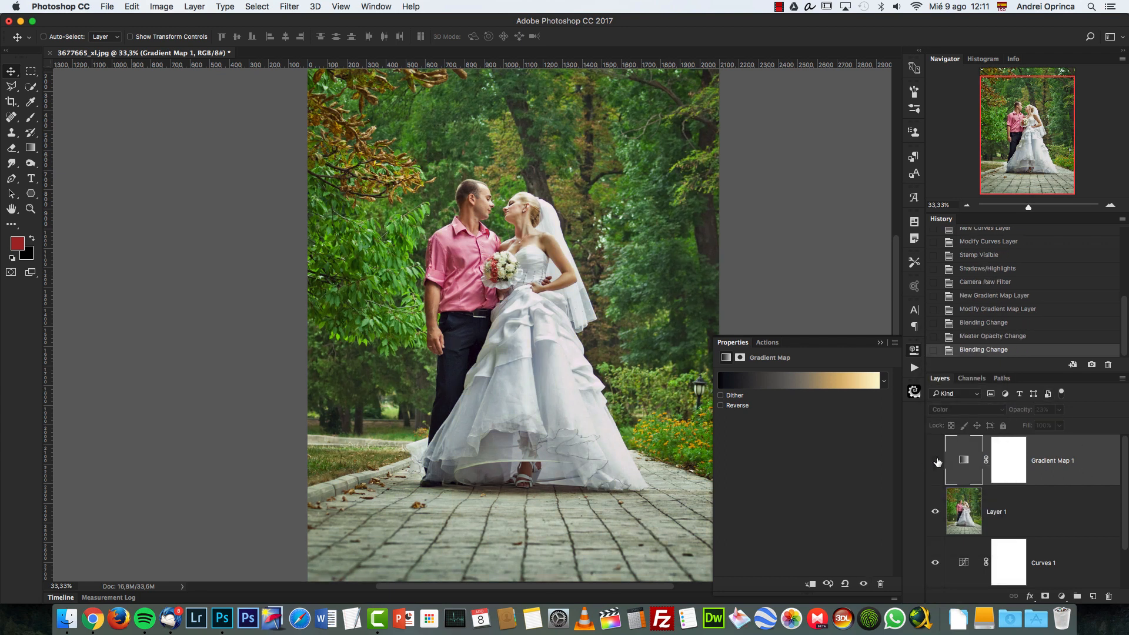
left_click(1108, 596)
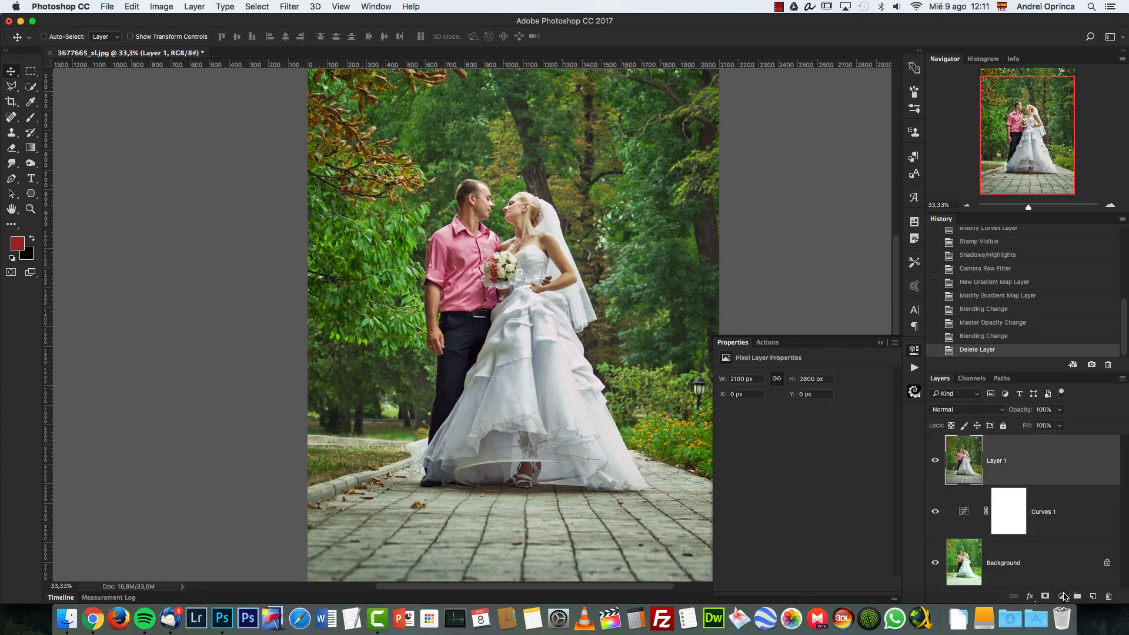
- Add a Low-Key-Cold-Tones Color Lookup layer and a Wedding-Afternoon-2 copy at 39% opacity
left_click(1063, 596)
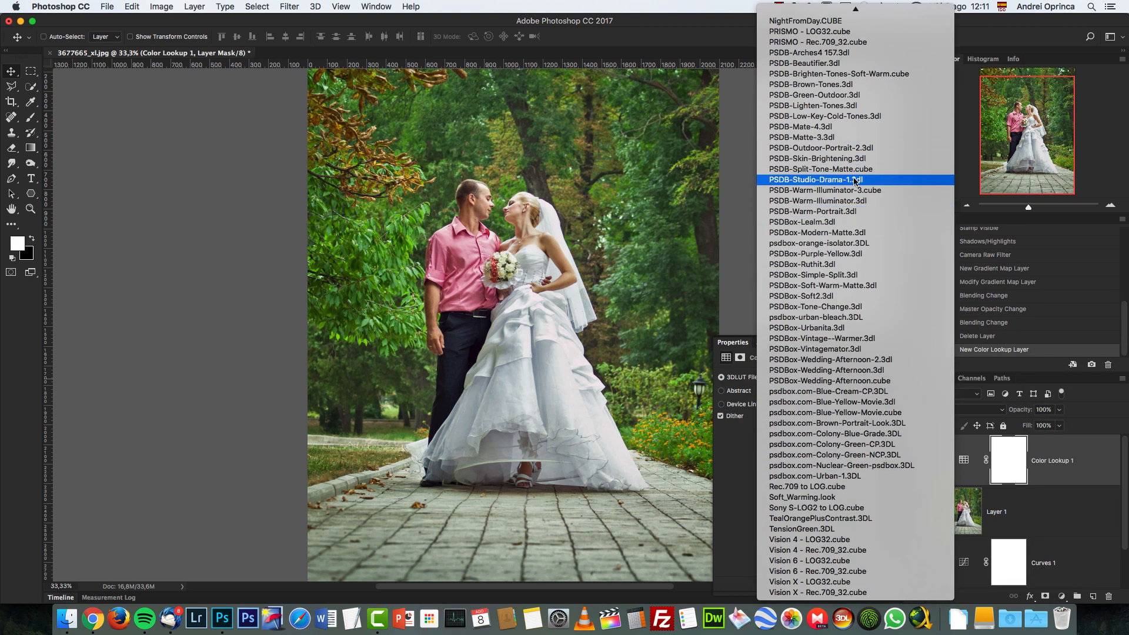
left_click(811, 158)
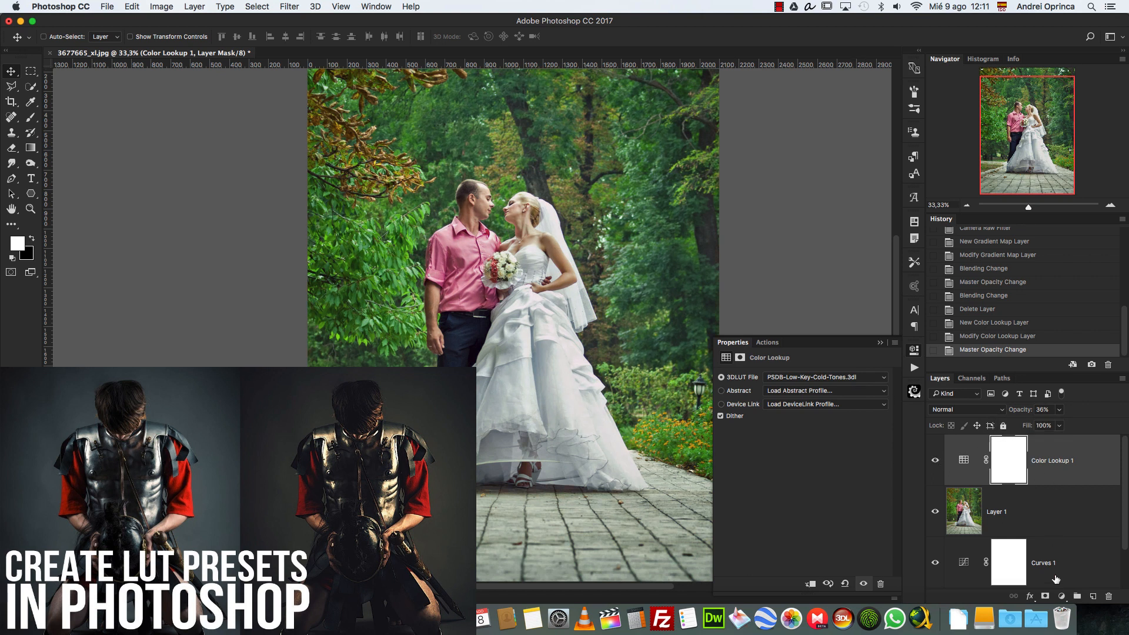
key("cmd+j")
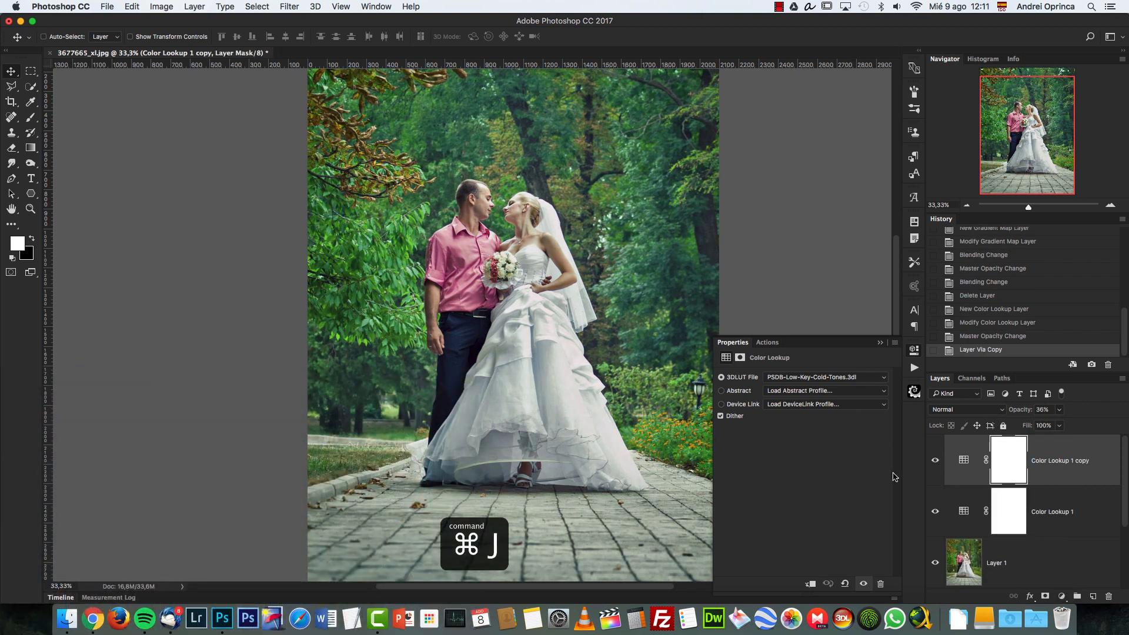
left_click(824, 376)
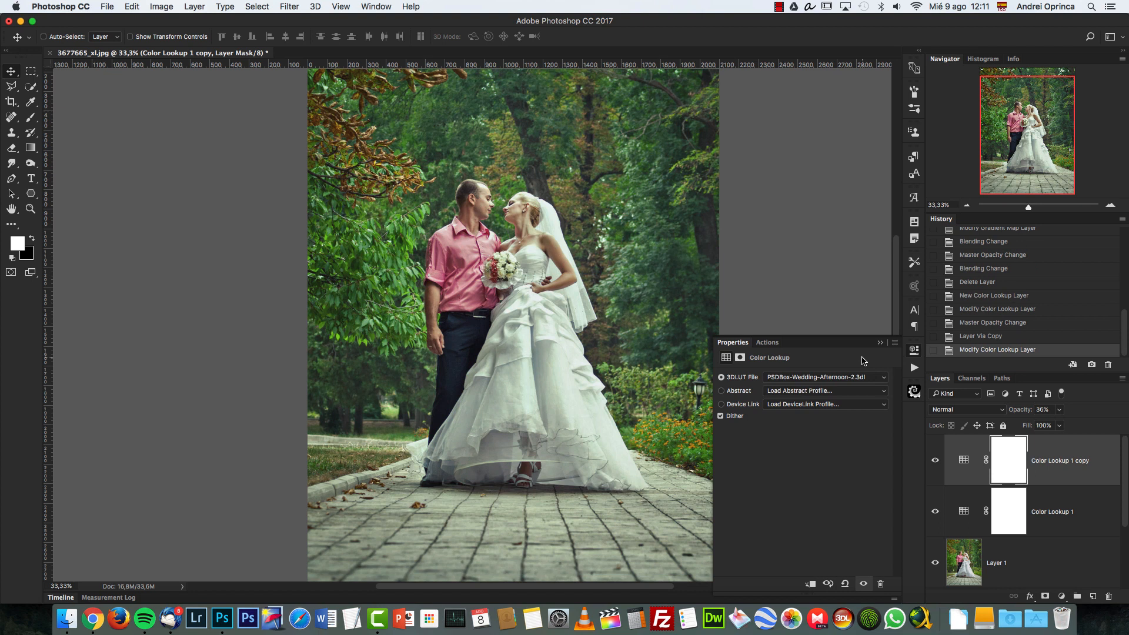
mouse_move(873, 340)
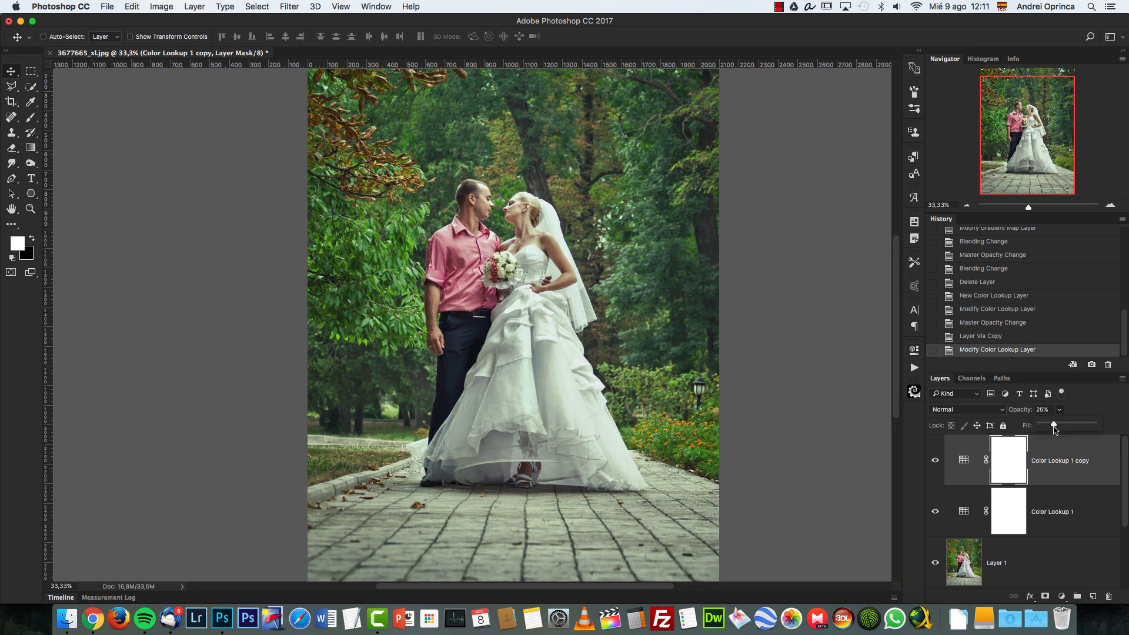
left_click_drag(1053, 425, 1043, 425)
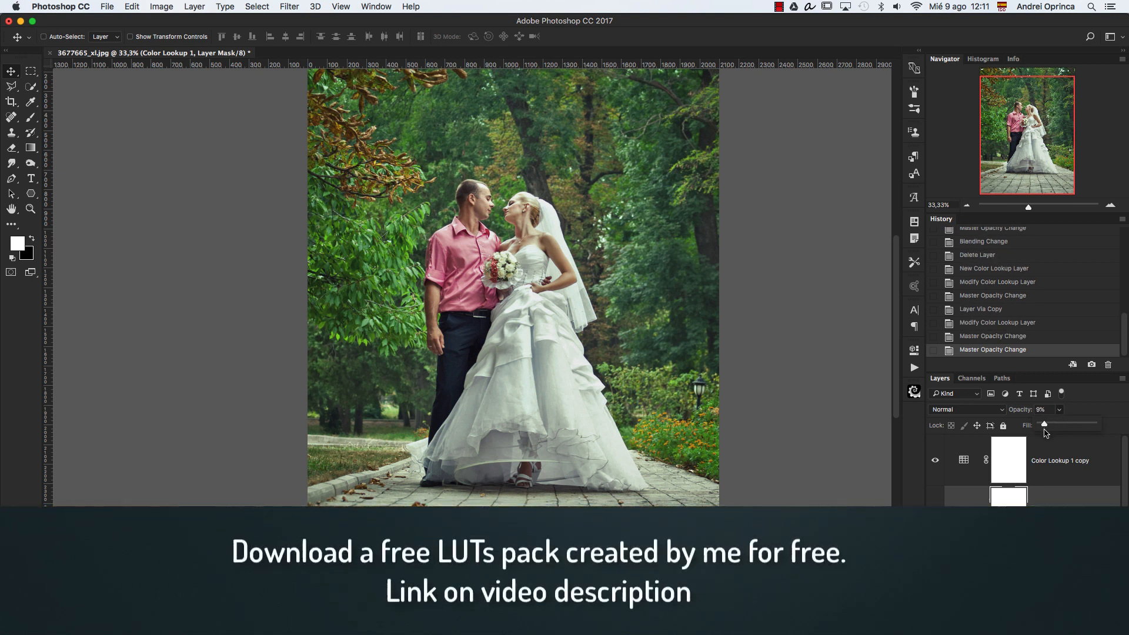
left_click_drag(1044, 424, 1066, 424)
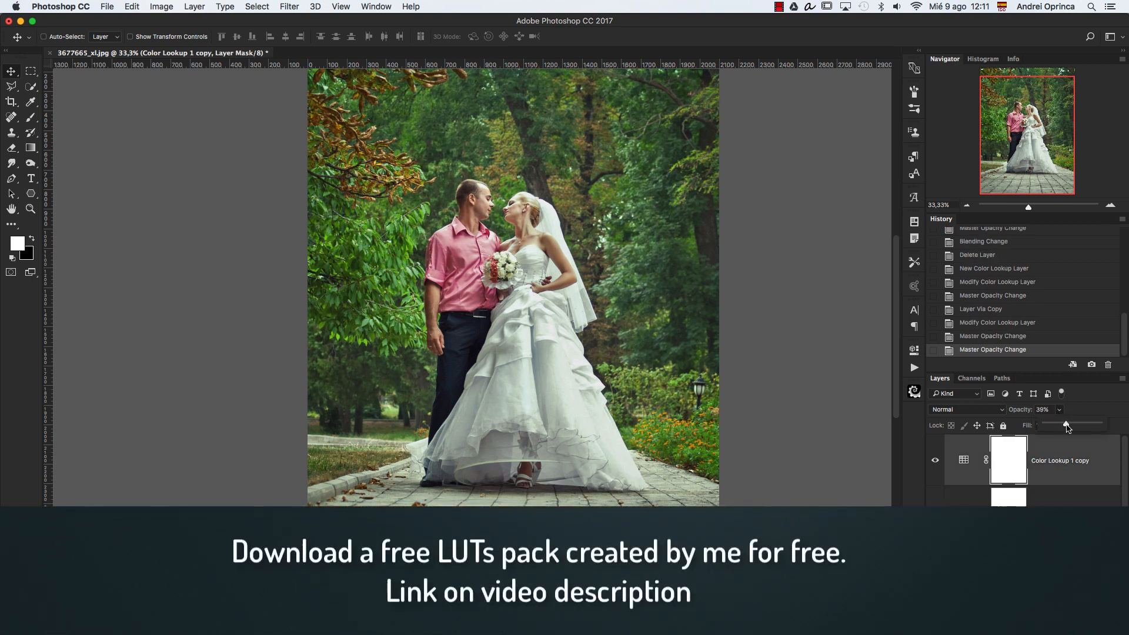